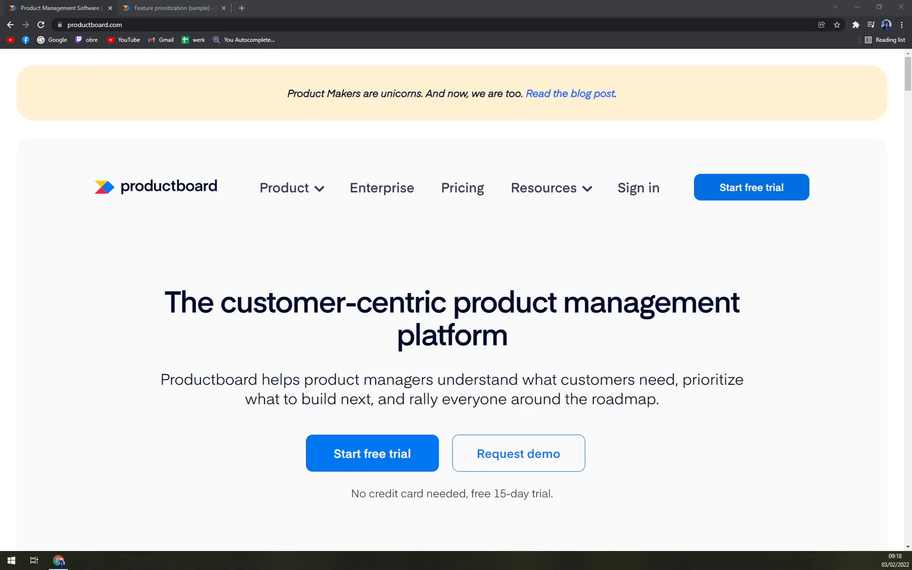
pyautogui.moveTo(458, 563)
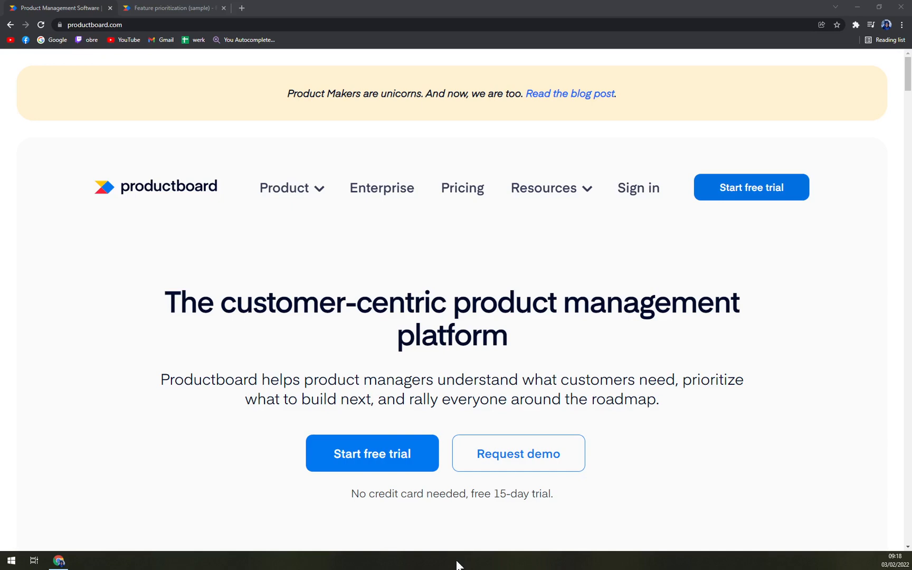
pyautogui.moveTo(436, 244)
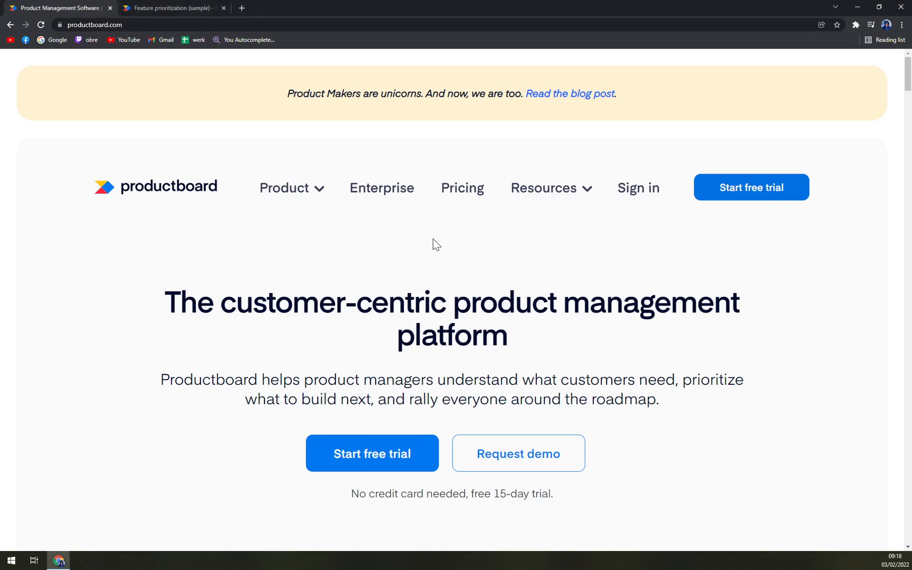
# - Scroll through the Productboard product overview page before heading to pricing
pyautogui.scroll(-3)
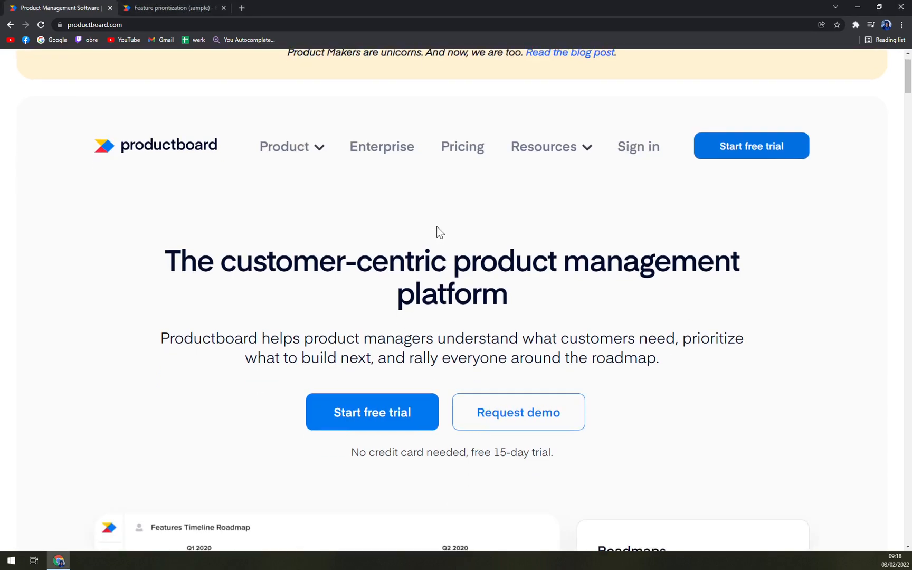
pyautogui.scroll(-3)
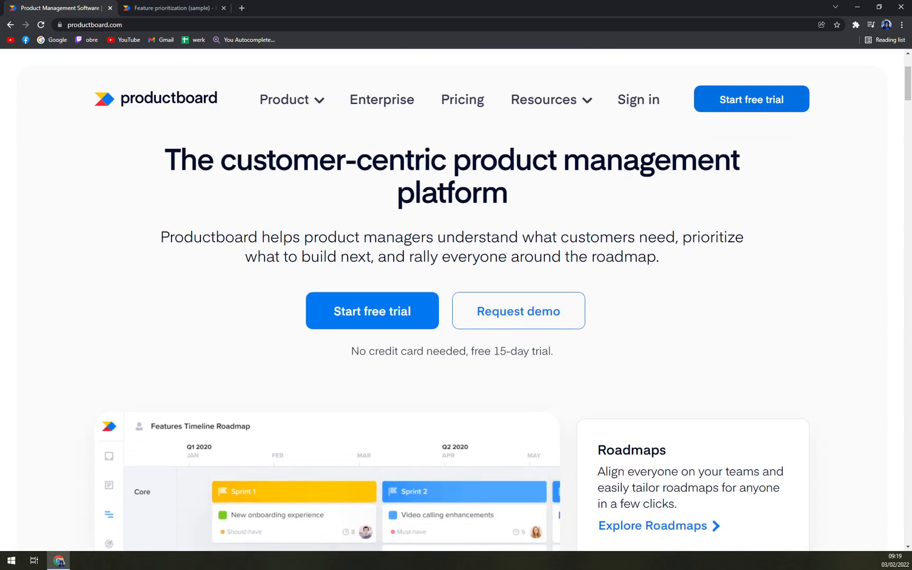
pyautogui.scroll(-3)
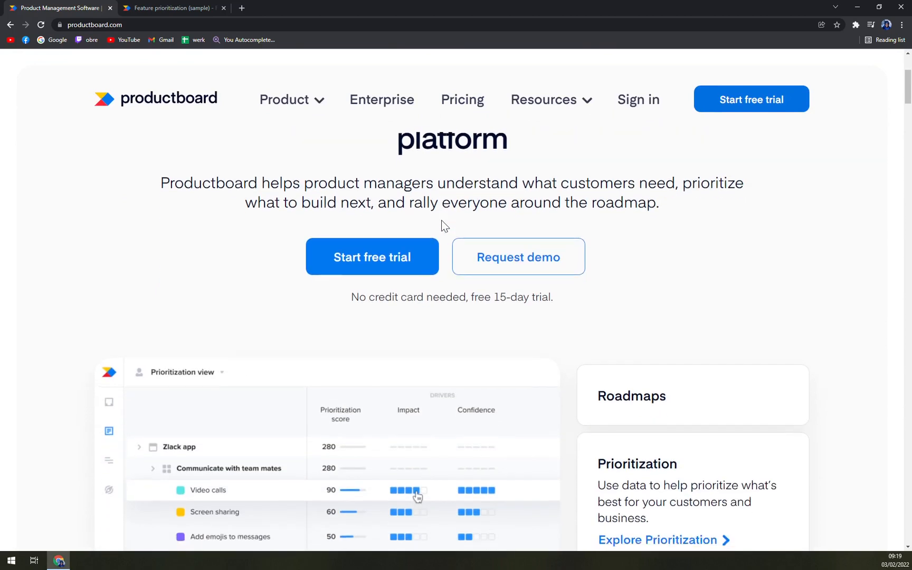
pyautogui.scroll(-3)
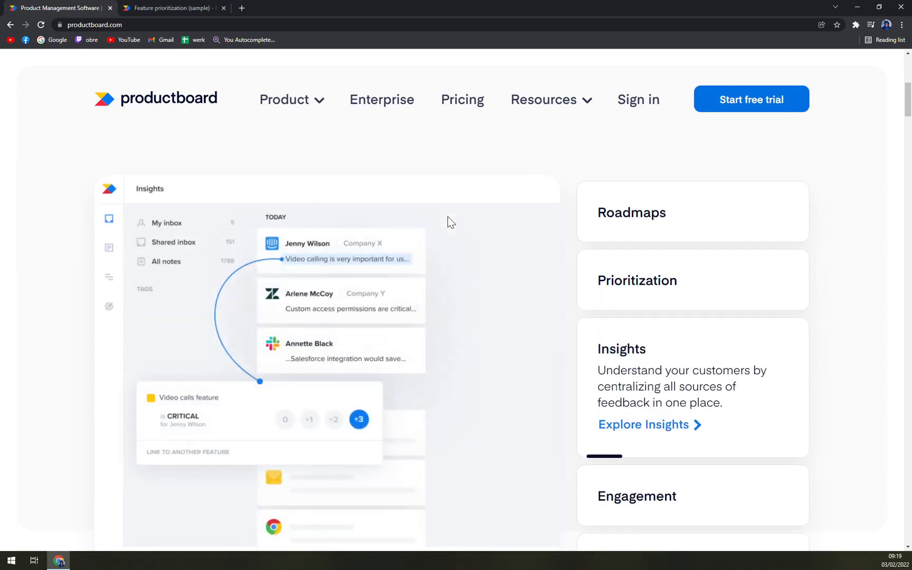
pyautogui.moveTo(428, 216)
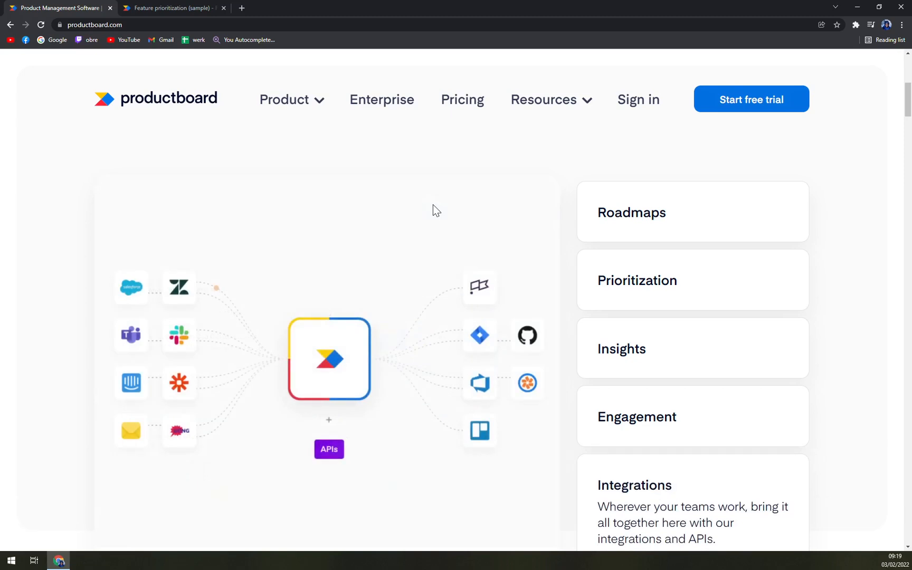
pyautogui.scroll(-3)
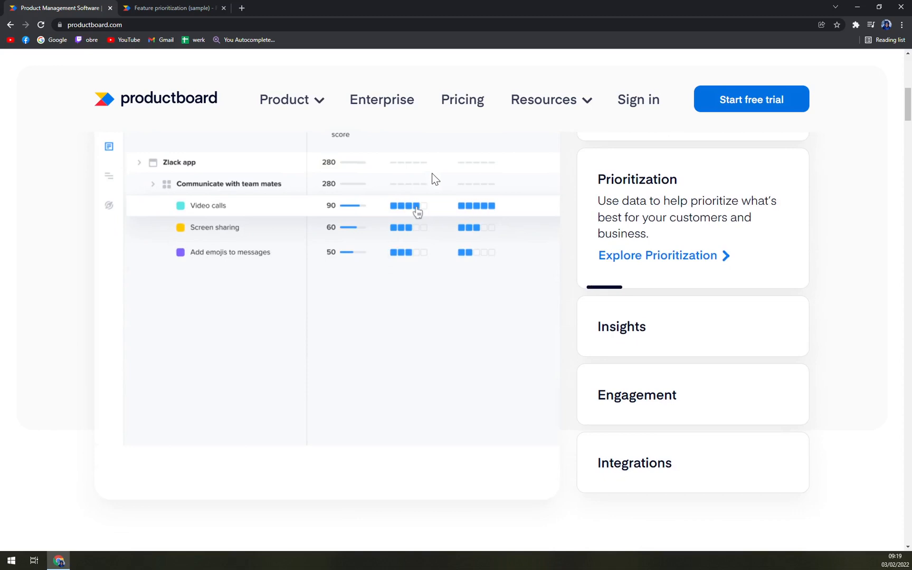
pyautogui.scroll(-3)
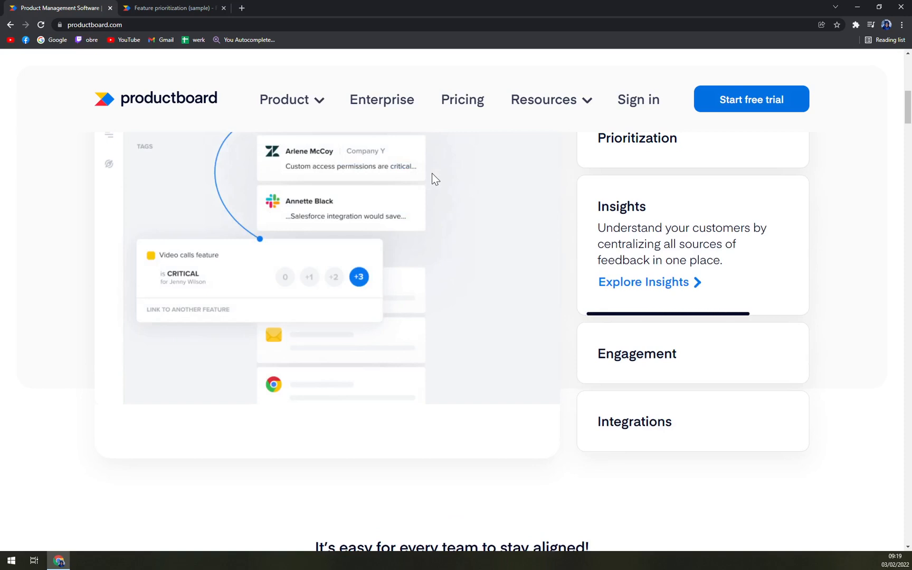
pyautogui.click(637, 353)
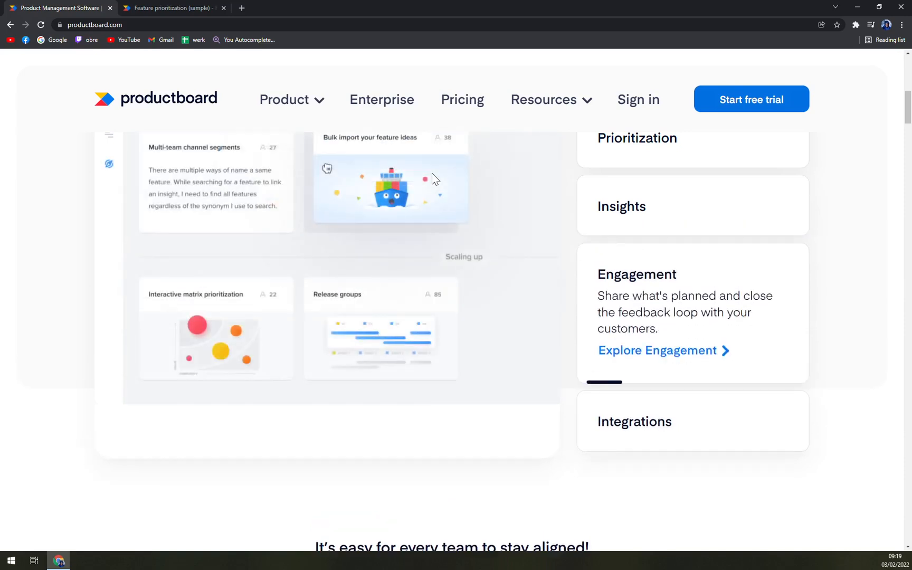
pyautogui.scroll(3)
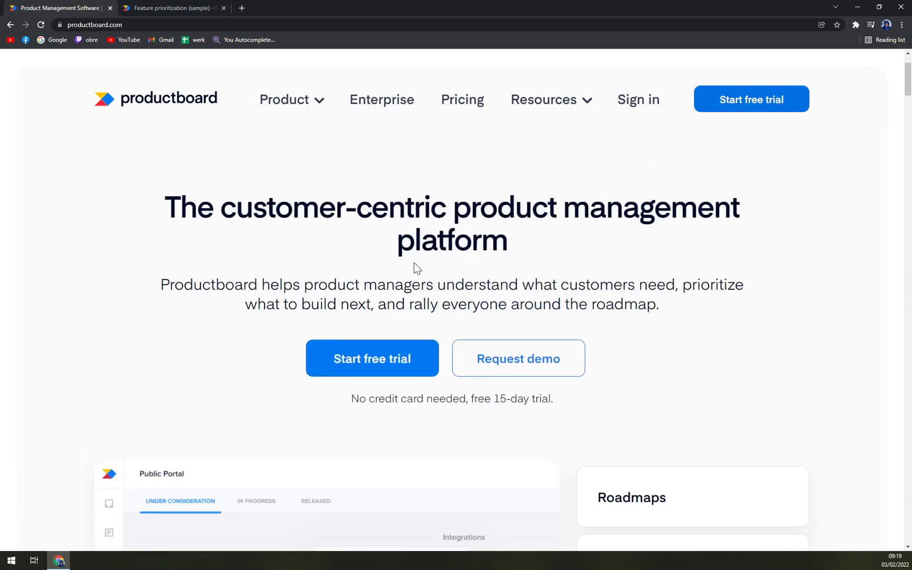
pyautogui.moveTo(373, 258)
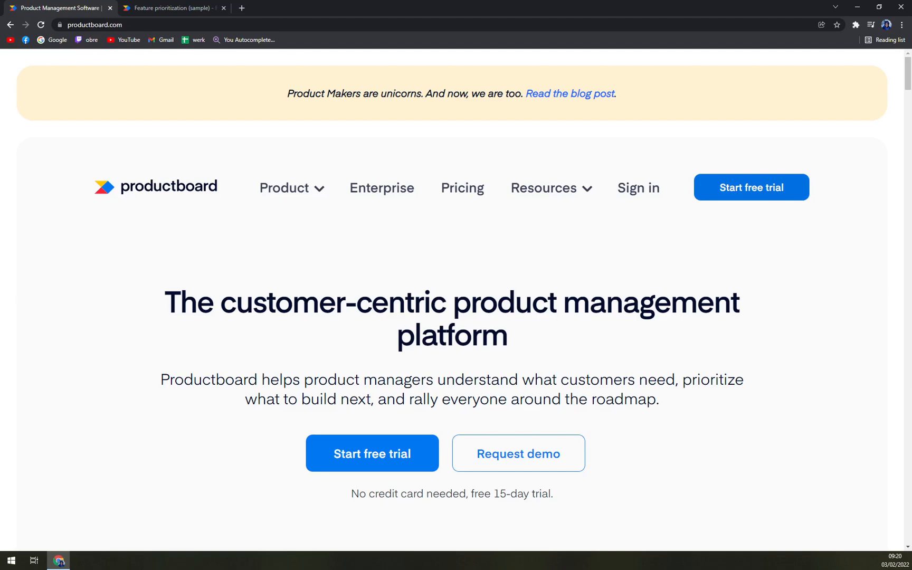
pyautogui.scroll(-3)
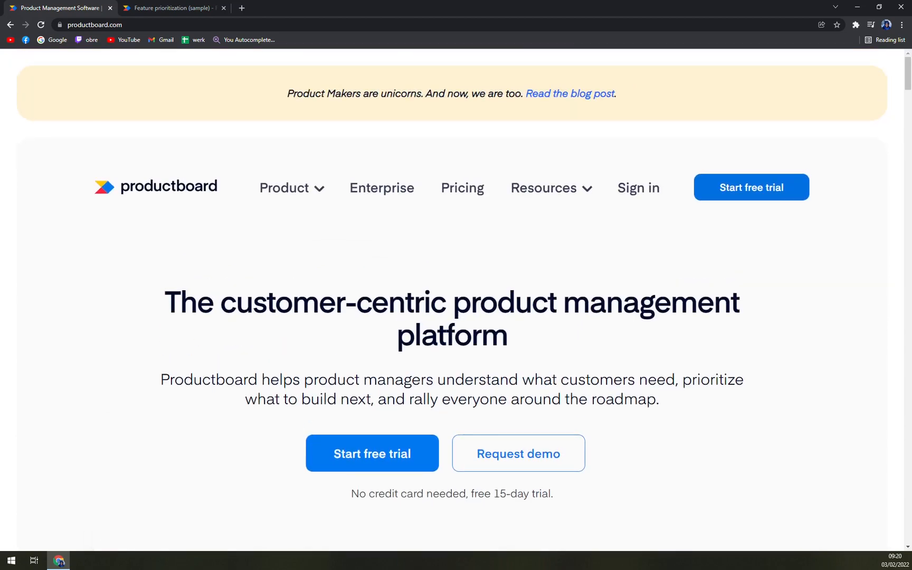
pyautogui.scroll(-3)
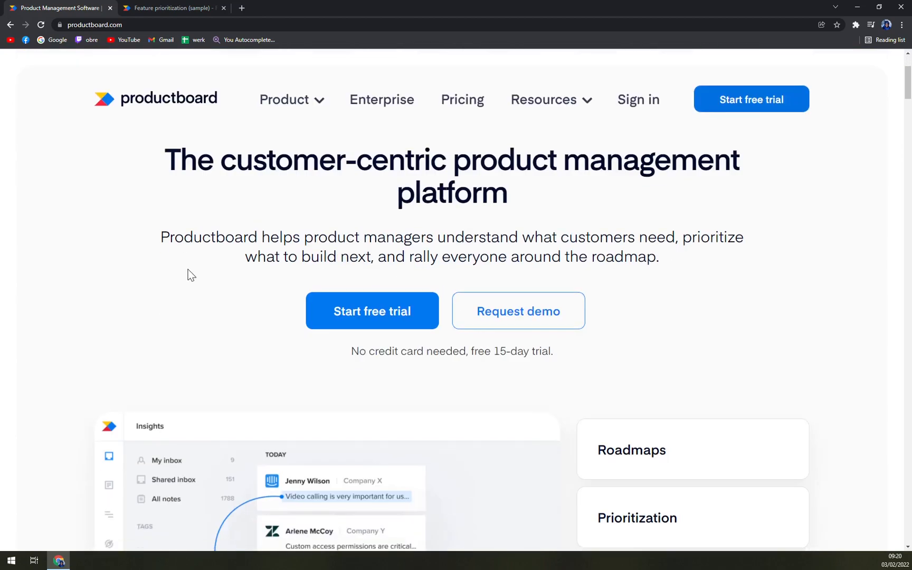
# - View the Pricing page comparing Essentials, Pro, Scale and Enterprise plans and their features
pyautogui.click(292, 99)
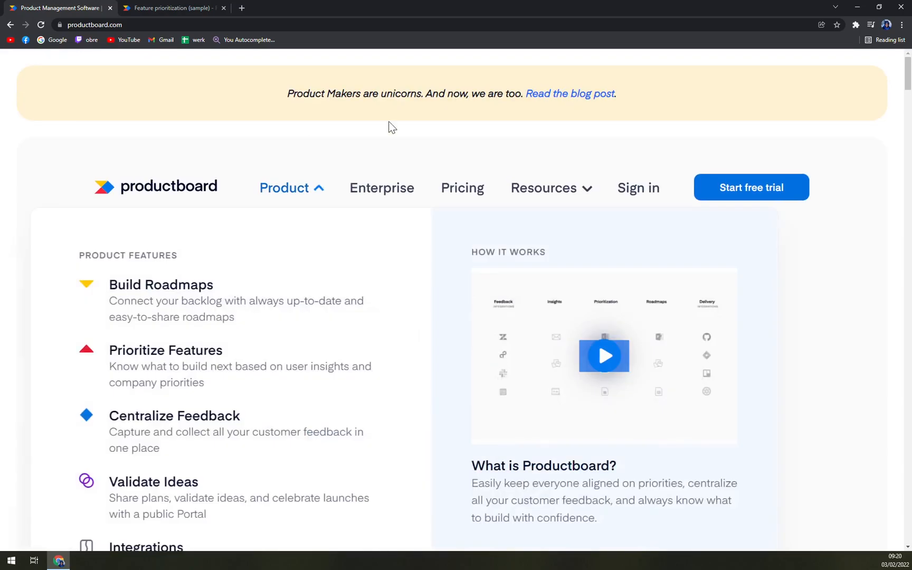
pyautogui.click(463, 187)
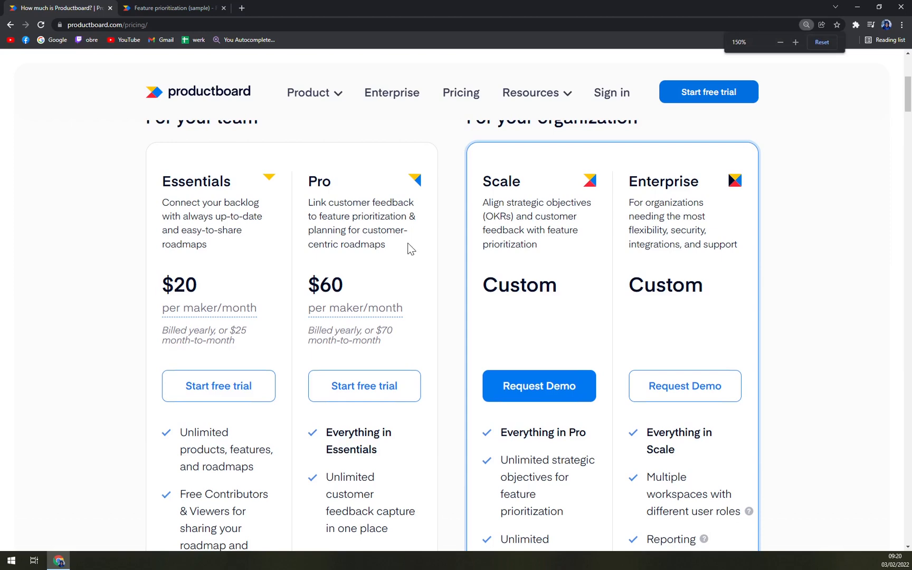
pyautogui.scroll(3)
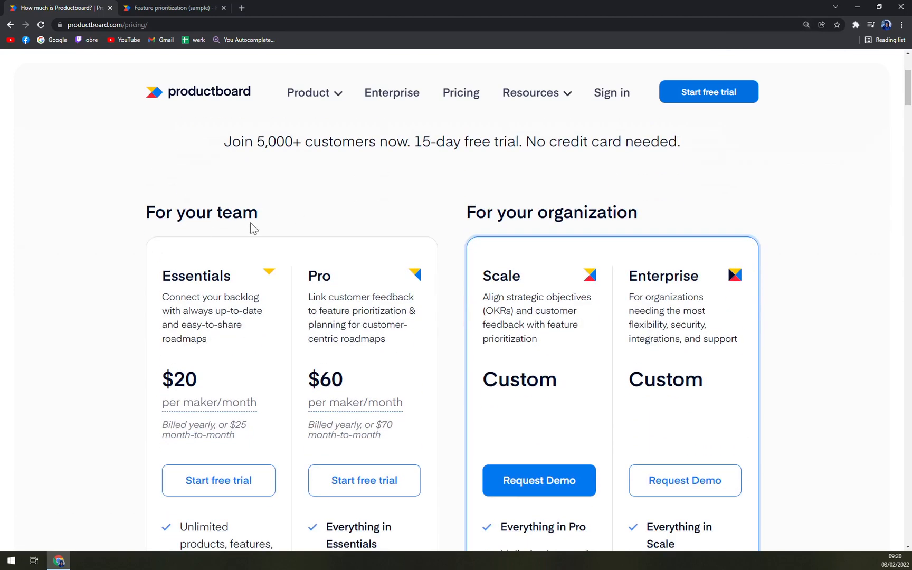
pyautogui.moveTo(363, 293)
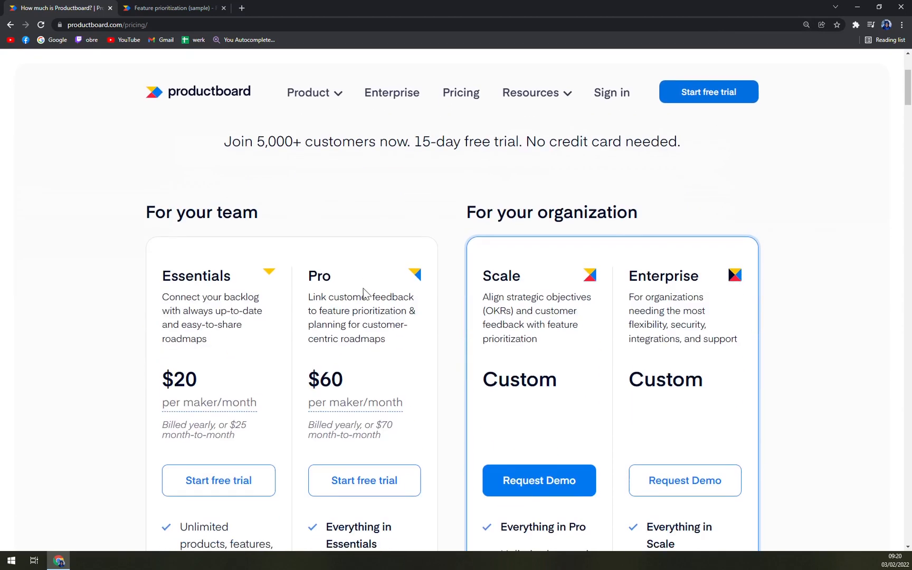
pyautogui.scroll(-3)
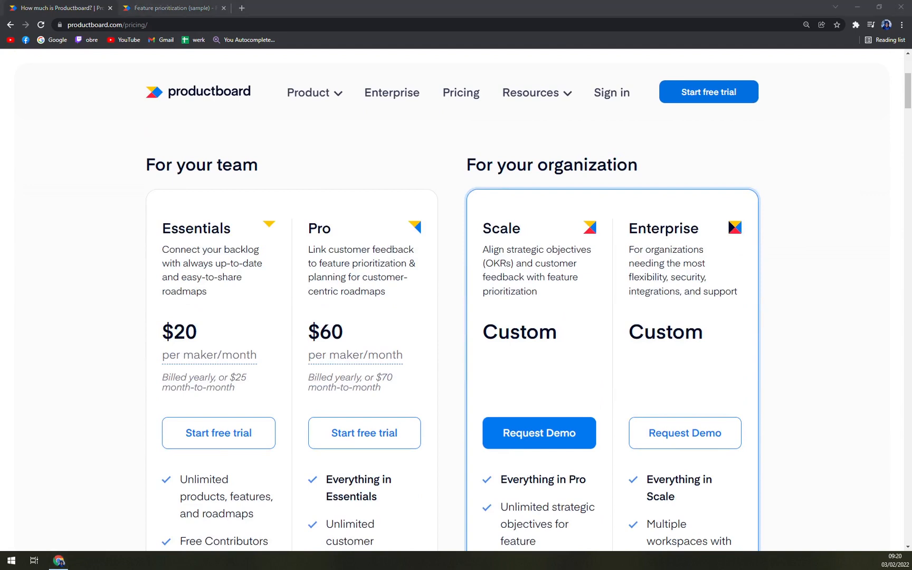
pyautogui.scroll(-3)
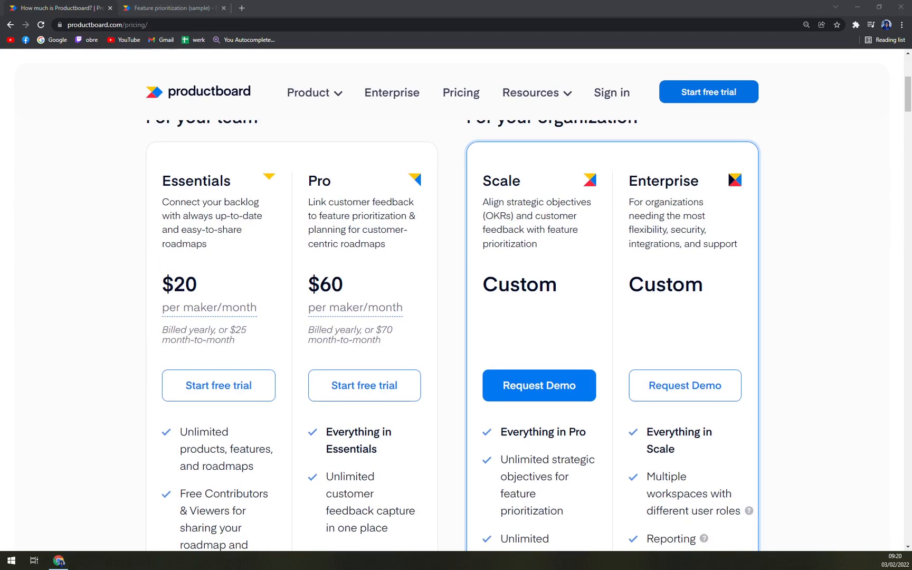
pyautogui.moveTo(800, 212)
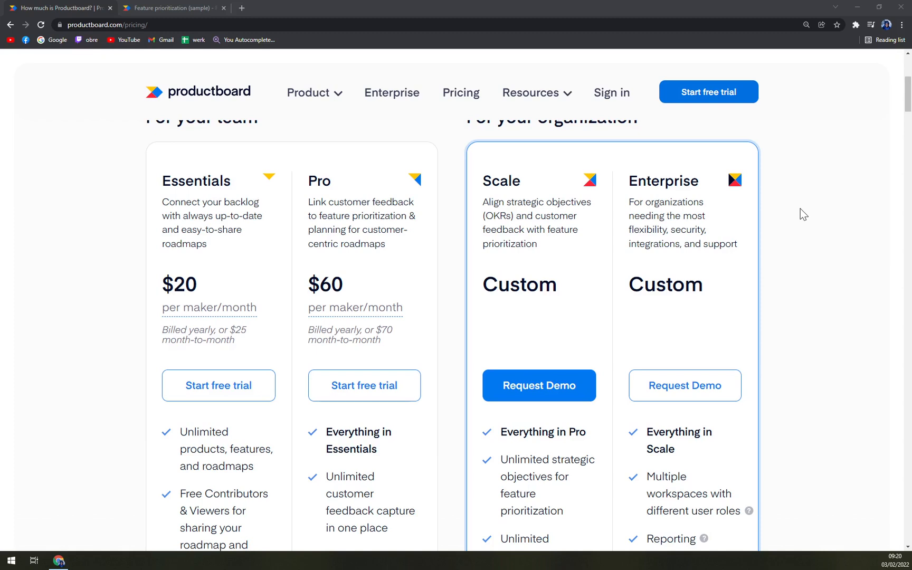
pyautogui.scroll(3)
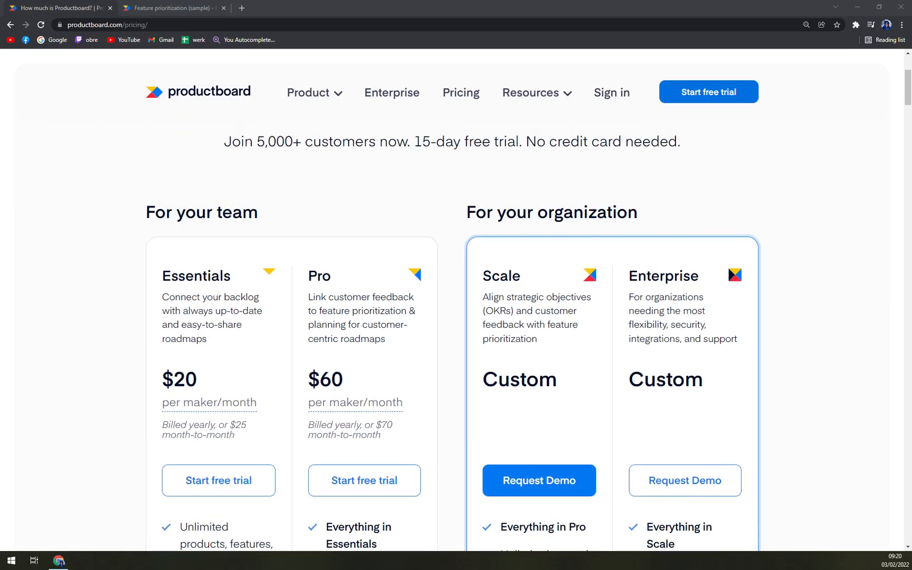
pyautogui.scroll(-3)
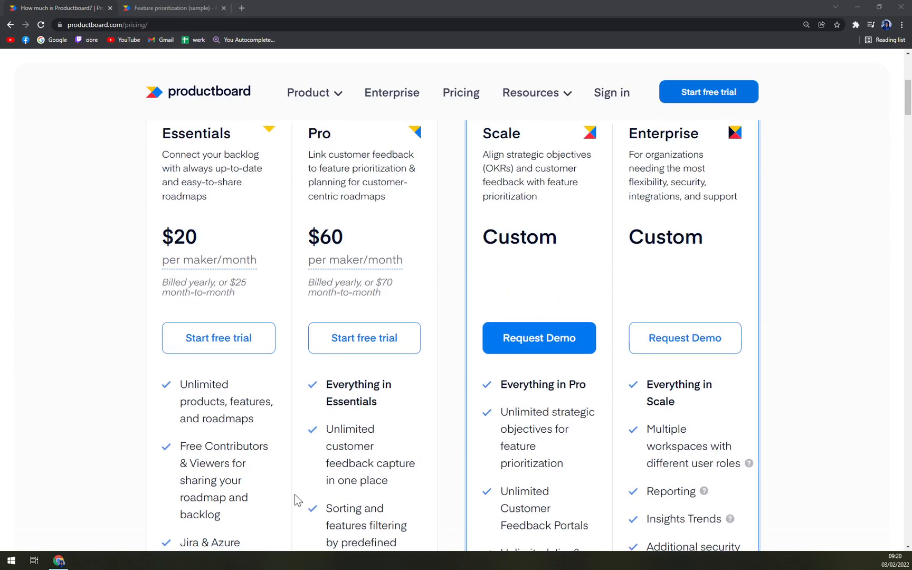
pyautogui.scroll(3)
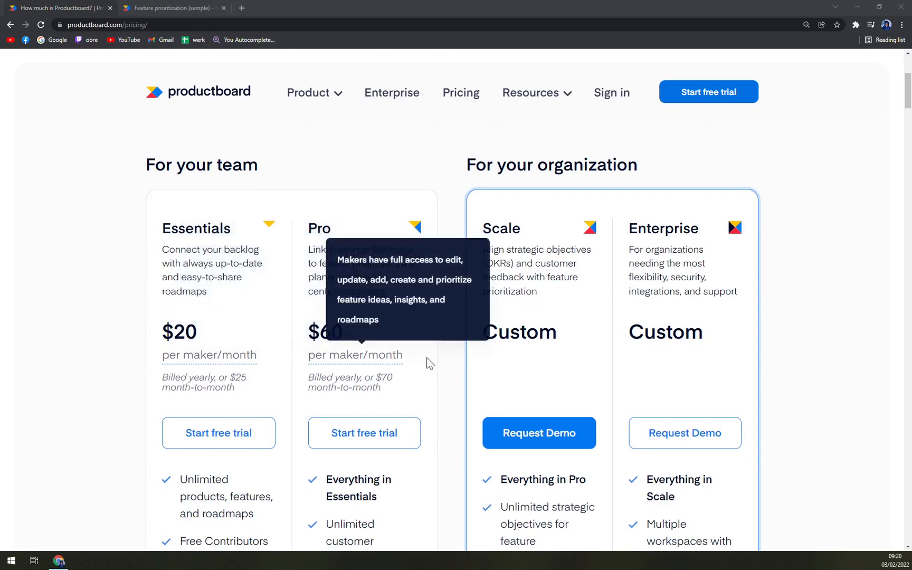
pyautogui.moveTo(366, 368)
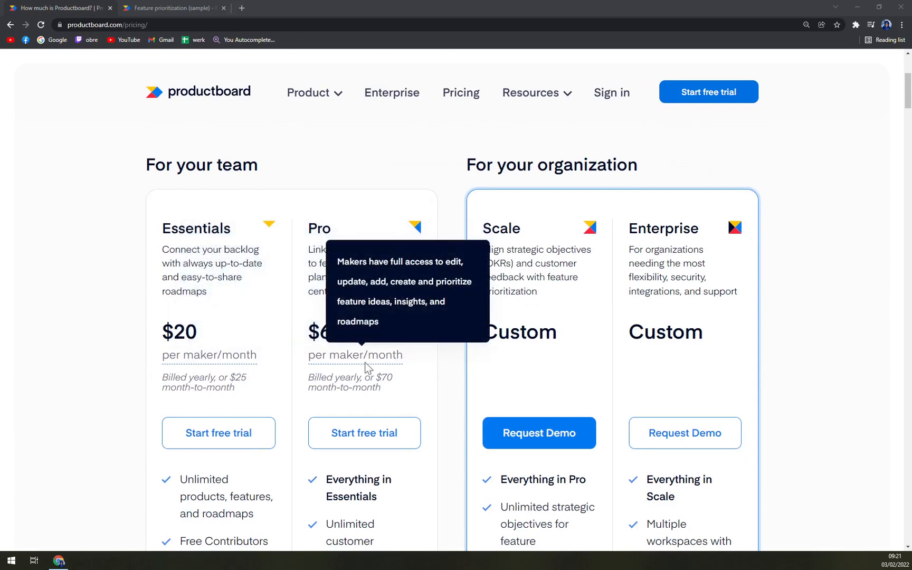
pyautogui.scroll(-3)
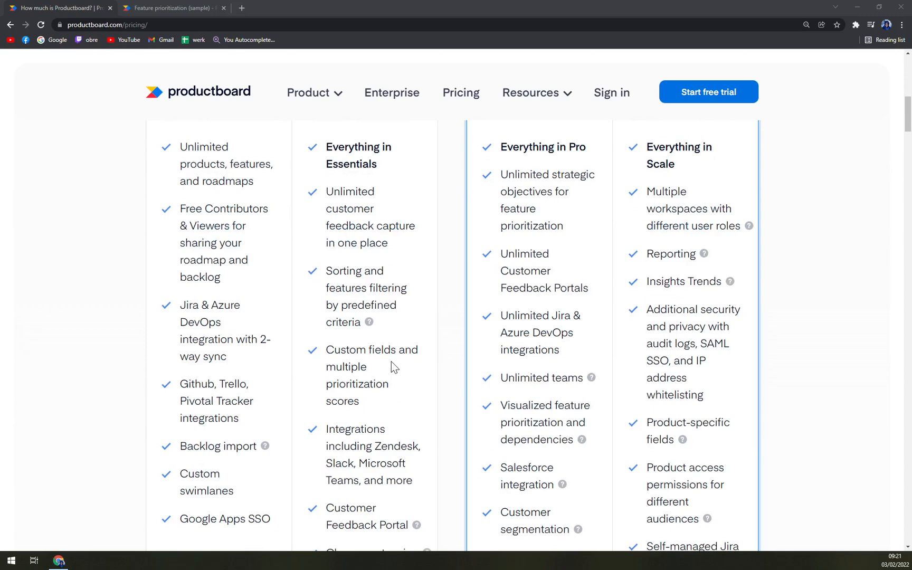
pyautogui.click(173, 8)
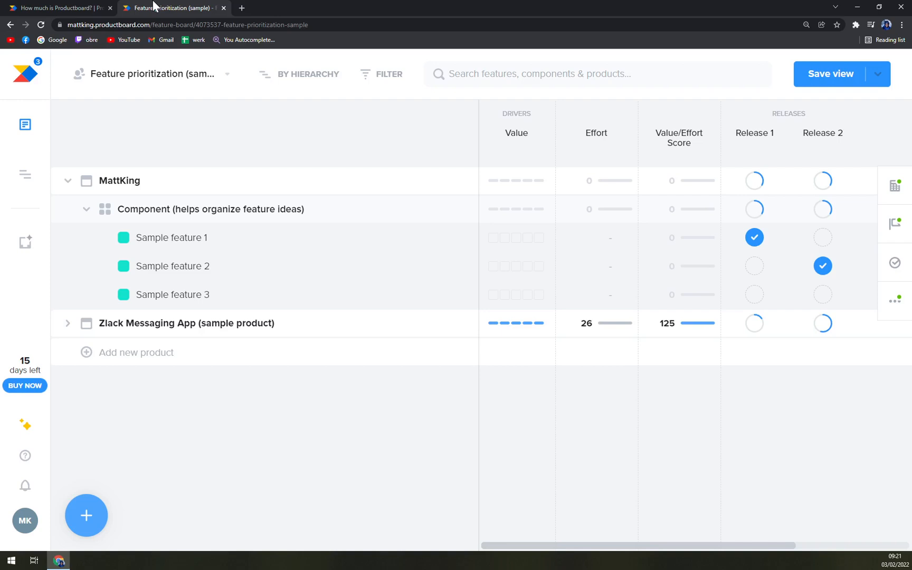
pyautogui.moveTo(181, 128)
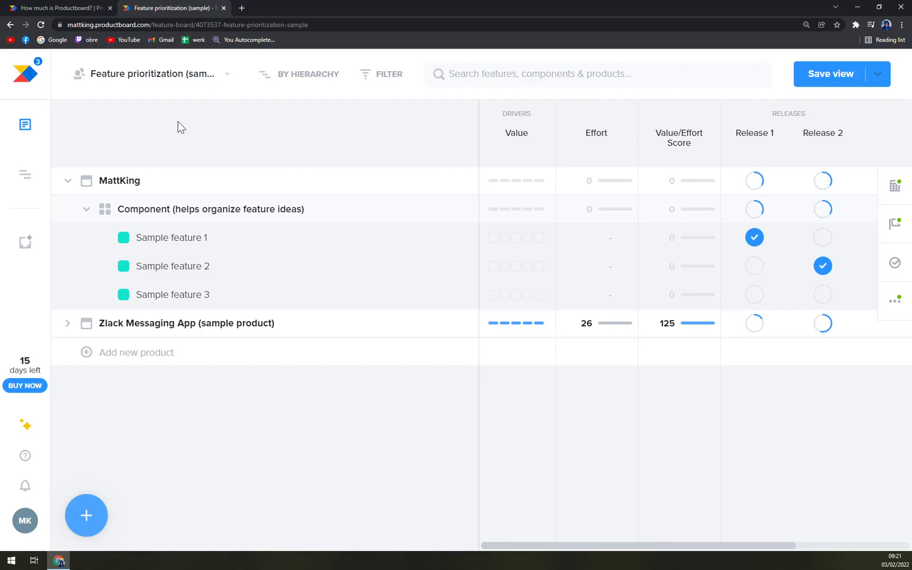
pyautogui.moveTo(456, 204)
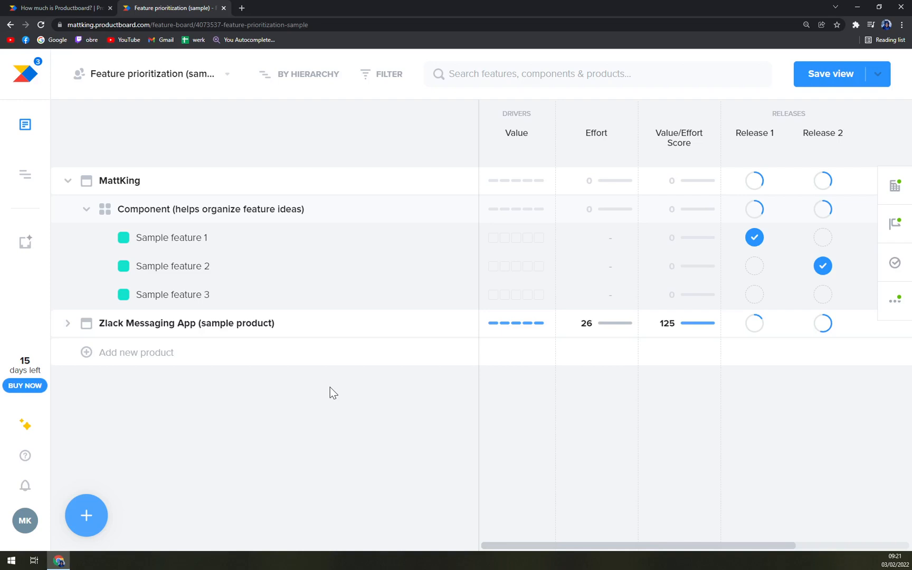
pyautogui.moveTo(118, 180)
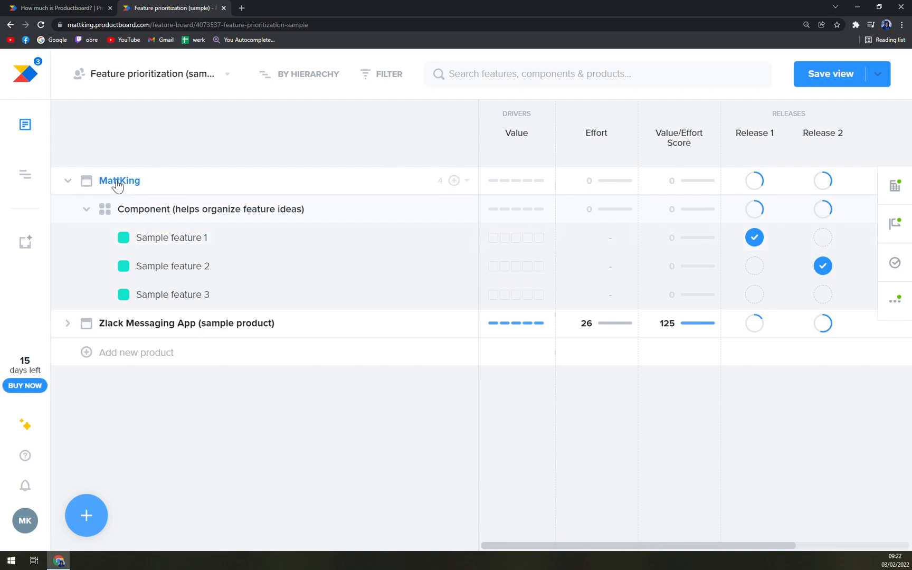
# - Rename the MattKing product to Customer Question in its detail panel
pyautogui.click(120, 180)
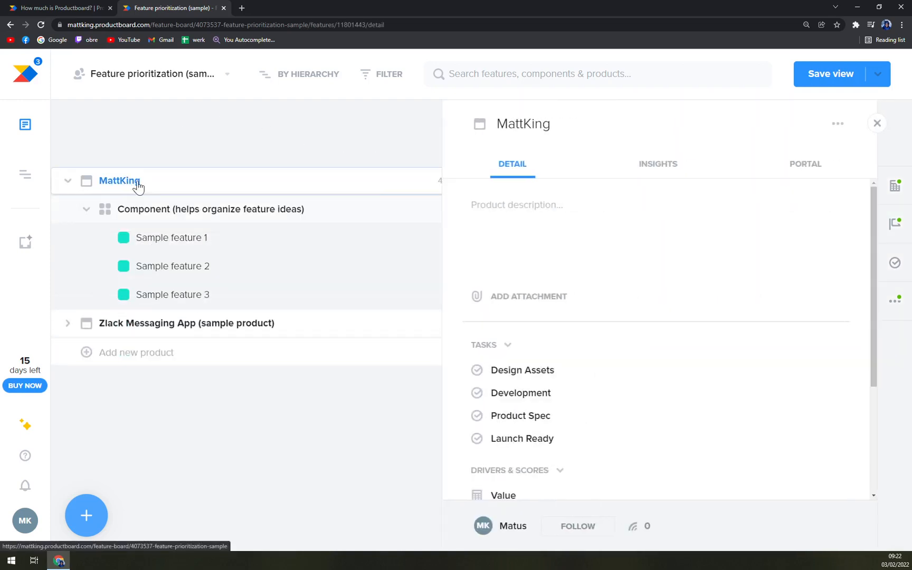
pyautogui.click(523, 123)
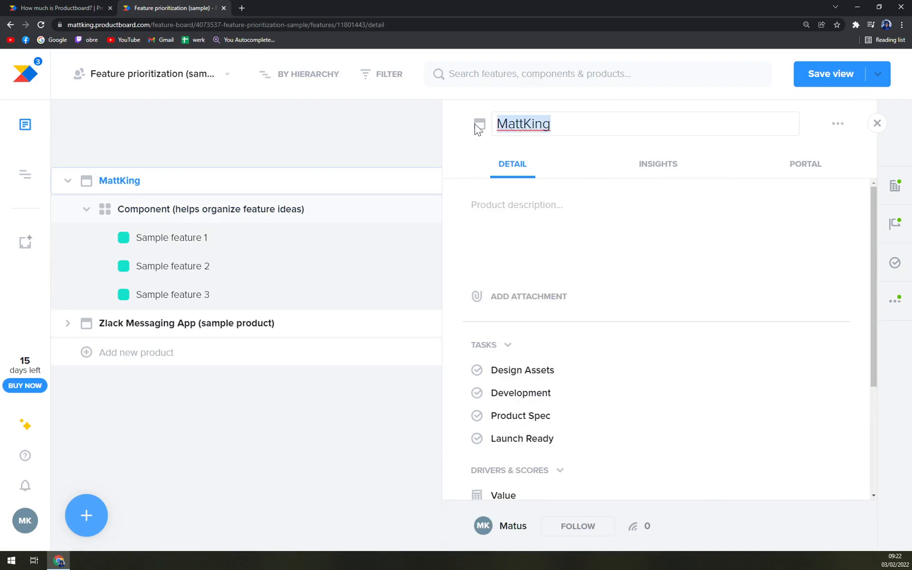
pyautogui.write('Custo')
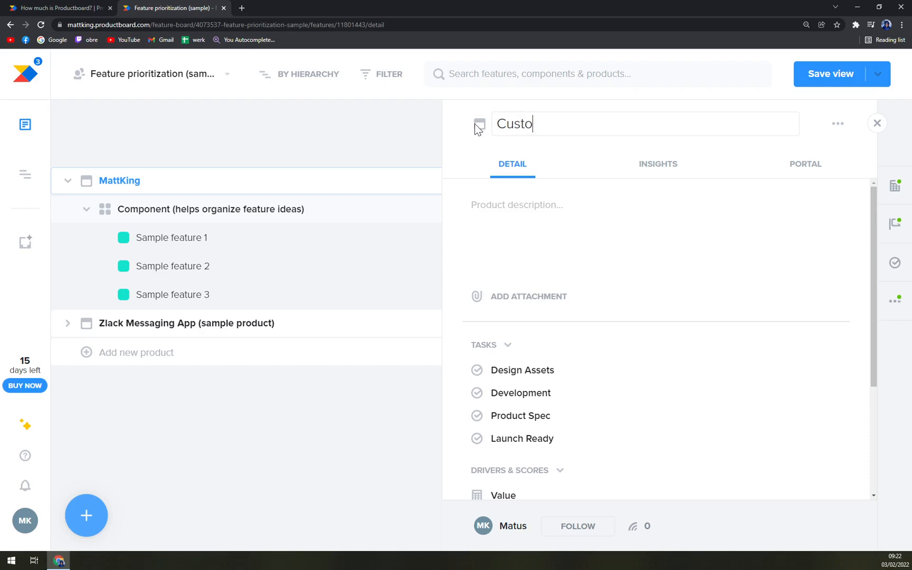
pyautogui.write('mer Question')
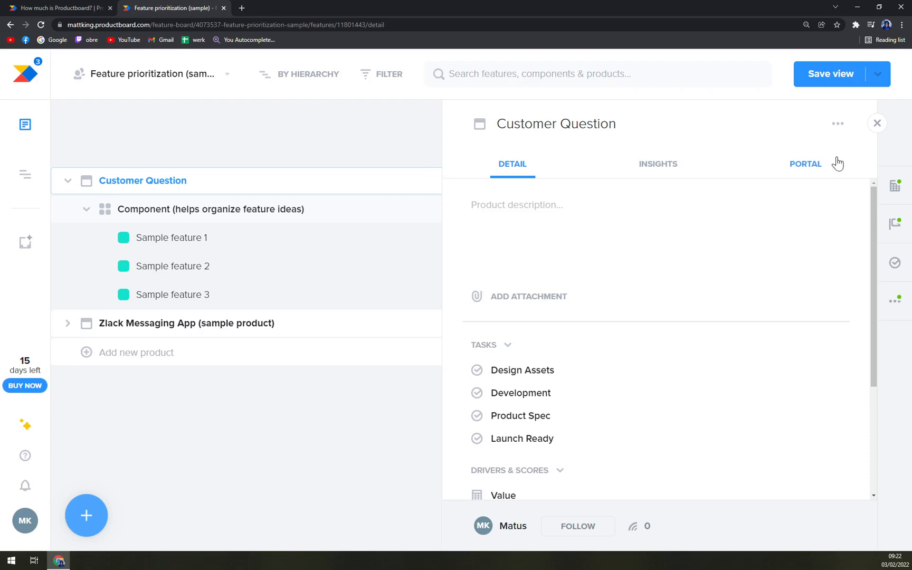
pyautogui.moveTo(505, 194)
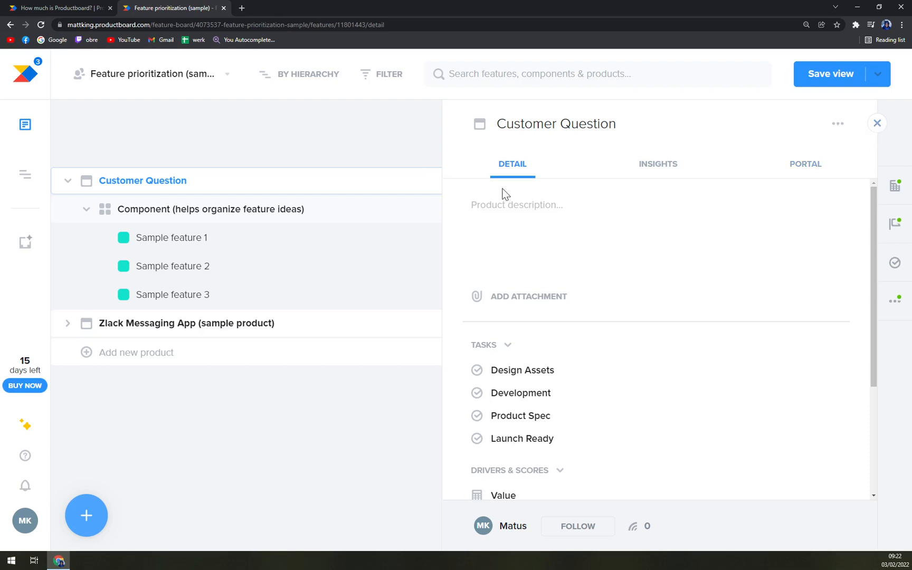
pyautogui.click(515, 221)
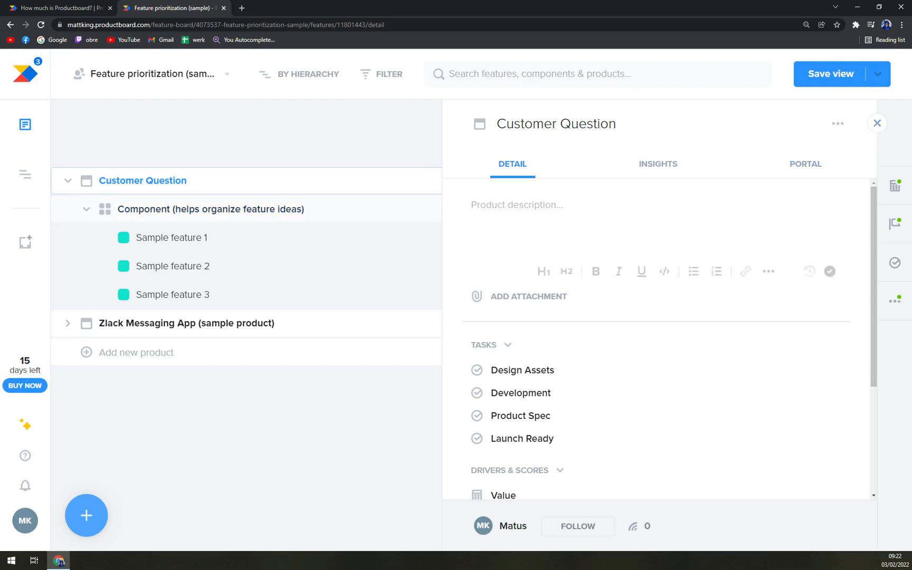
pyautogui.click(658, 164)
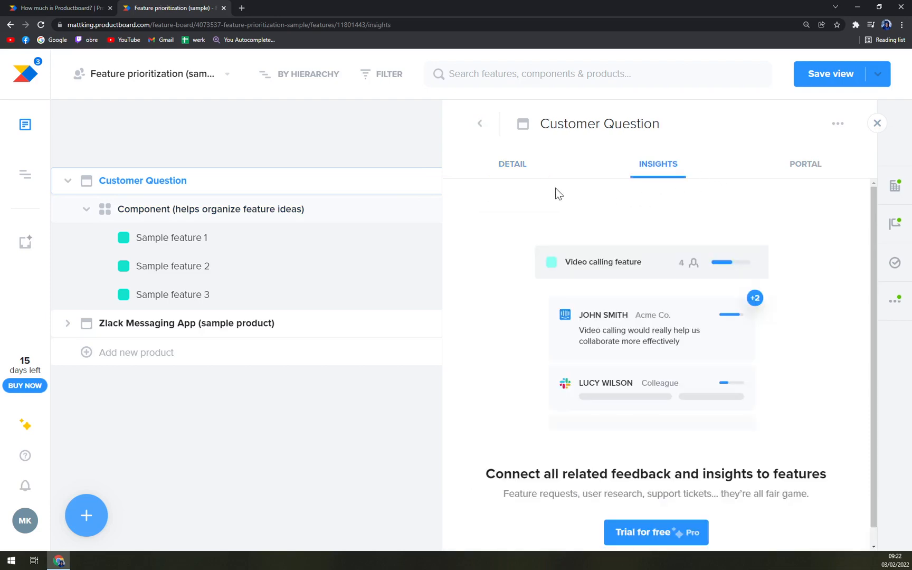
pyautogui.click(512, 164)
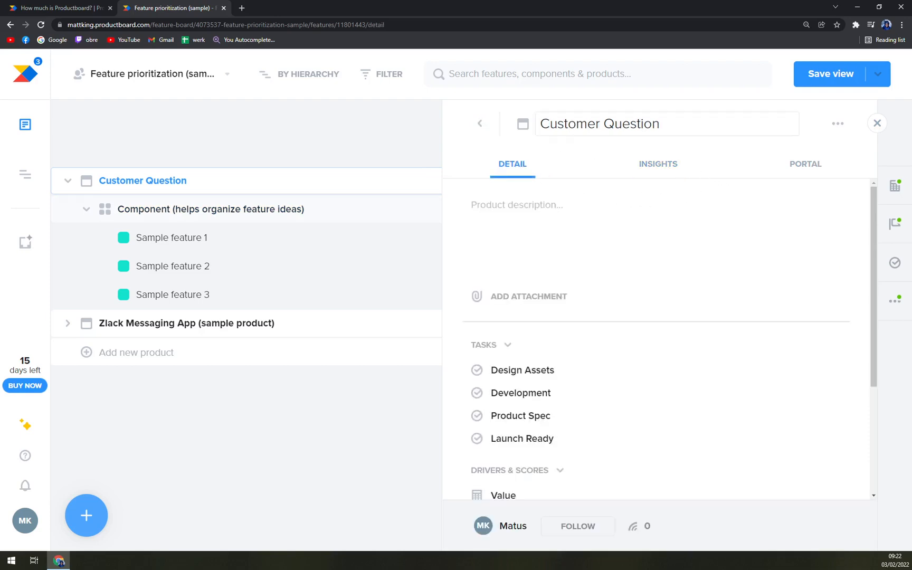
pyautogui.scroll(-3)
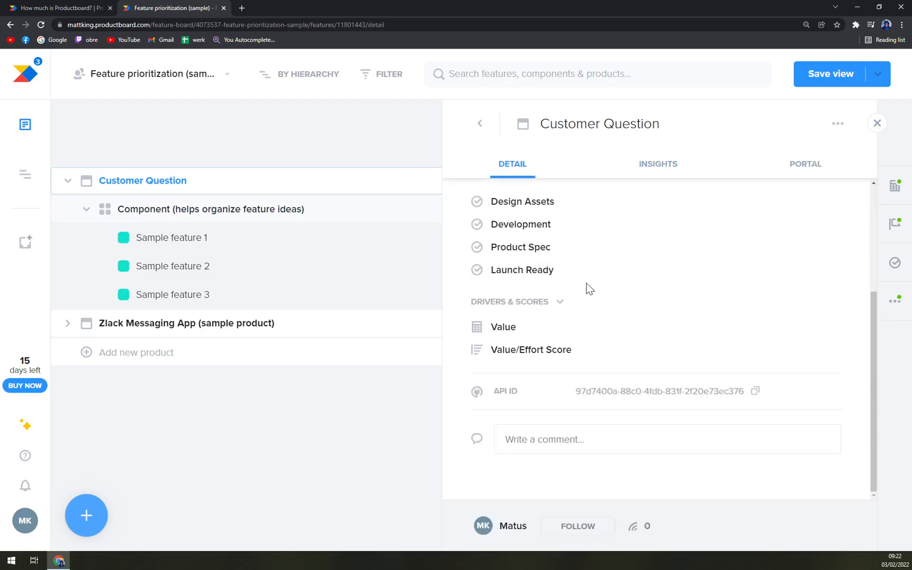
pyautogui.moveTo(619, 283)
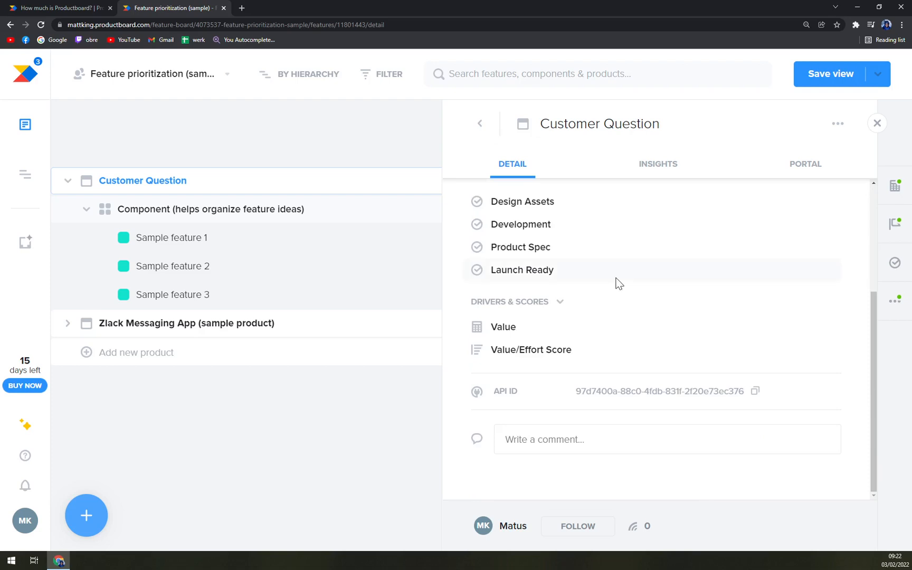
pyautogui.moveTo(502, 326)
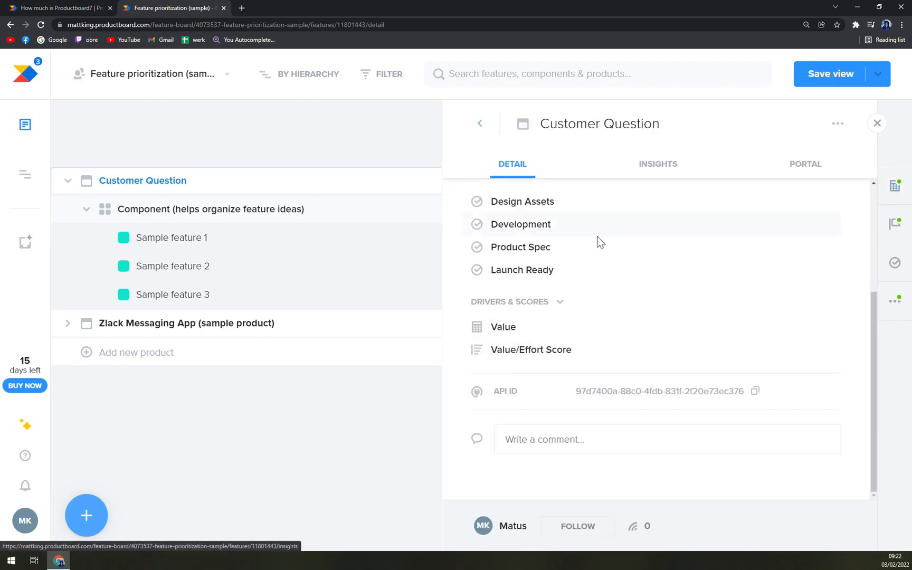
pyautogui.moveTo(601, 242)
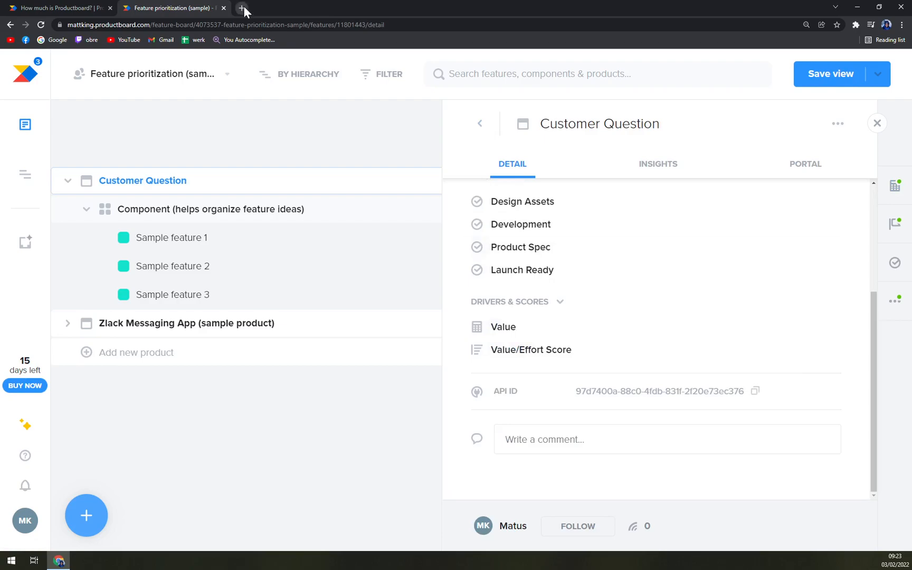
pyautogui.click(242, 10)
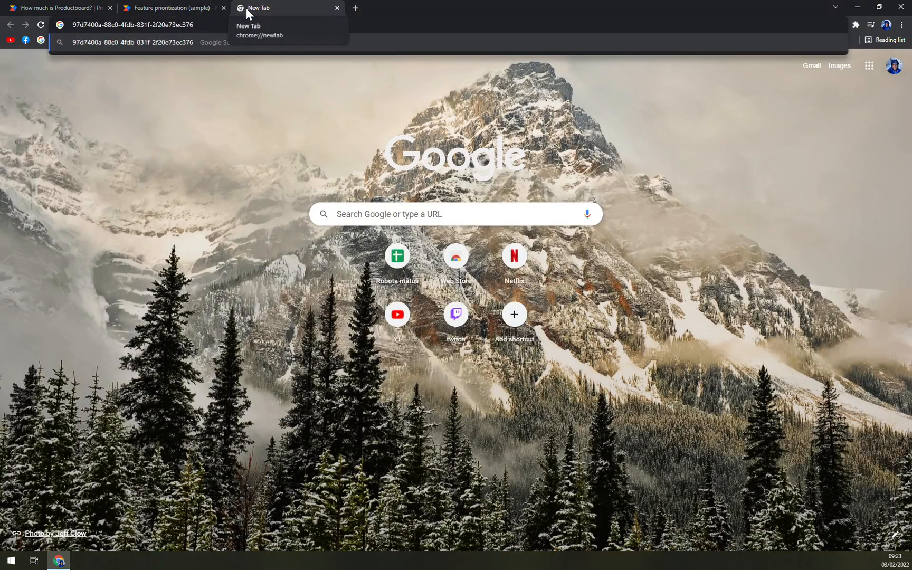
pyautogui.click(337, 7)
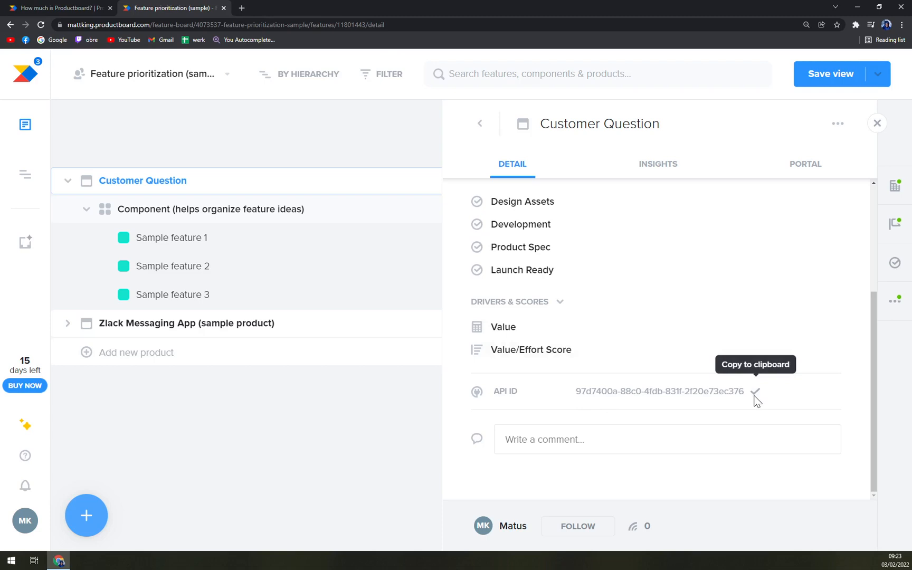
pyautogui.moveTo(421, 162)
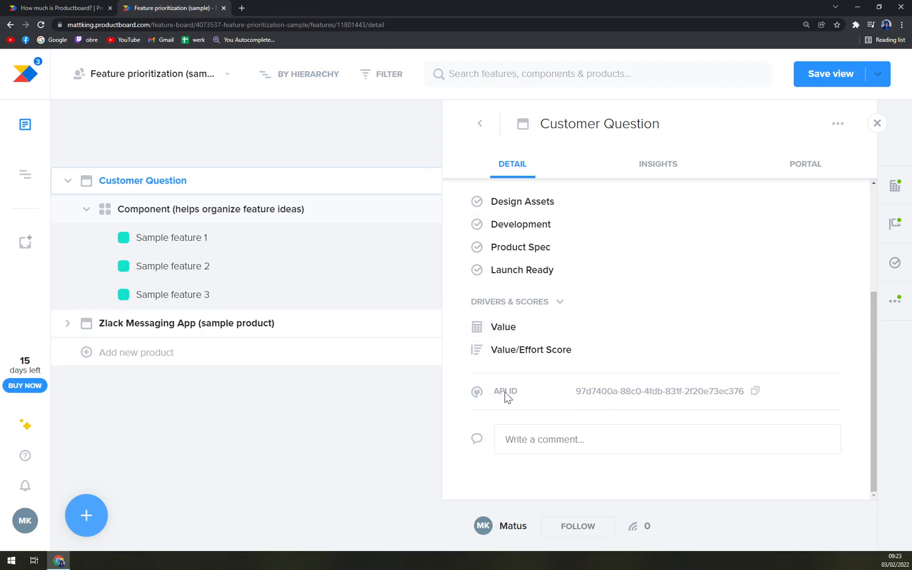
pyautogui.moveTo(505, 390)
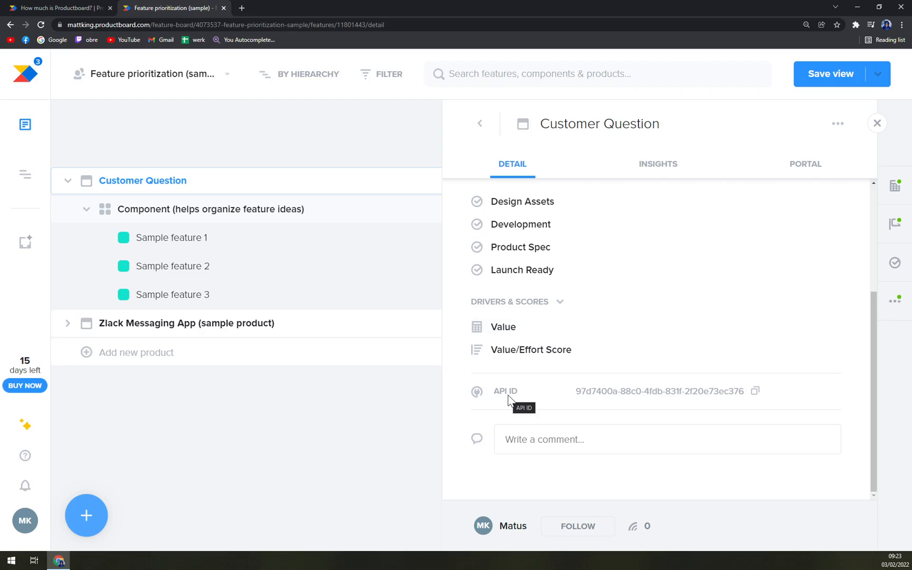
pyautogui.moveTo(538, 414)
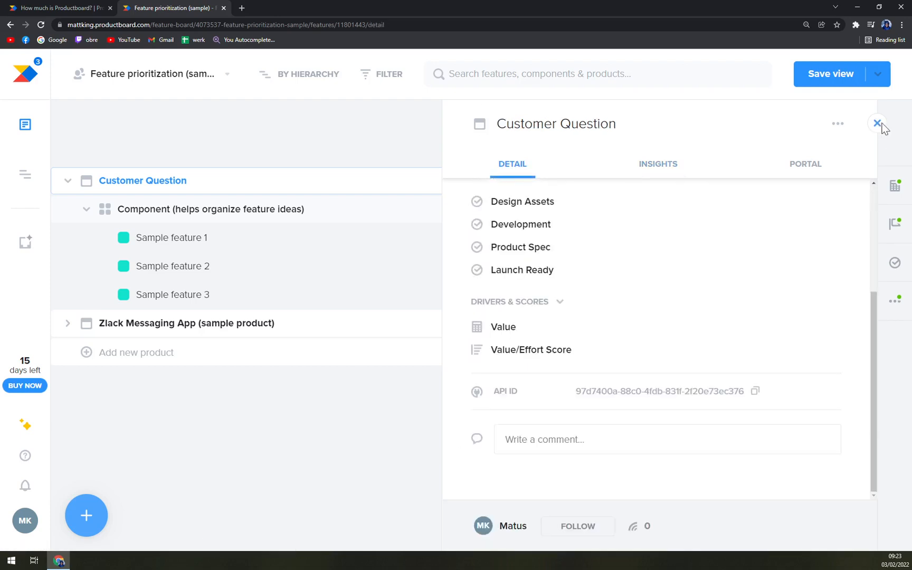
# - Rename the three sample features to Create Rockets, Dont do it and Really dont, big risk
pyautogui.click(879, 123)
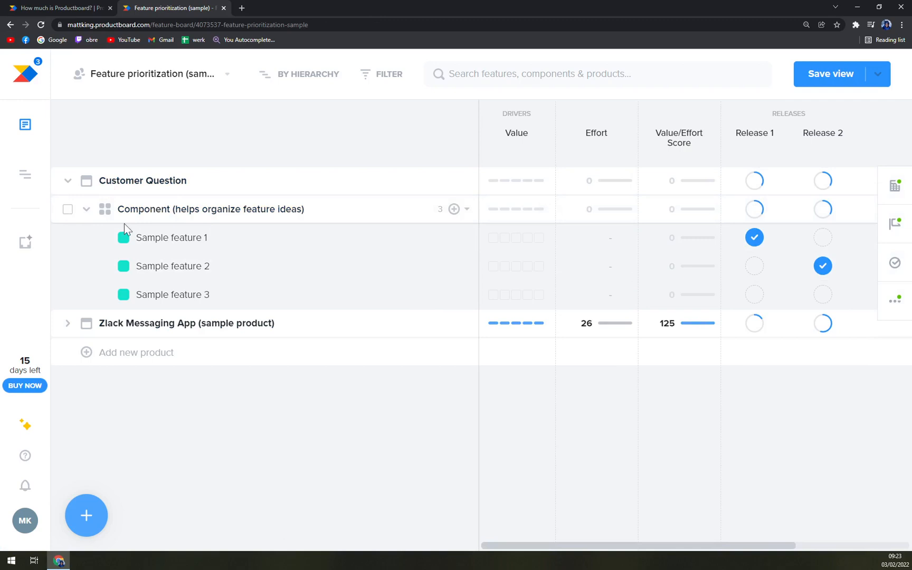
pyautogui.moveTo(262, 222)
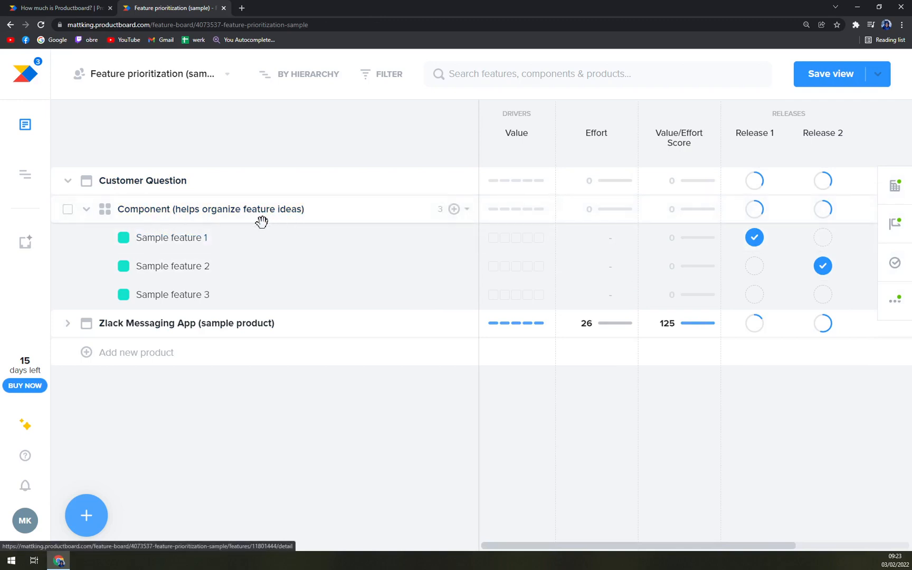
pyautogui.moveTo(209, 209)
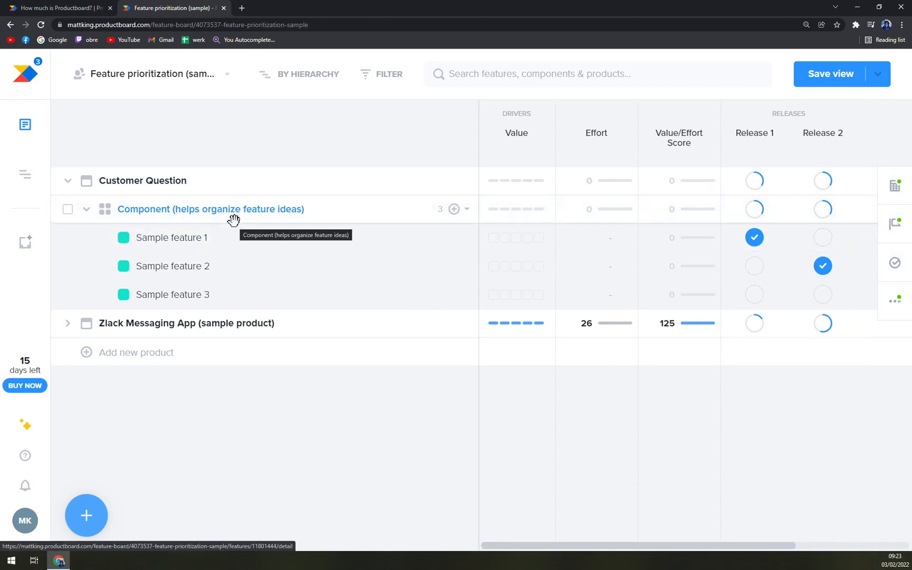
pyautogui.click(172, 238)
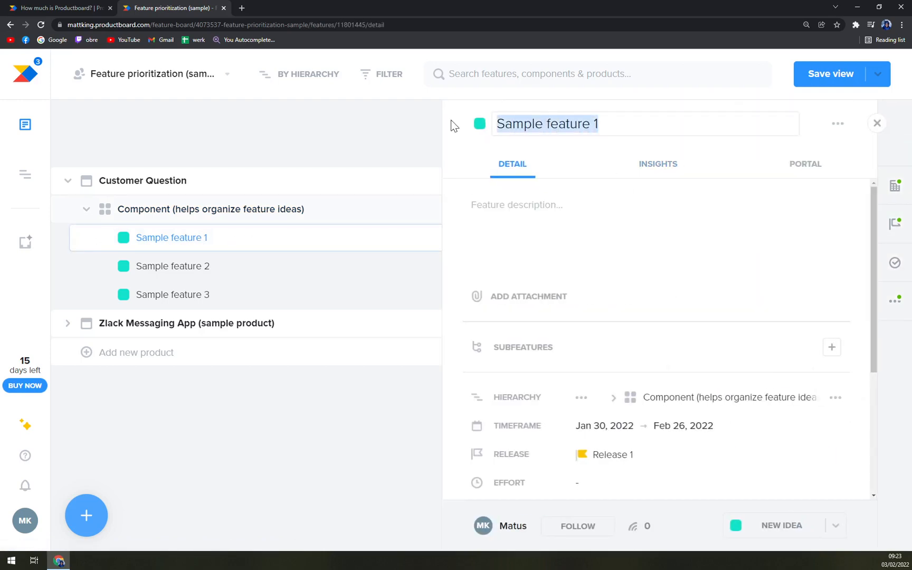
pyautogui.write('Create')
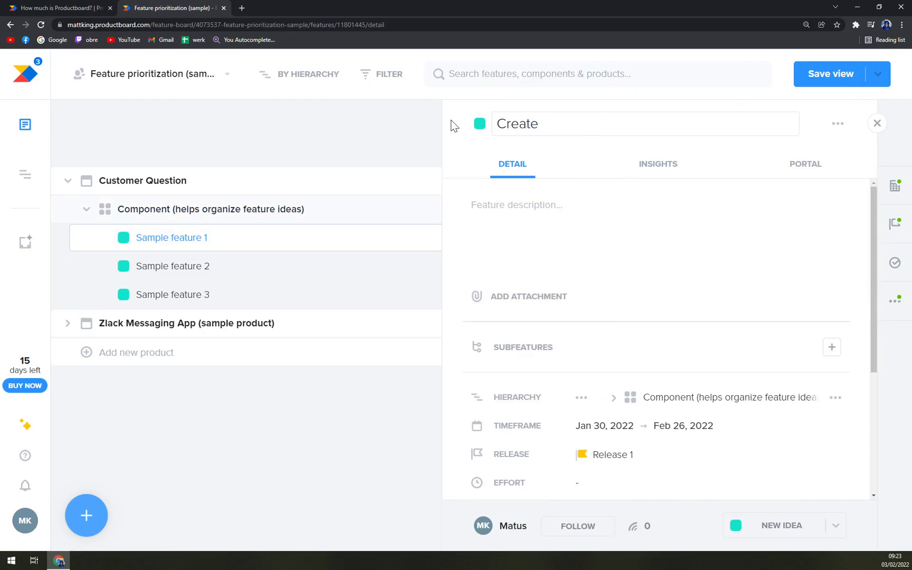
pyautogui.write('Rockets')
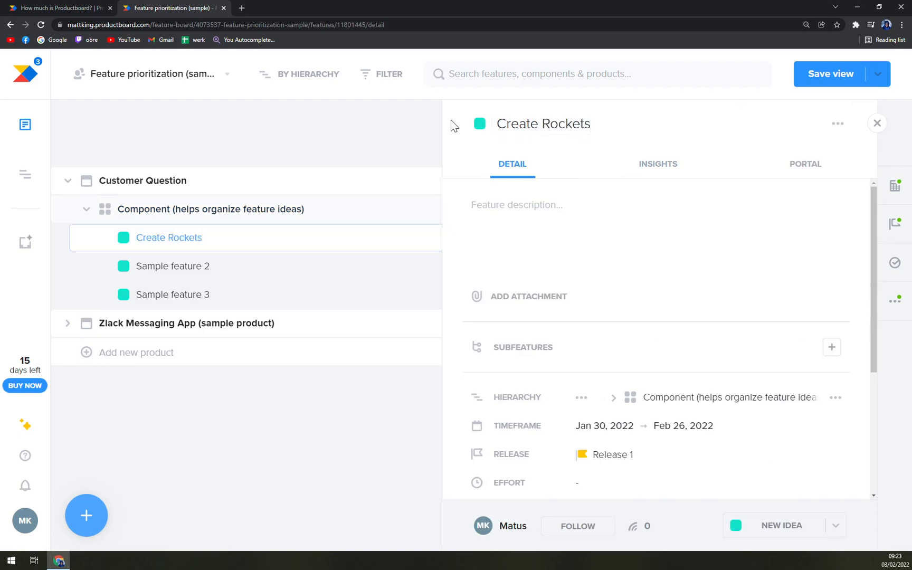
pyautogui.click(173, 266)
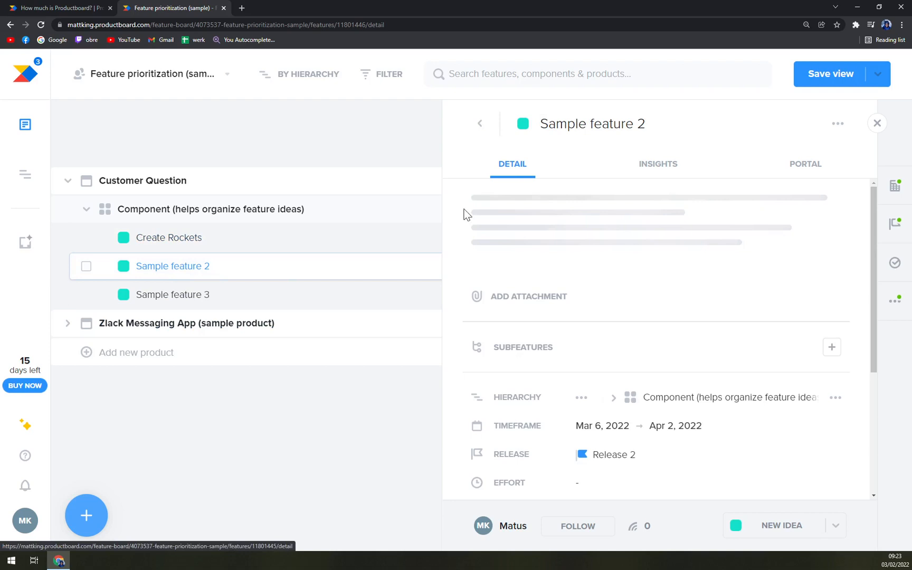
pyautogui.write('Don')
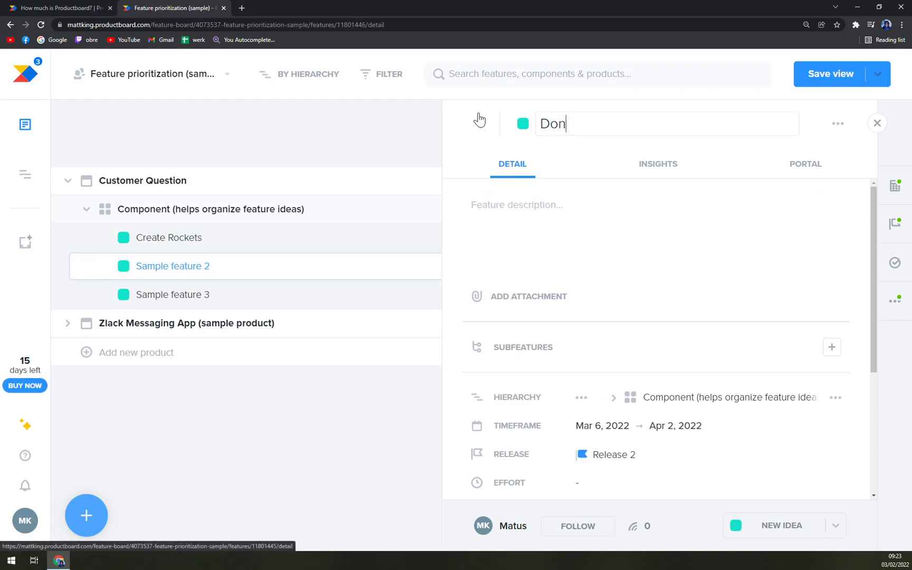
pyautogui.write('t do it')
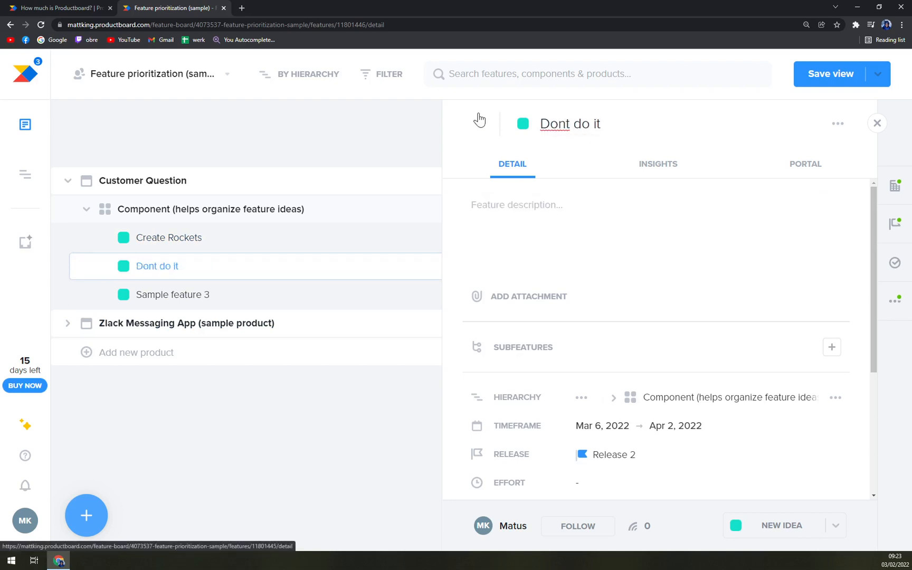
pyautogui.click(172, 294)
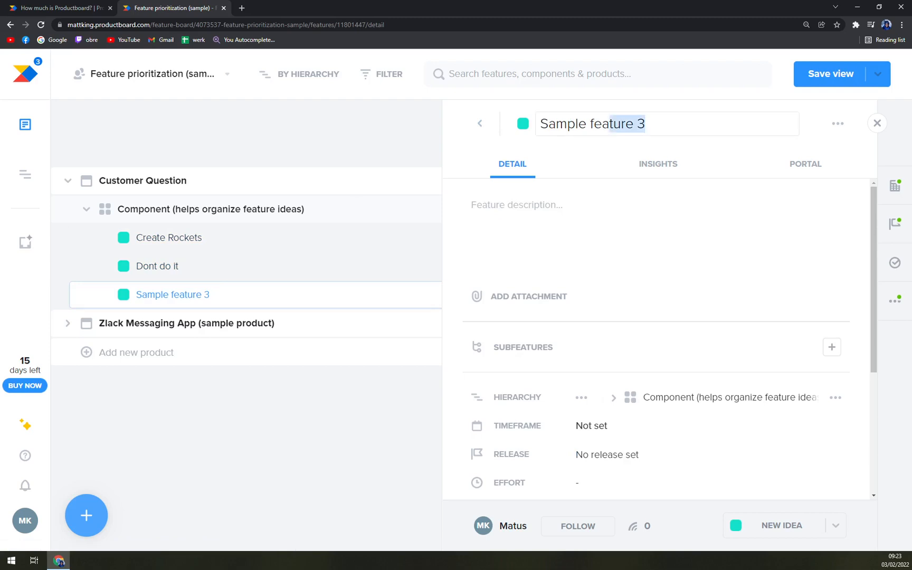
pyautogui.write('Really dont')
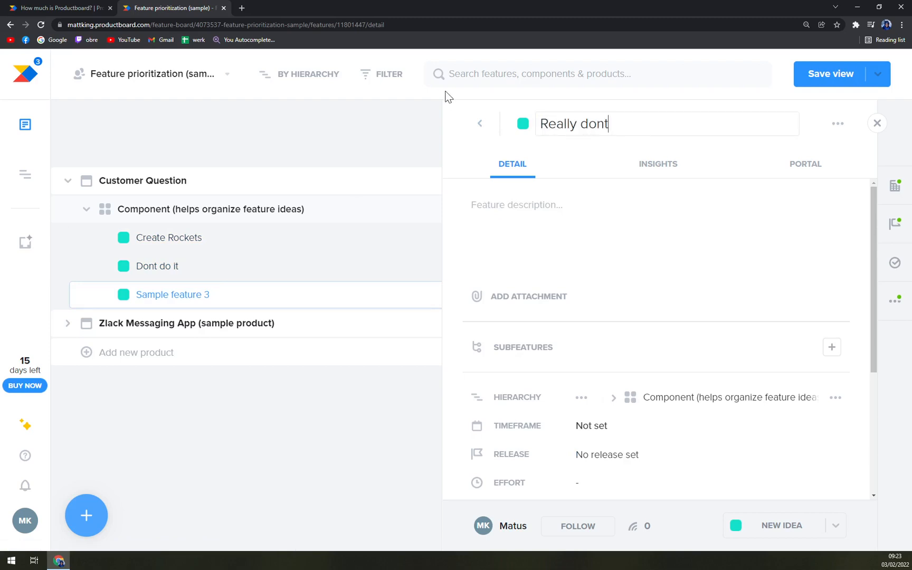
pyautogui.write(', big risk')
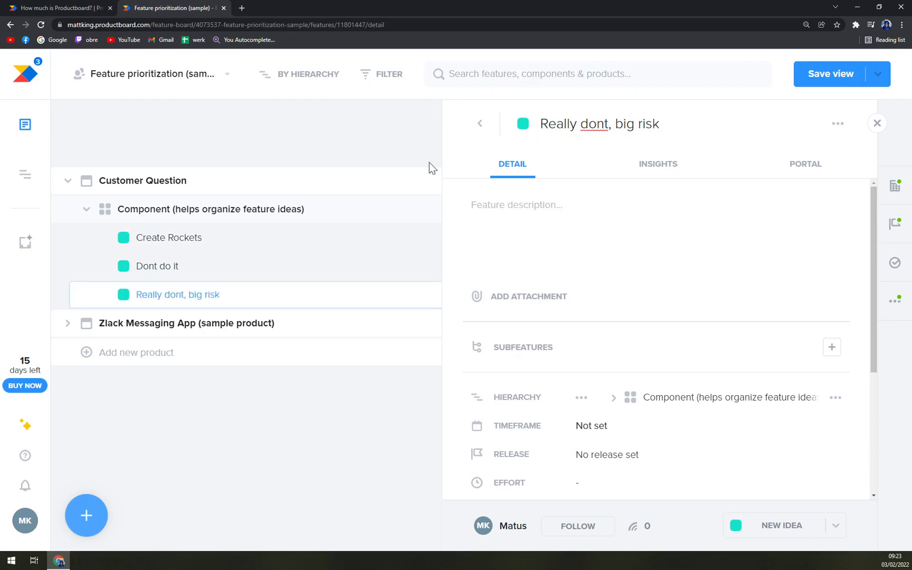
pyautogui.moveTo(878, 123)
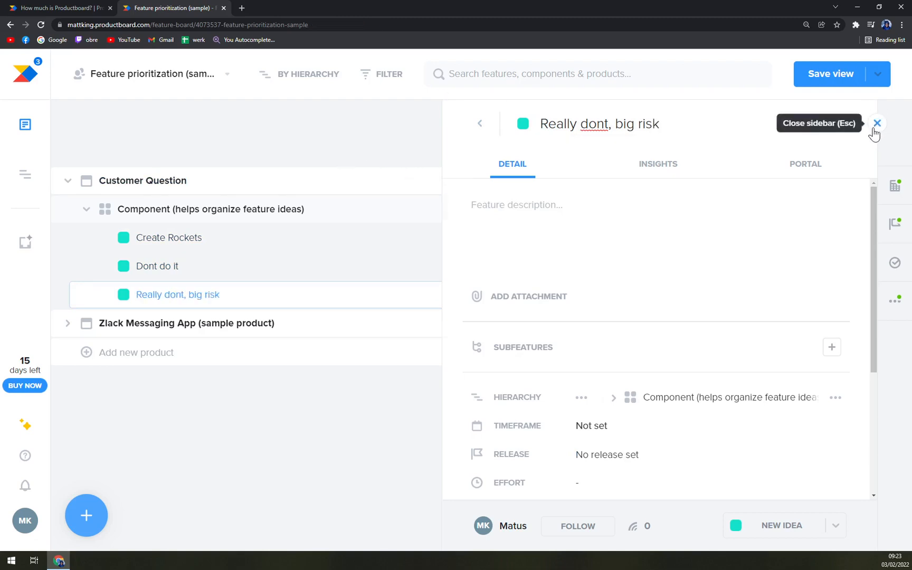
# - Assign Create Rockets and Really dont, big risk to Release 1, leaving Dont do it in Release 2
pyautogui.click(877, 123)
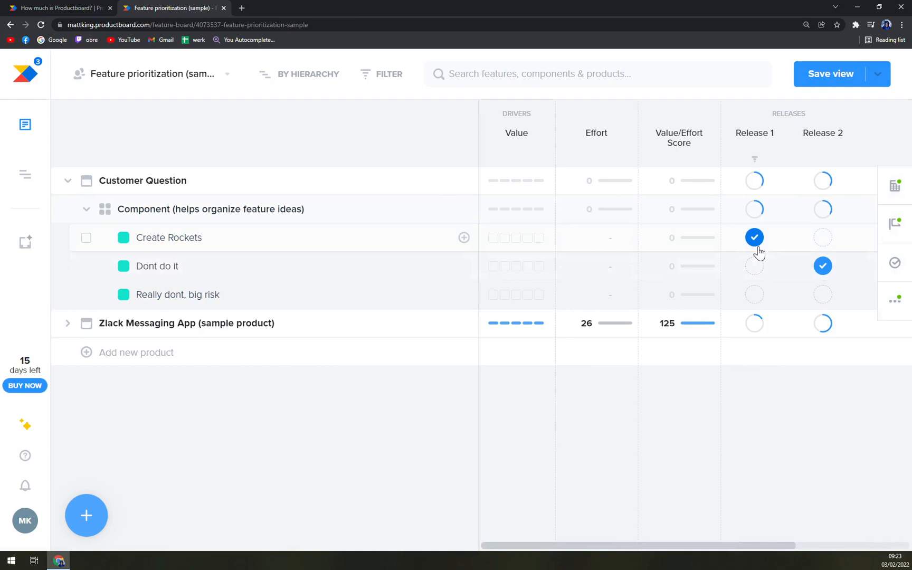
pyautogui.click(823, 237)
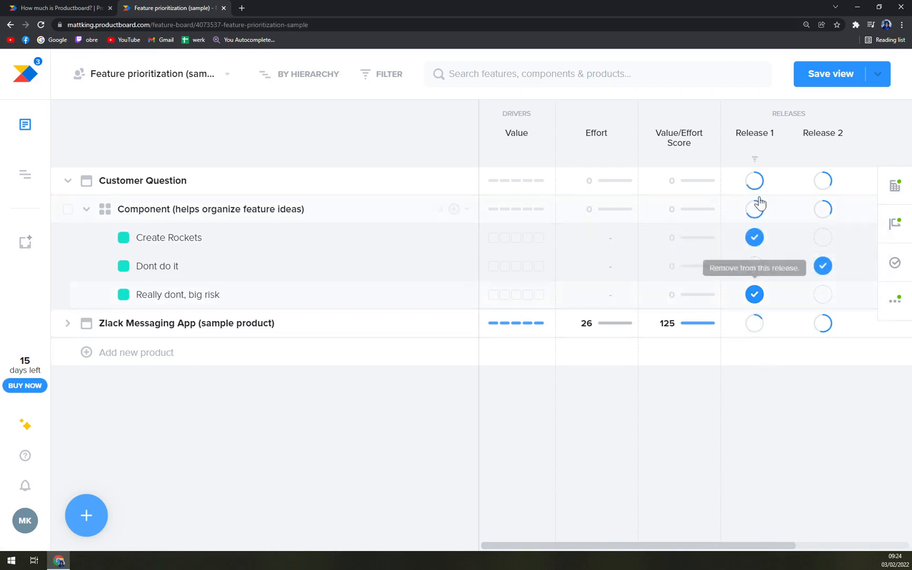
pyautogui.click(755, 180)
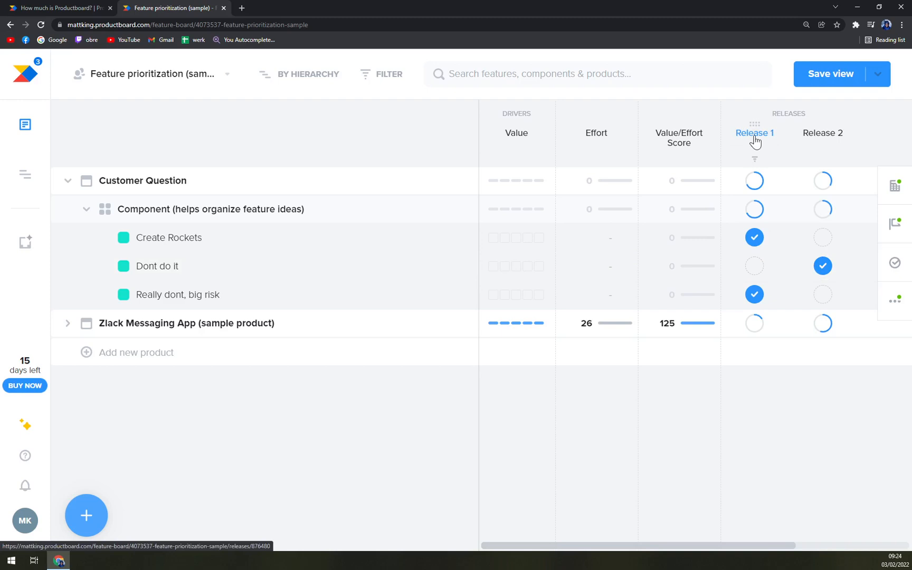
pyautogui.moveTo(539, 551)
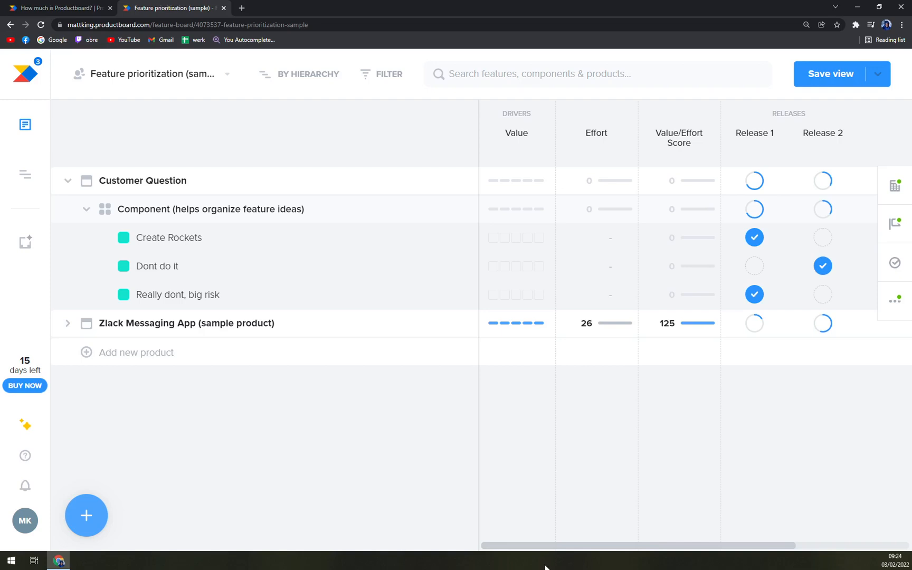
pyautogui.moveTo(221, 493)
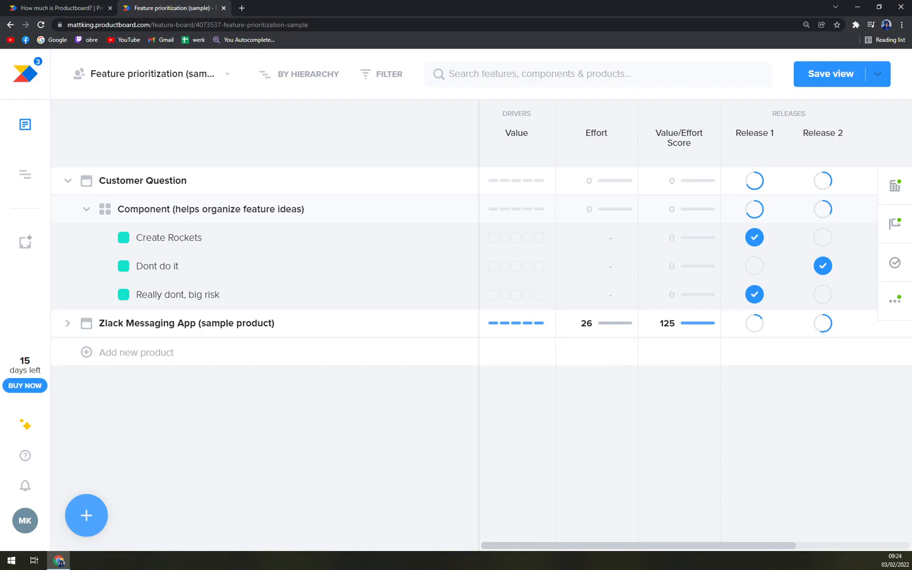
pyautogui.moveTo(25, 124)
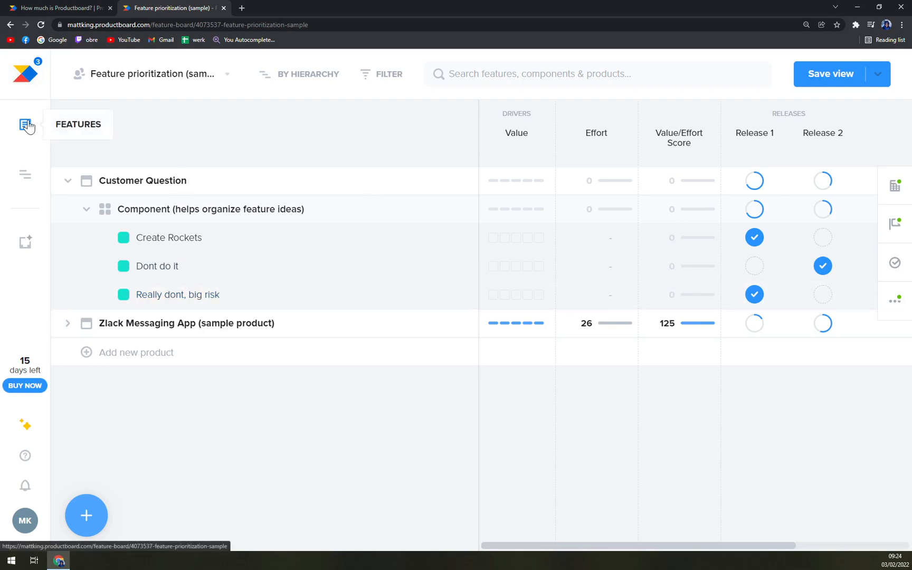
pyautogui.moveTo(25, 174)
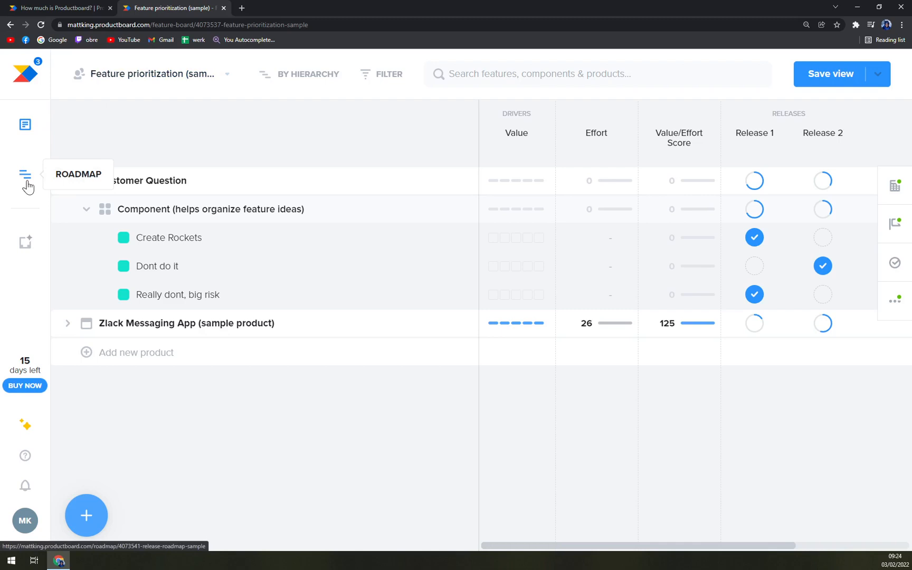
# - Go to Roadmaps and select the Release plan layout in the roadmap chooser
pyautogui.click(25, 174)
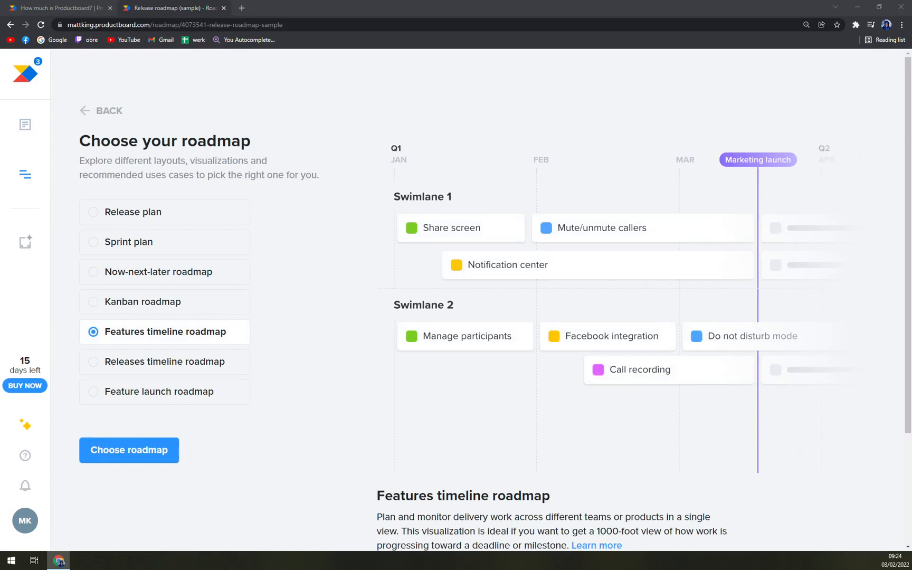
pyautogui.moveTo(24, 204)
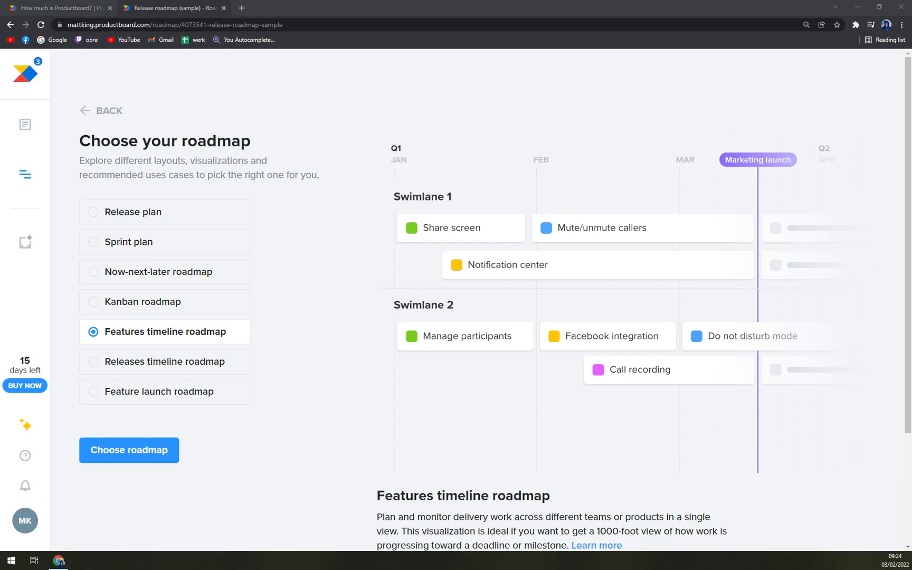
pyautogui.moveTo(266, 484)
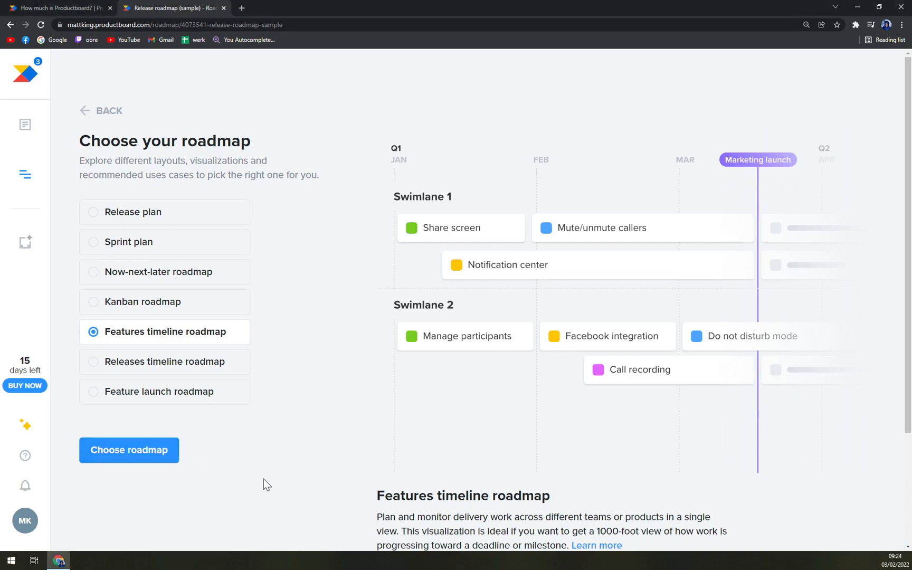
pyautogui.moveTo(280, 482)
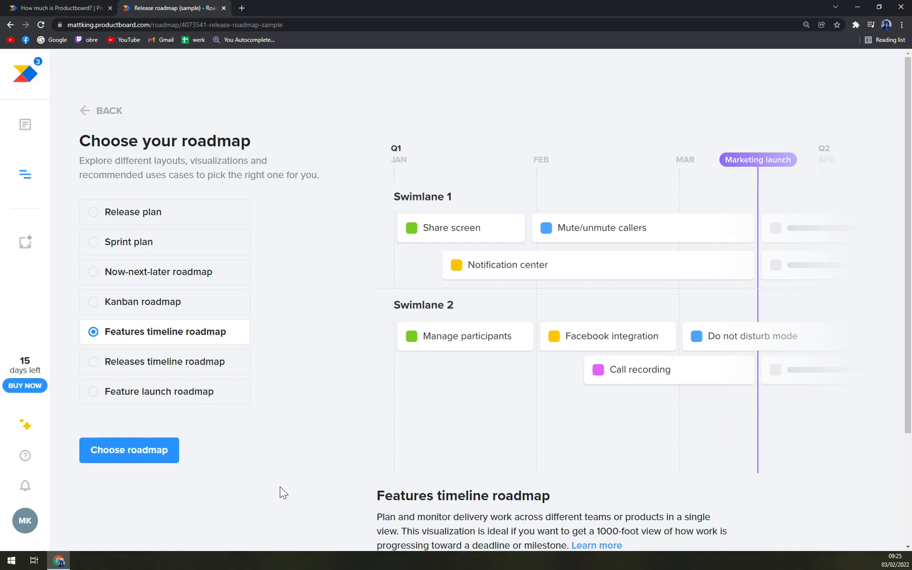
pyautogui.moveTo(296, 443)
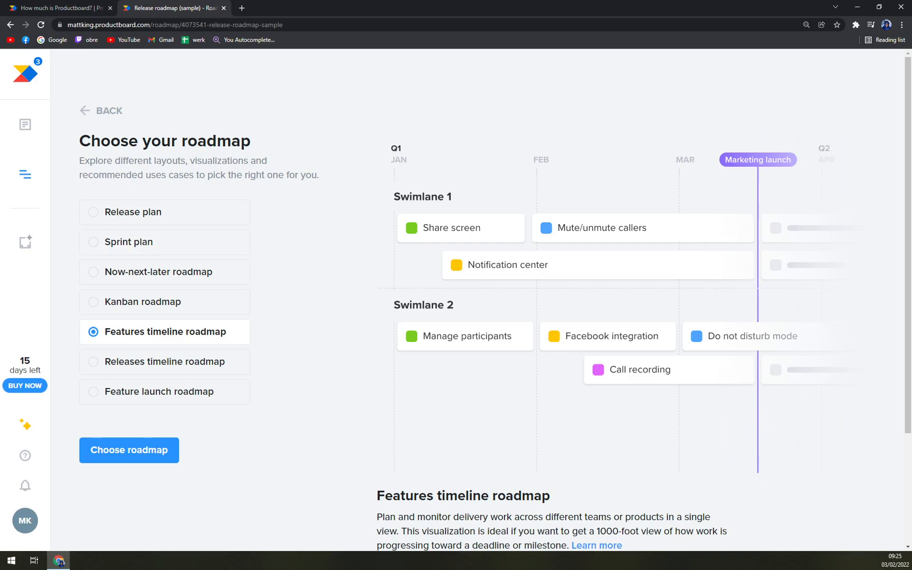
pyautogui.moveTo(160, 149)
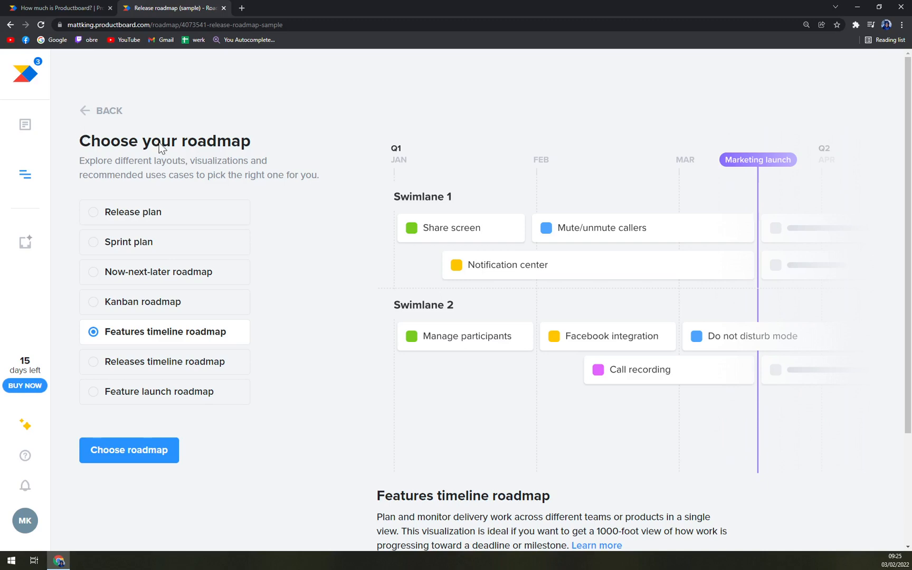
pyautogui.moveTo(139, 212)
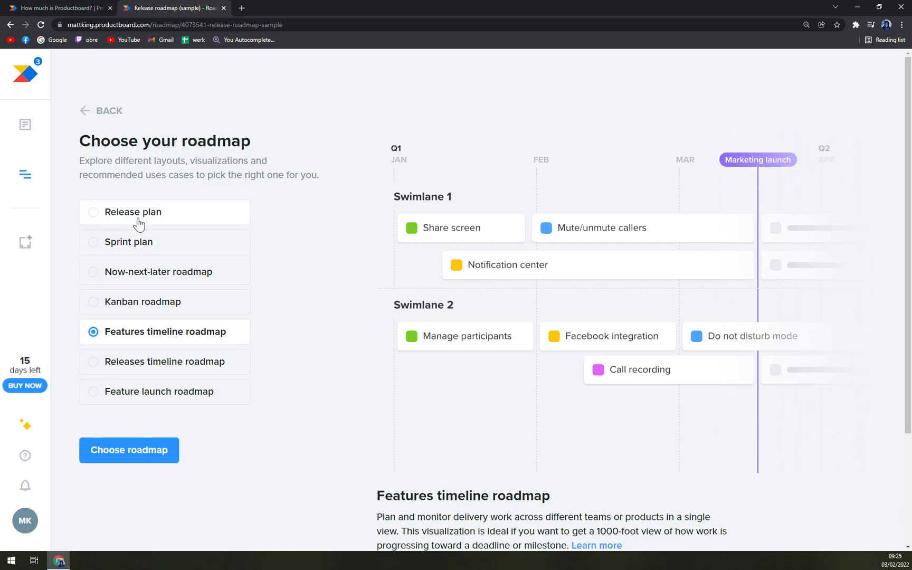
pyautogui.moveTo(162, 251)
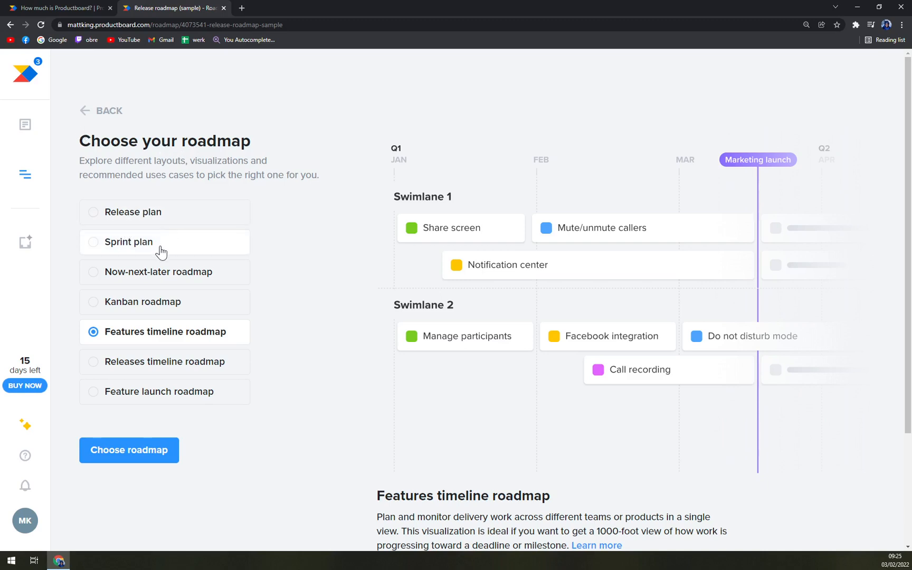
pyautogui.click(164, 271)
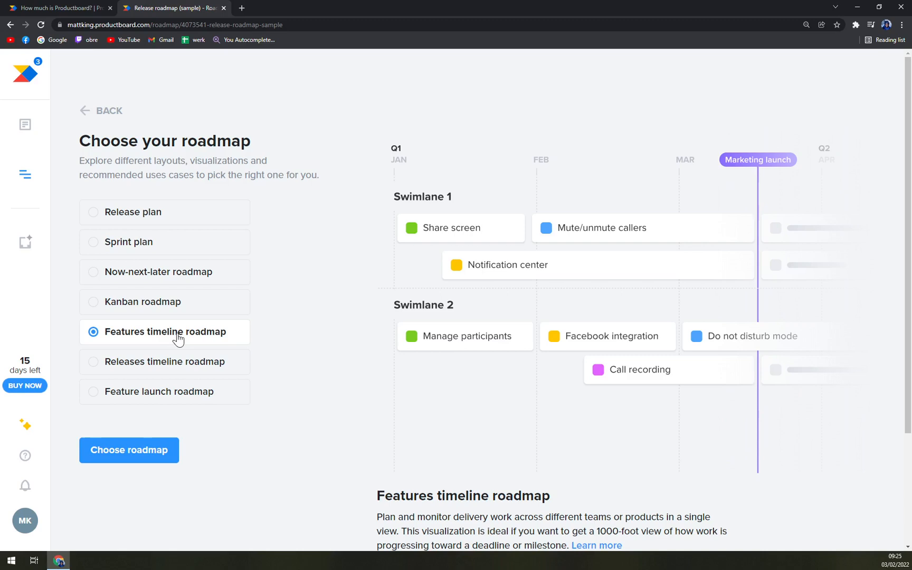
pyautogui.moveTo(195, 375)
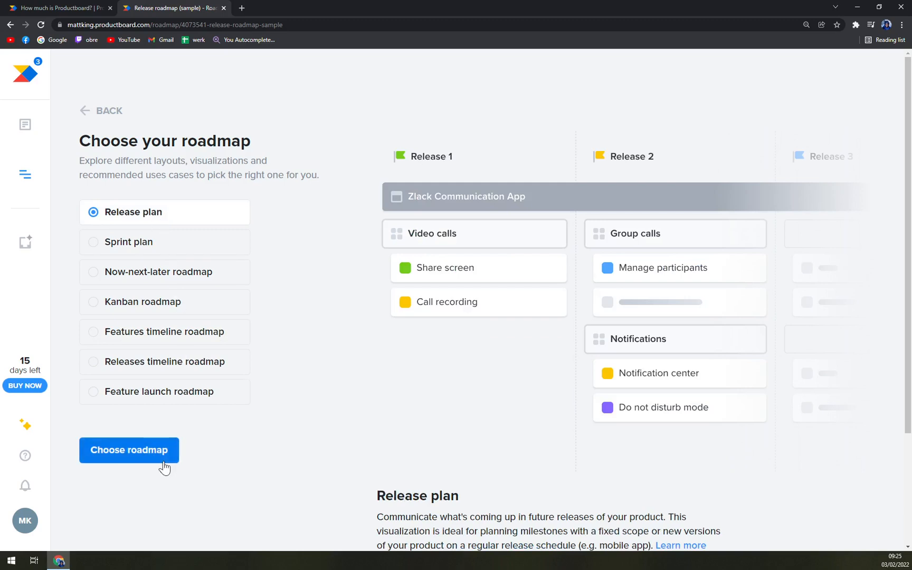
# - Create the release plan roadmap and name it MKingRDMP
pyautogui.click(129, 450)
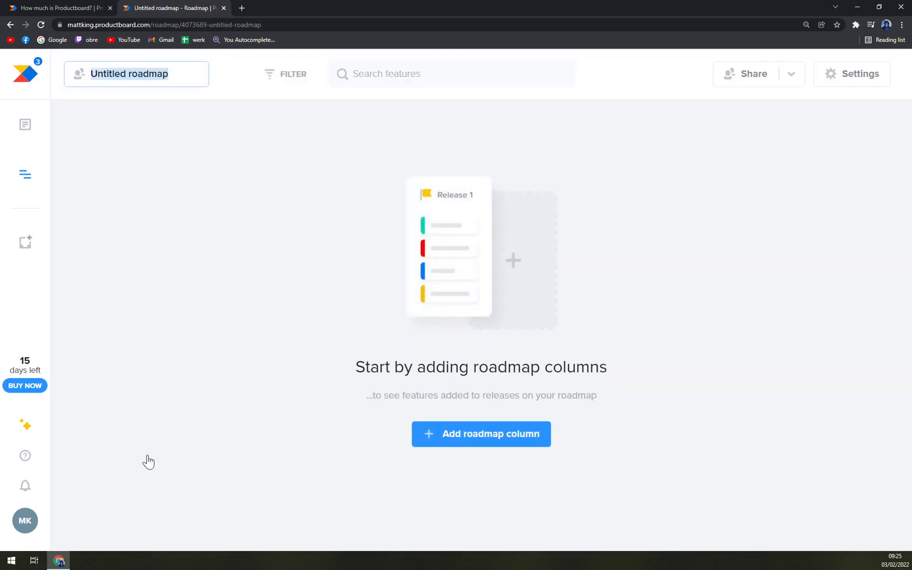
pyautogui.moveTo(333, 373)
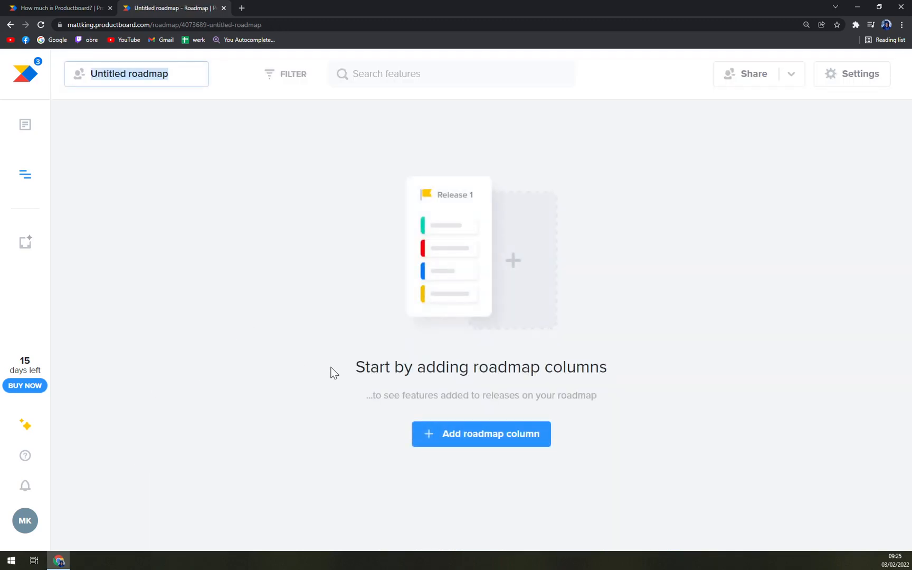
pyautogui.moveTo(611, 377)
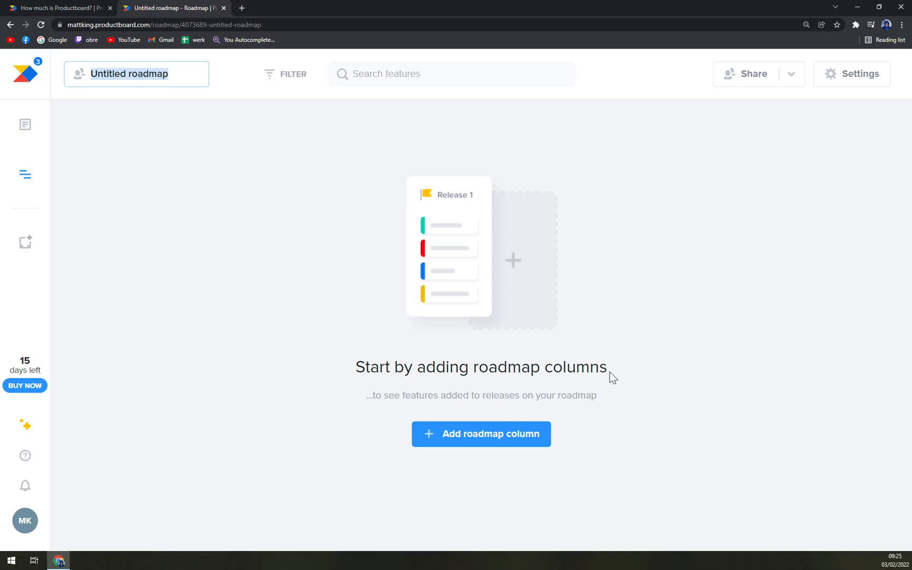
pyautogui.moveTo(522, 438)
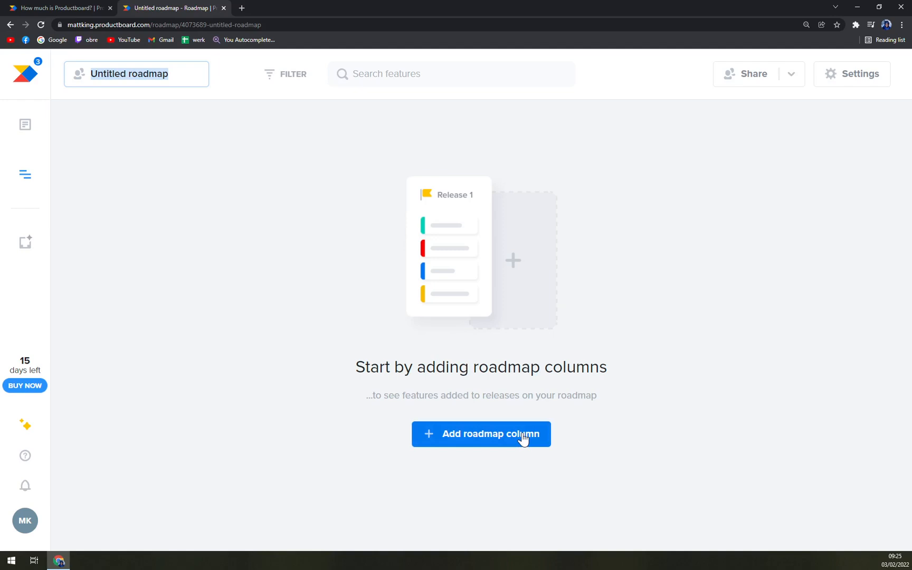
pyautogui.moveTo(135, 93)
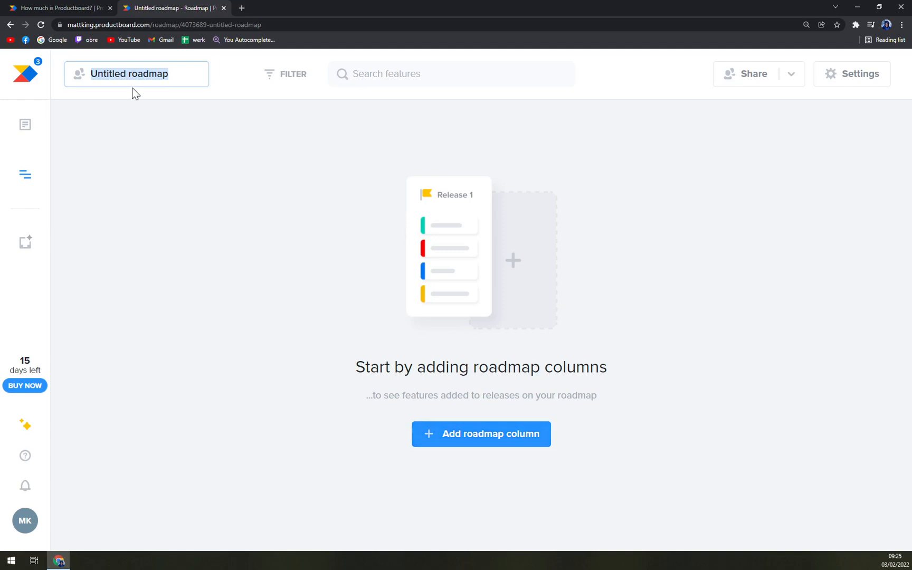
pyautogui.click(136, 74)
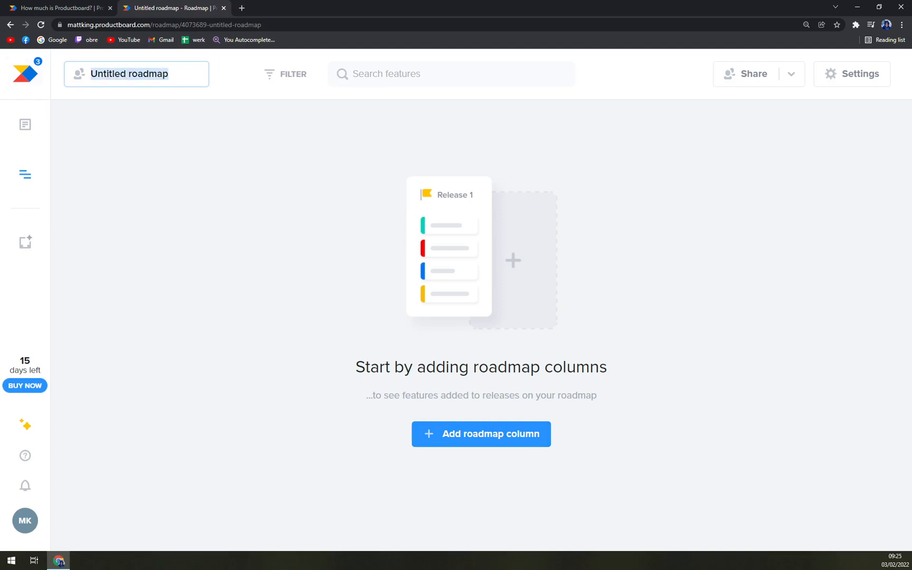
pyautogui.moveTo(21, 74)
pyautogui.write('M')
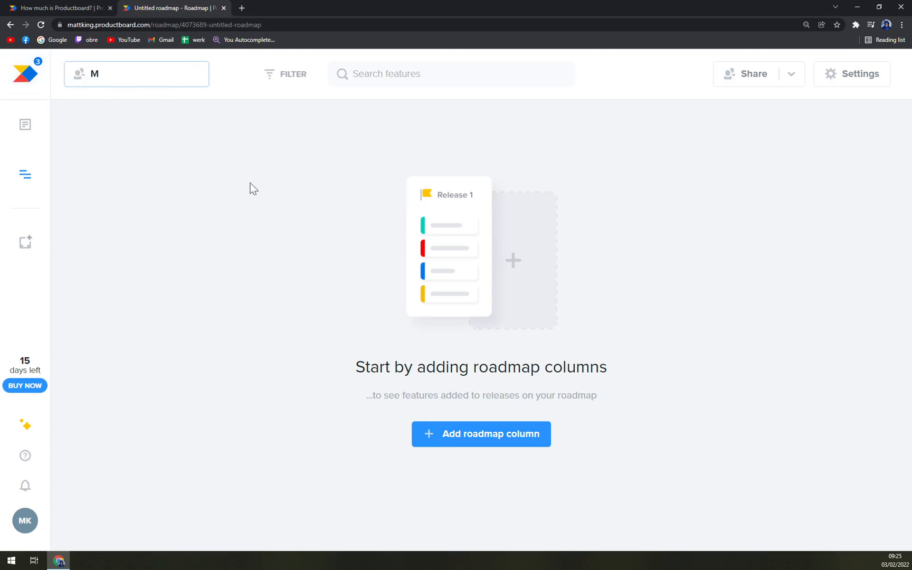
pyautogui.write('King')
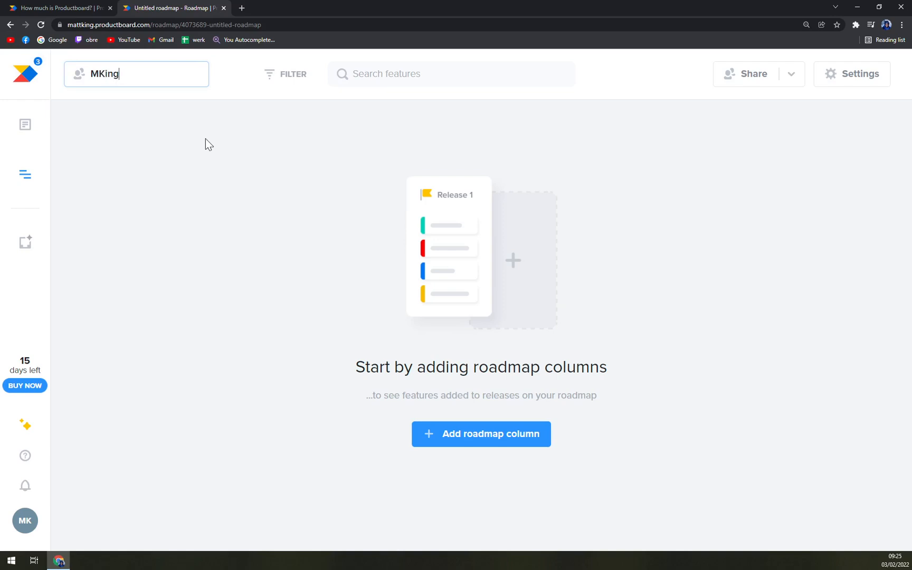
pyautogui.write('RDMP')
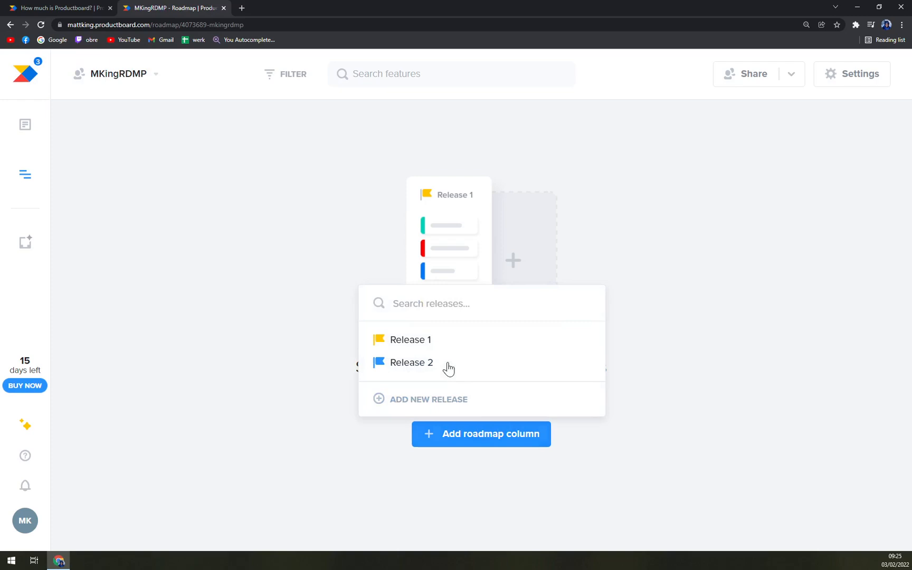
# - Add Release 1 and Release 2 as roadmap columns and review several feature cards' details
pyautogui.click(410, 340)
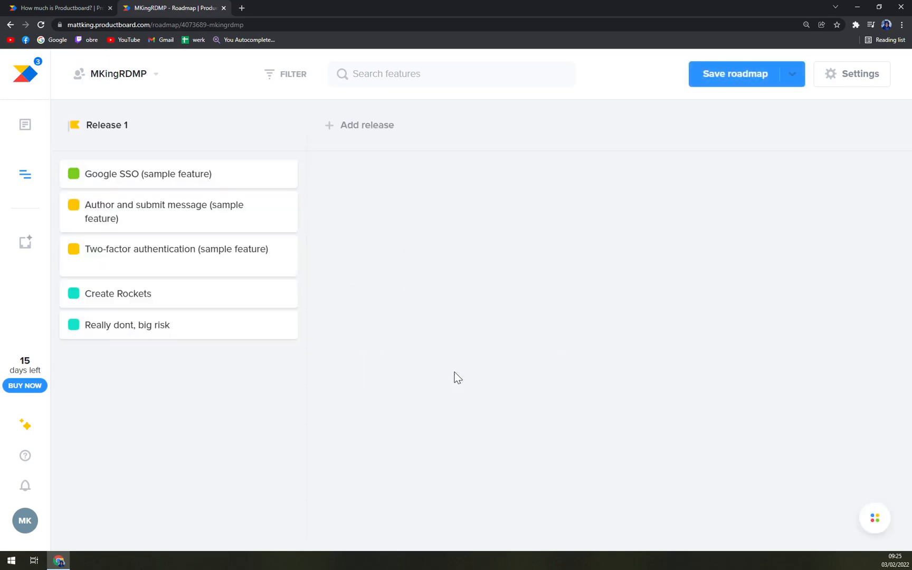
pyautogui.moveTo(107, 125)
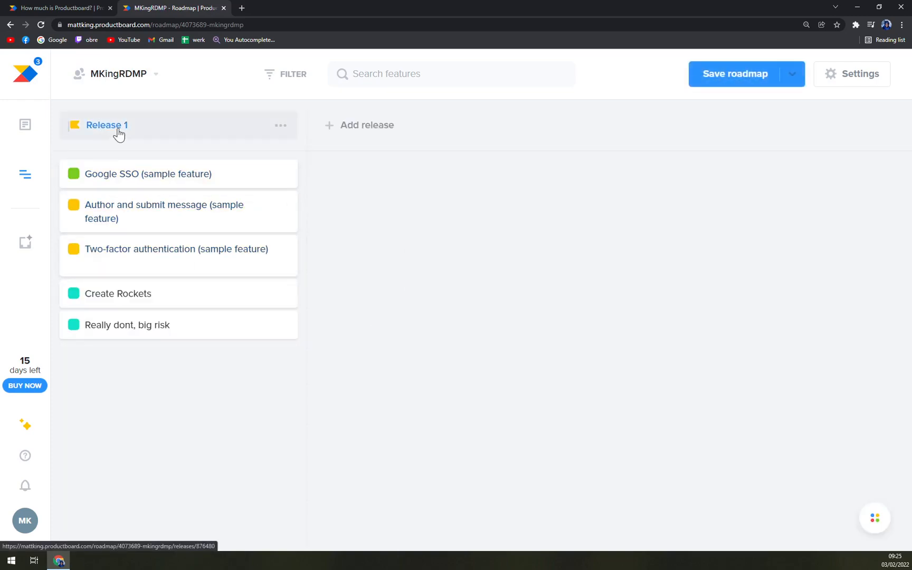
pyautogui.click(367, 124)
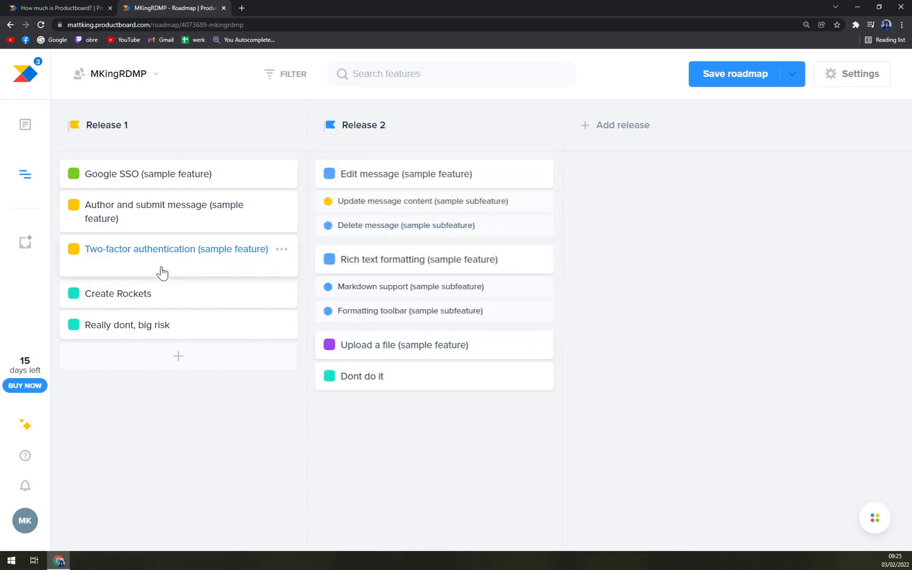
pyautogui.moveTo(237, 124)
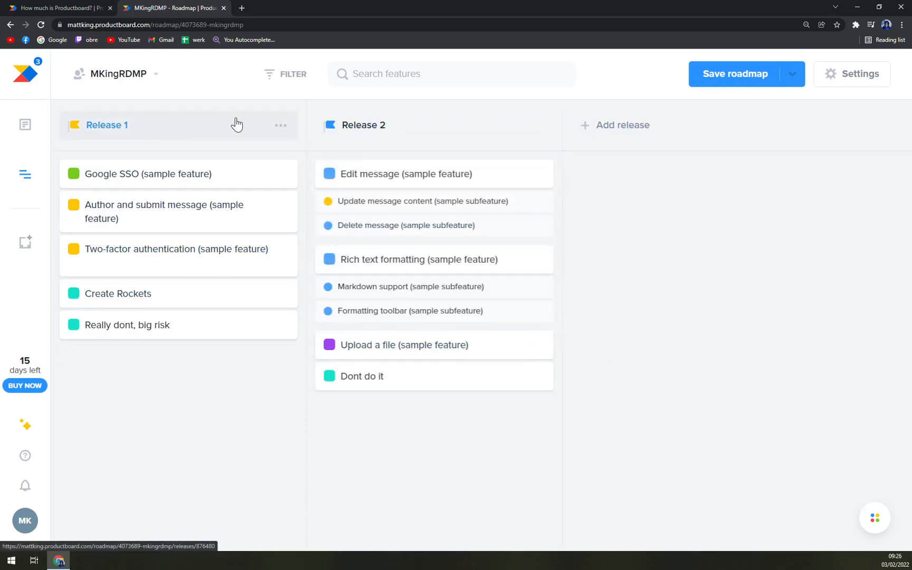
pyautogui.moveTo(225, 112)
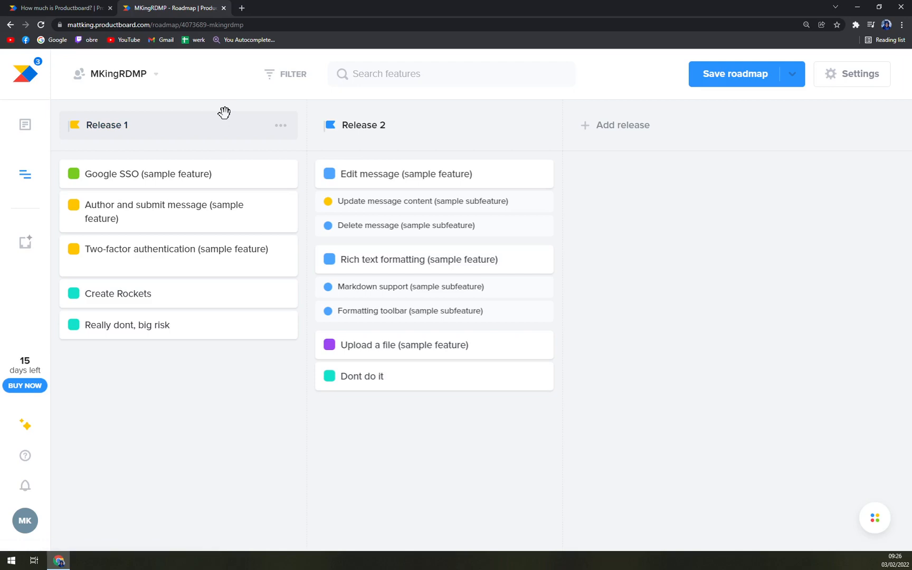
pyautogui.moveTo(250, 62)
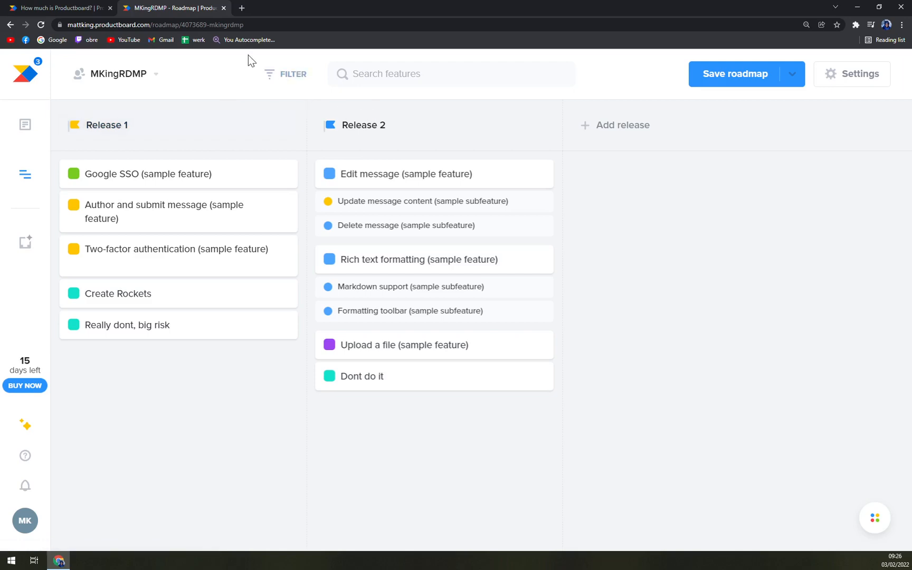
pyautogui.moveTo(192, 127)
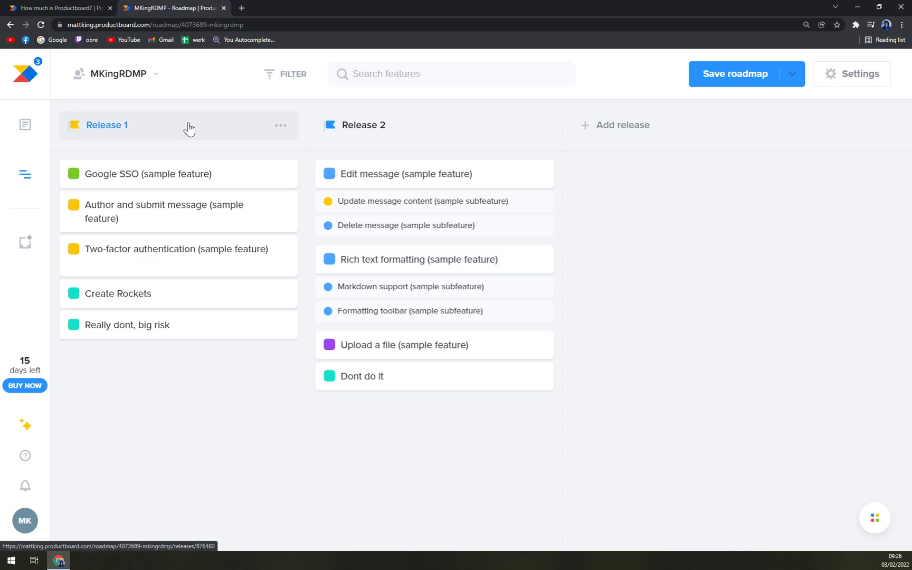
pyautogui.moveTo(192, 153)
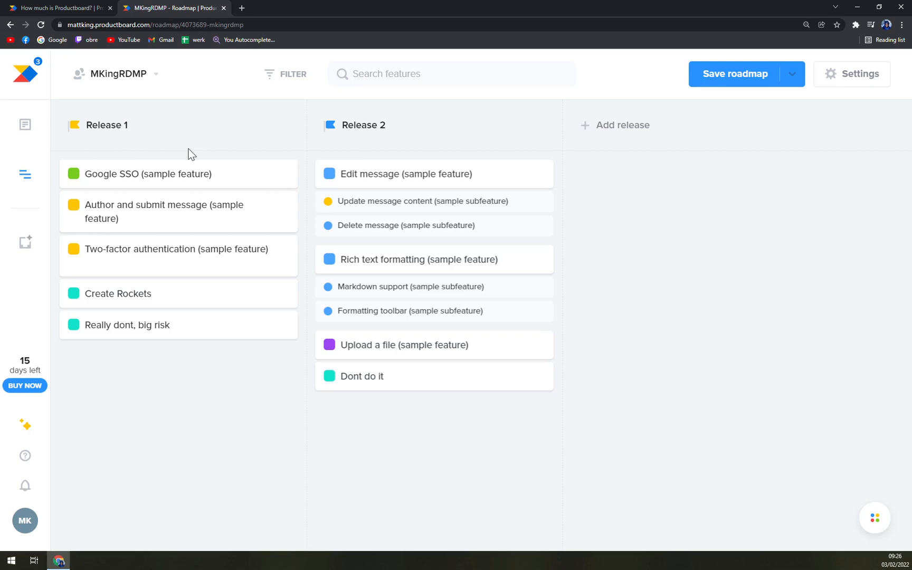
pyautogui.moveTo(227, 158)
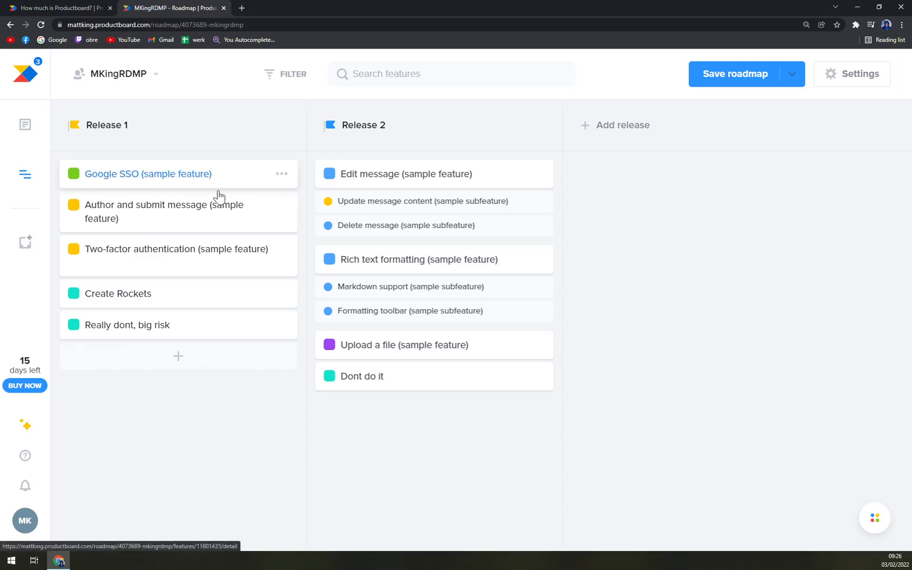
pyautogui.click(164, 211)
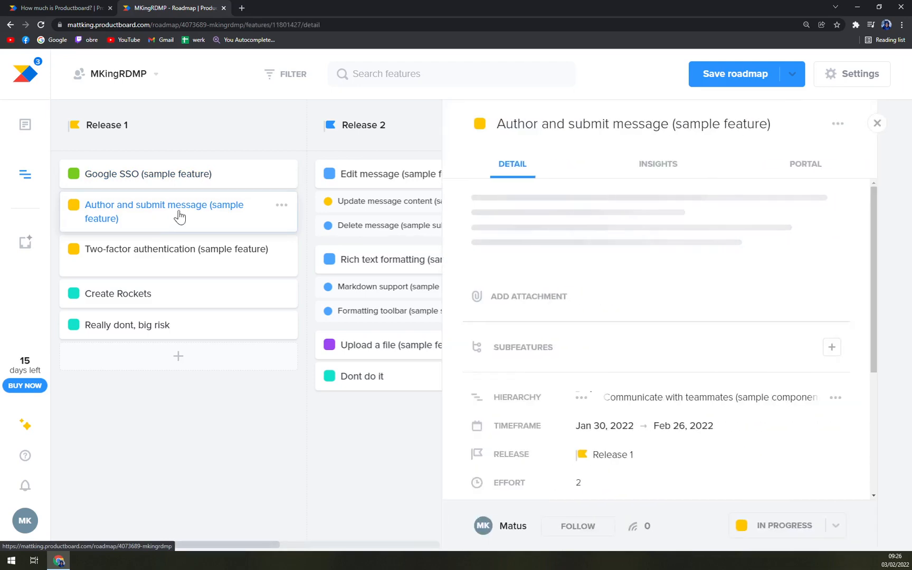
pyautogui.click(877, 123)
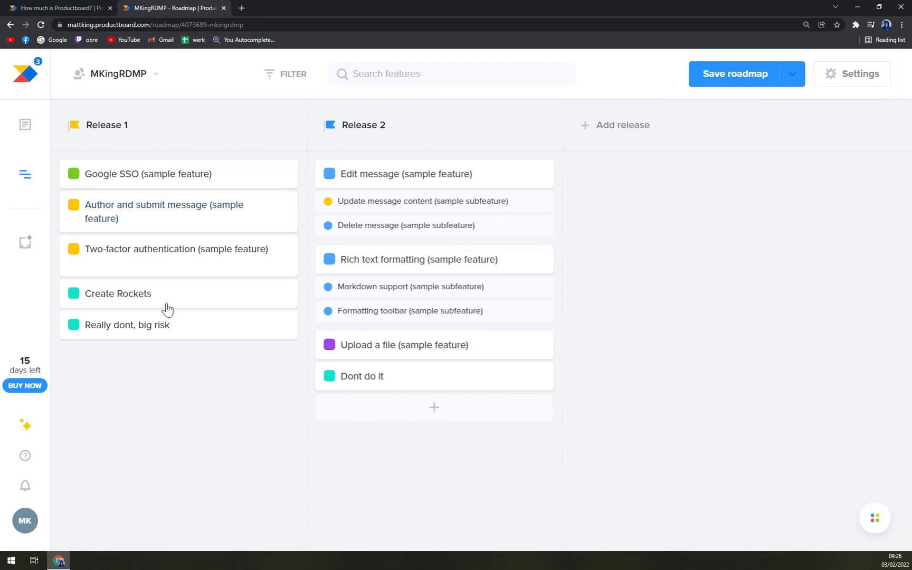
pyautogui.click(176, 248)
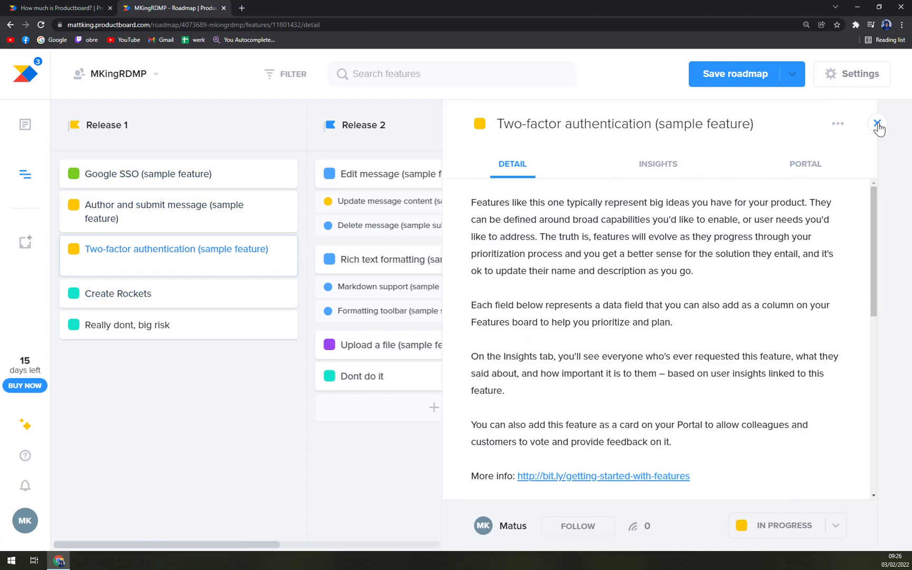
pyautogui.click(117, 294)
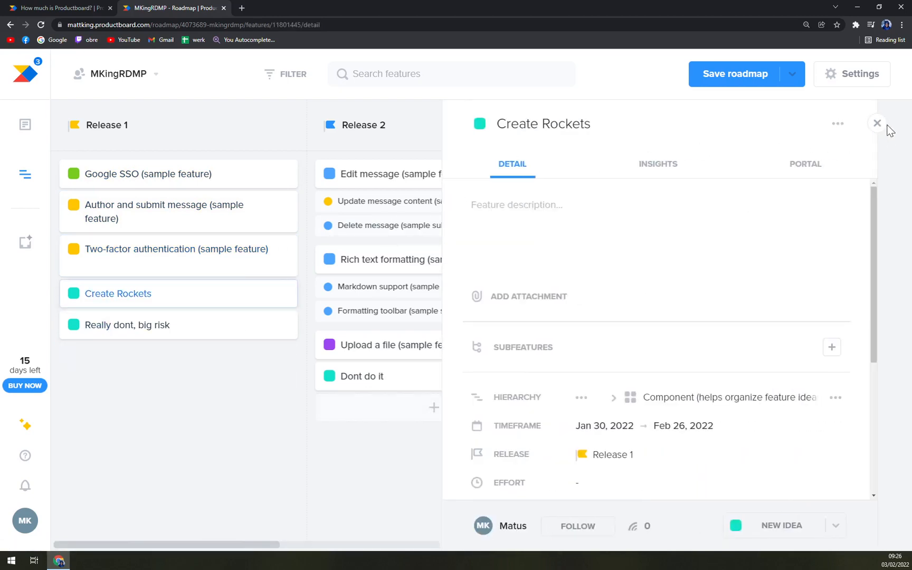
pyautogui.click(126, 324)
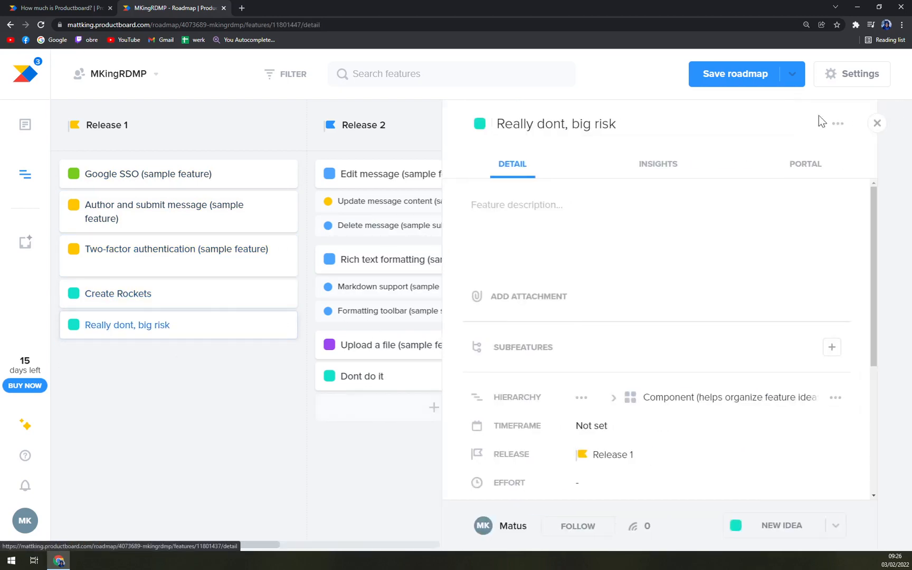
pyautogui.click(878, 122)
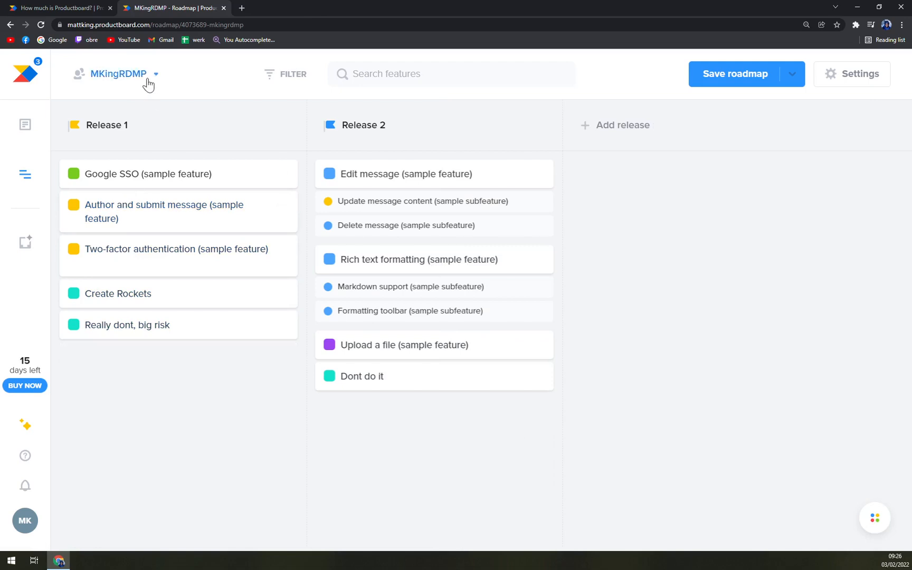
pyautogui.moveTo(294, 74)
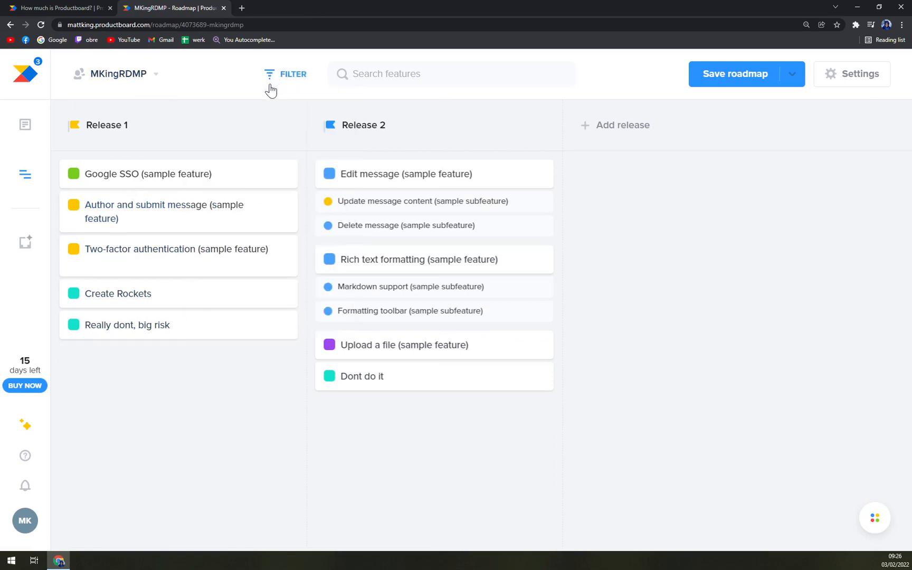
pyautogui.click(293, 74)
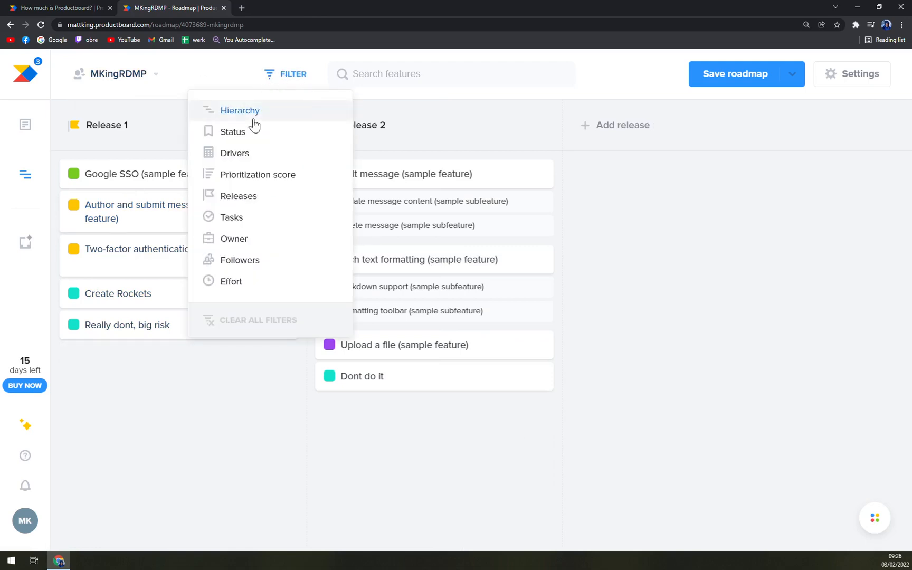
pyautogui.moveTo(241, 152)
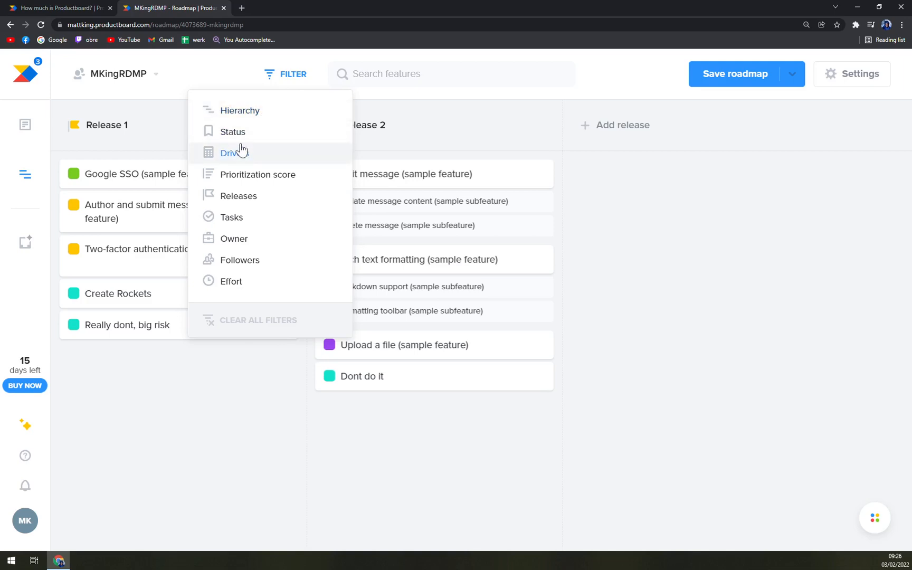
pyautogui.moveTo(258, 174)
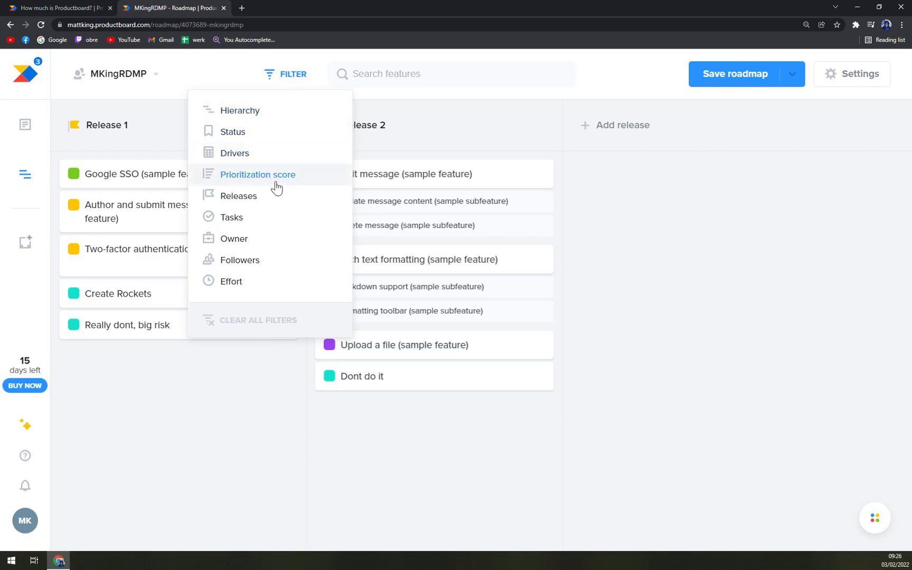
pyautogui.moveTo(255, 260)
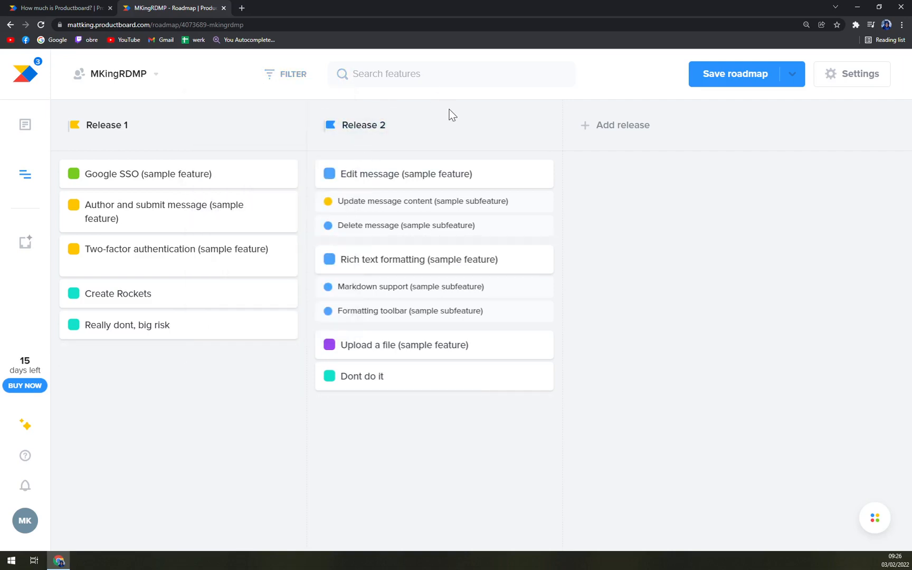
pyautogui.moveTo(790, 81)
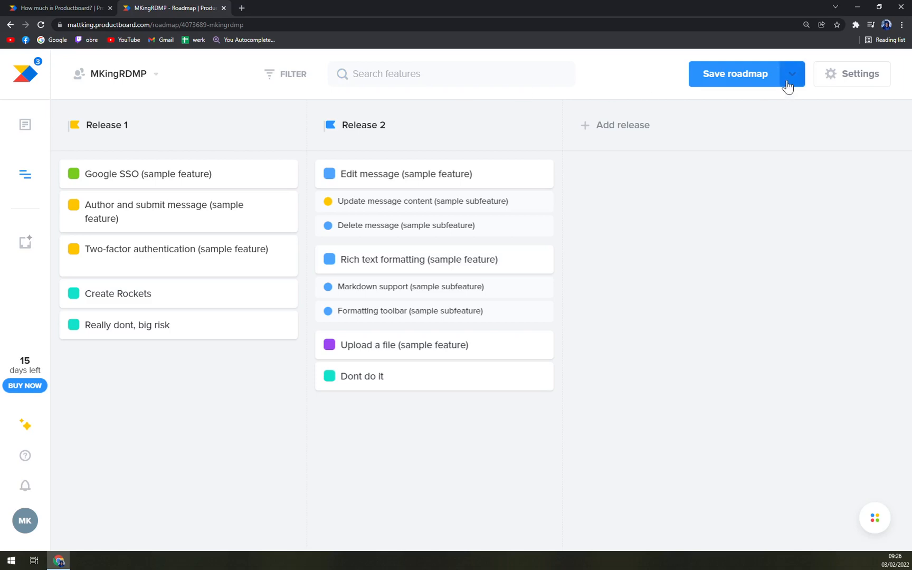
pyautogui.moveTo(716, 213)
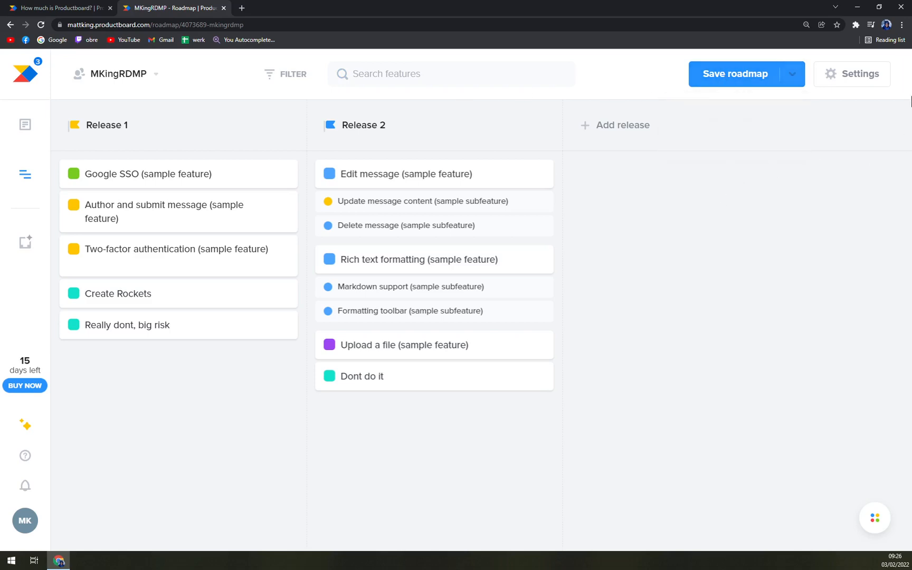
# - In roadmap settings, set Features grouped under to Hierarchy after toggling it a few times
pyautogui.click(853, 74)
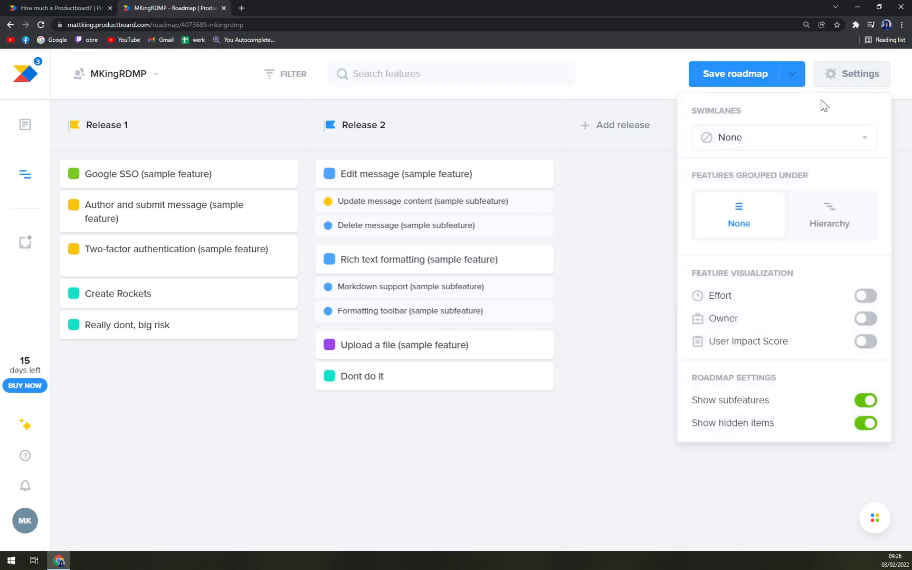
pyautogui.click(829, 214)
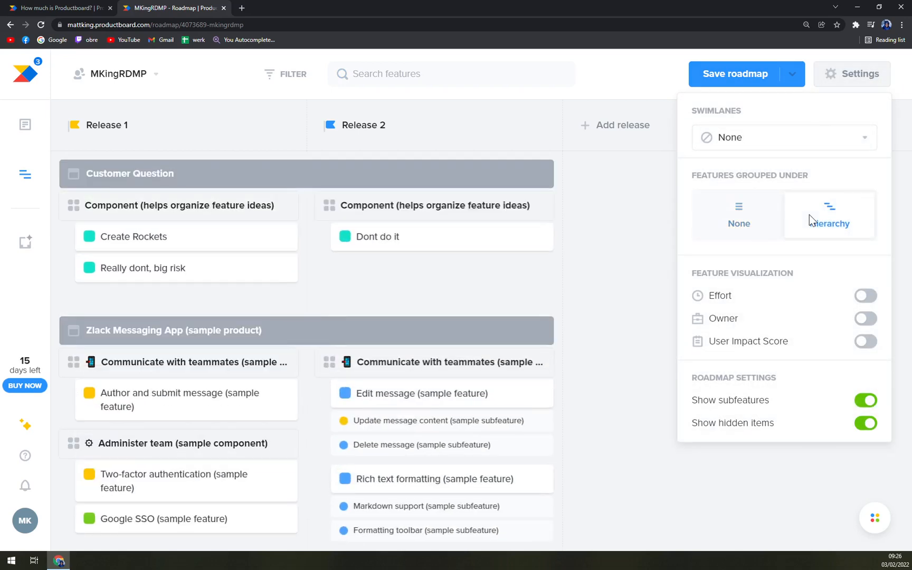
pyautogui.click(738, 215)
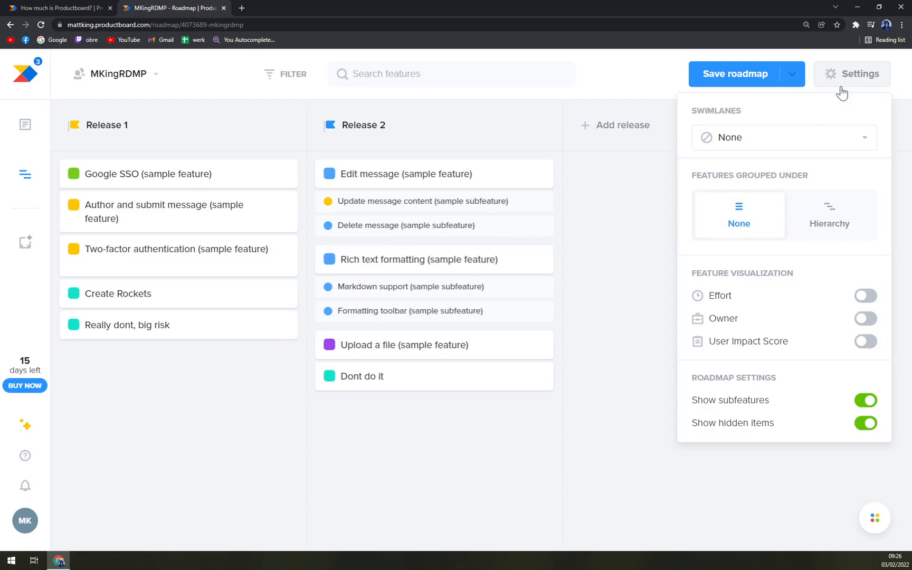
pyautogui.moveTo(829, 223)
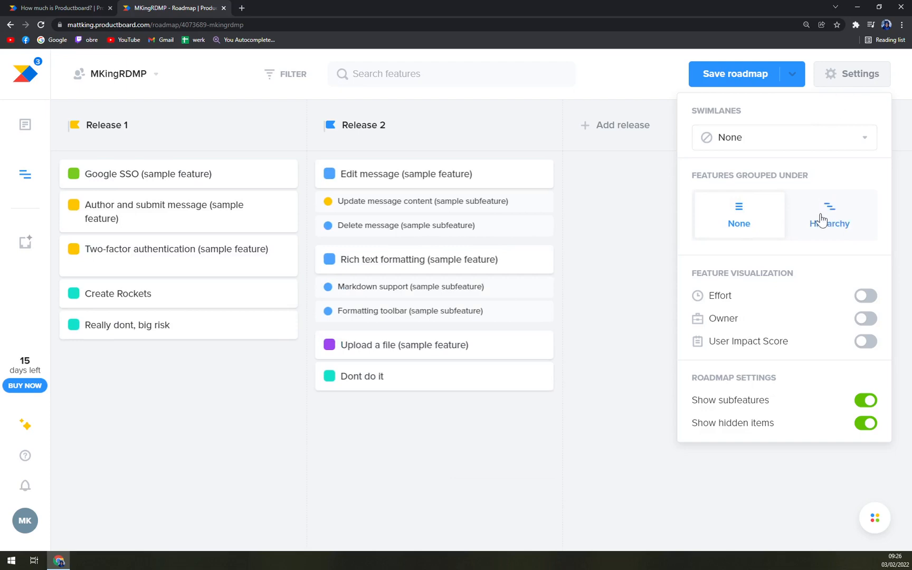
pyautogui.click(829, 215)
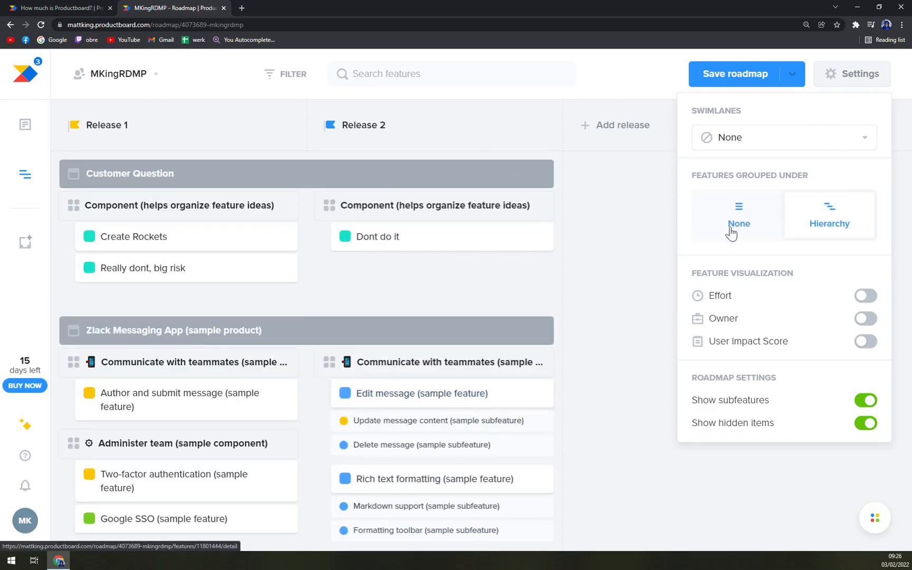
pyautogui.moveTo(740, 227)
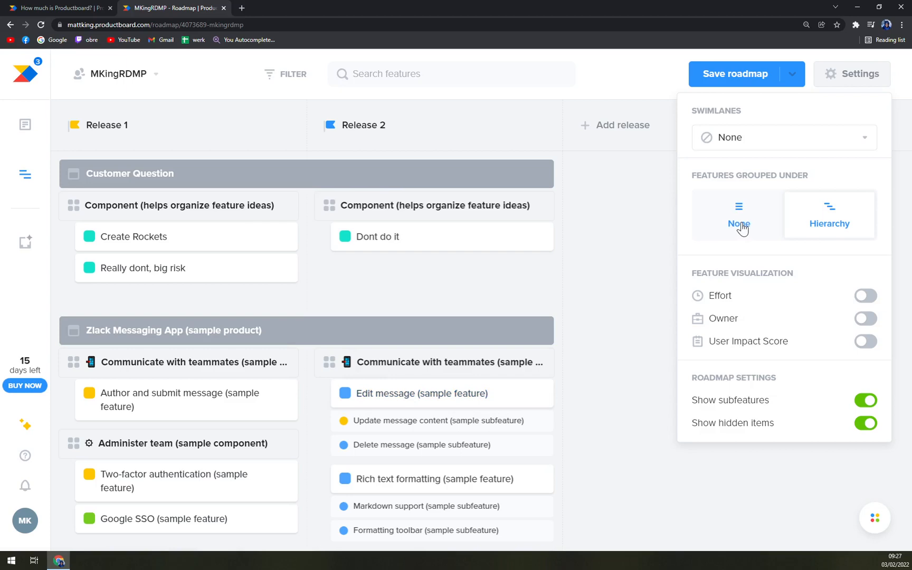
pyautogui.click(739, 215)
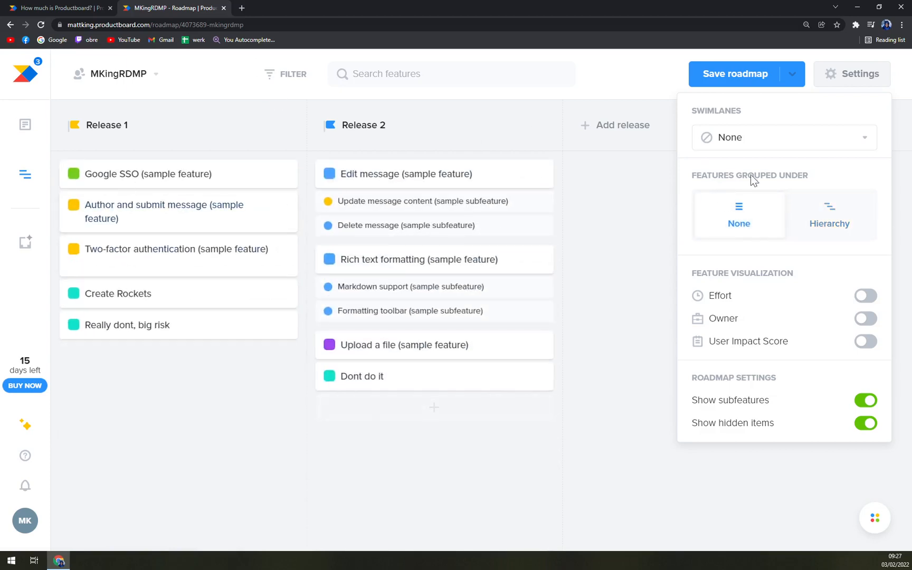
pyautogui.click(829, 214)
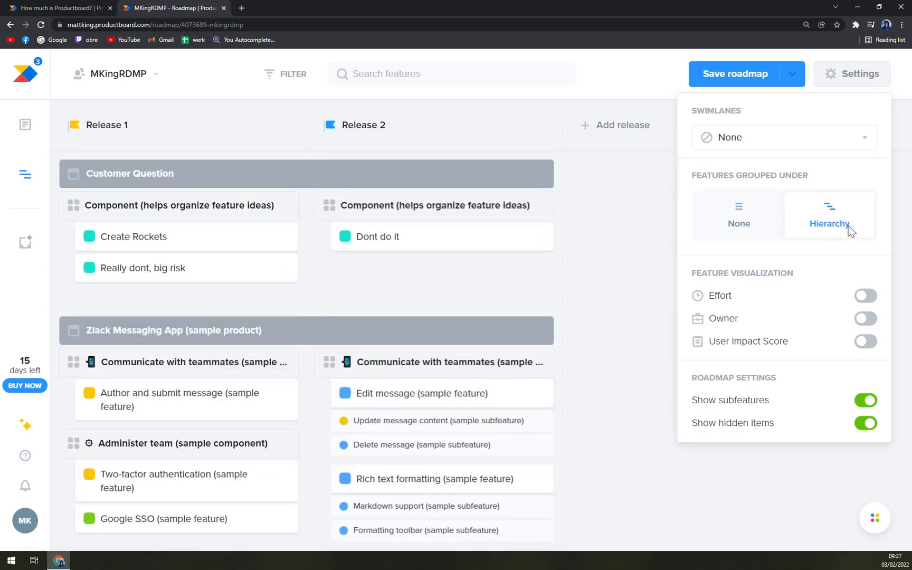
# - Try the Effort and User Impact Score card toggles and keep subfeatures shown
pyautogui.click(865, 296)
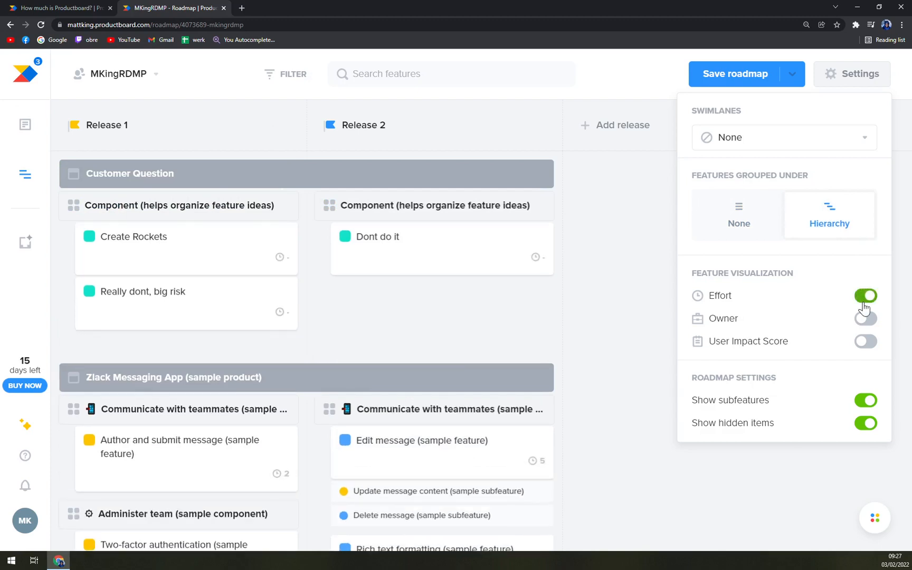
pyautogui.click(866, 295)
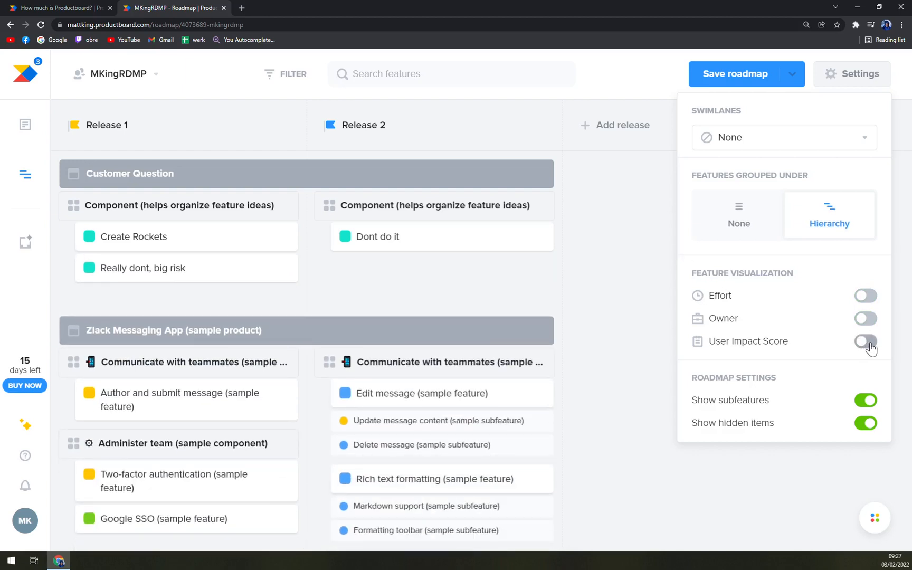
pyautogui.click(866, 341)
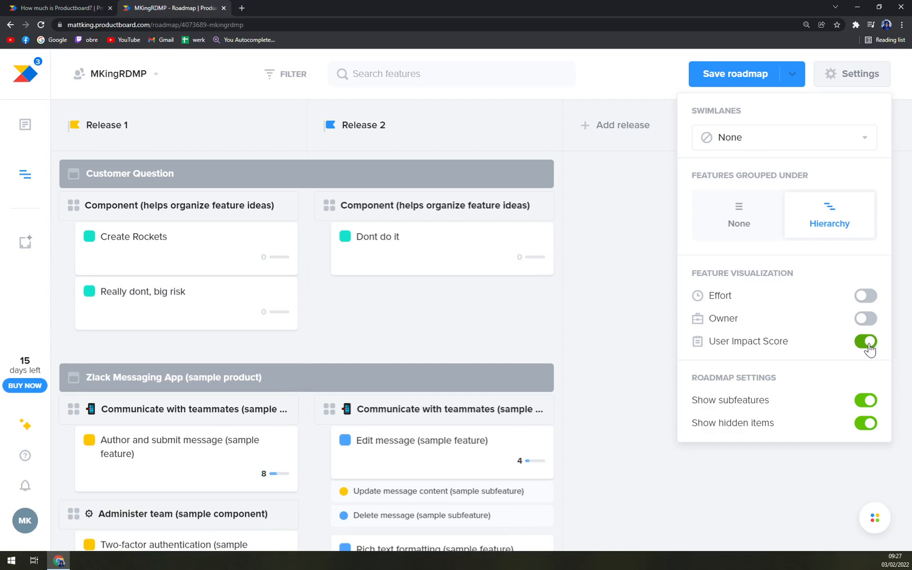
pyautogui.click(866, 341)
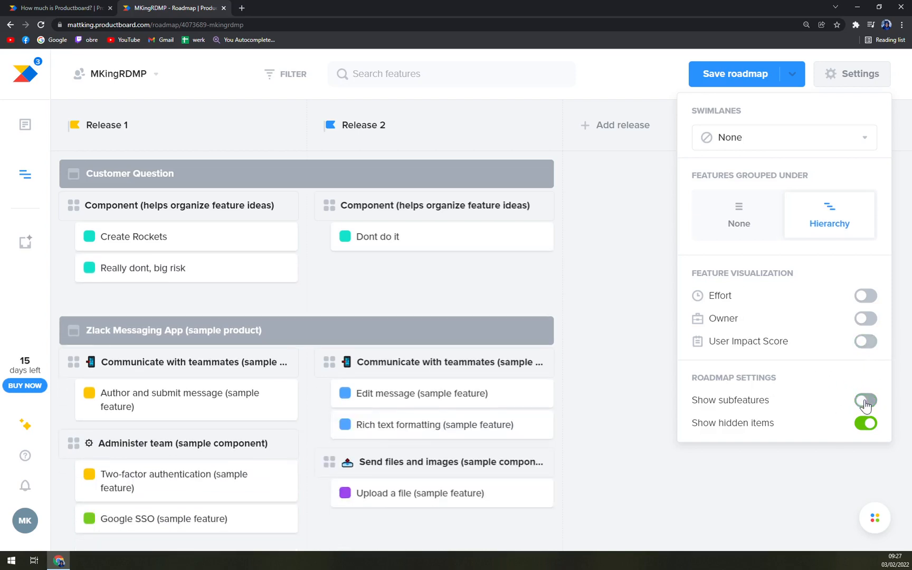
pyautogui.click(866, 400)
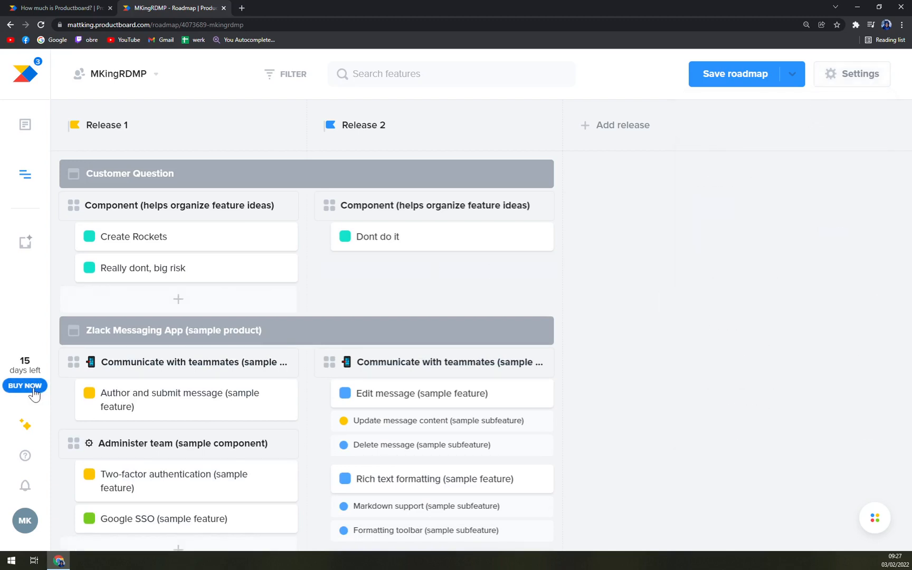
pyautogui.moveTo(25, 486)
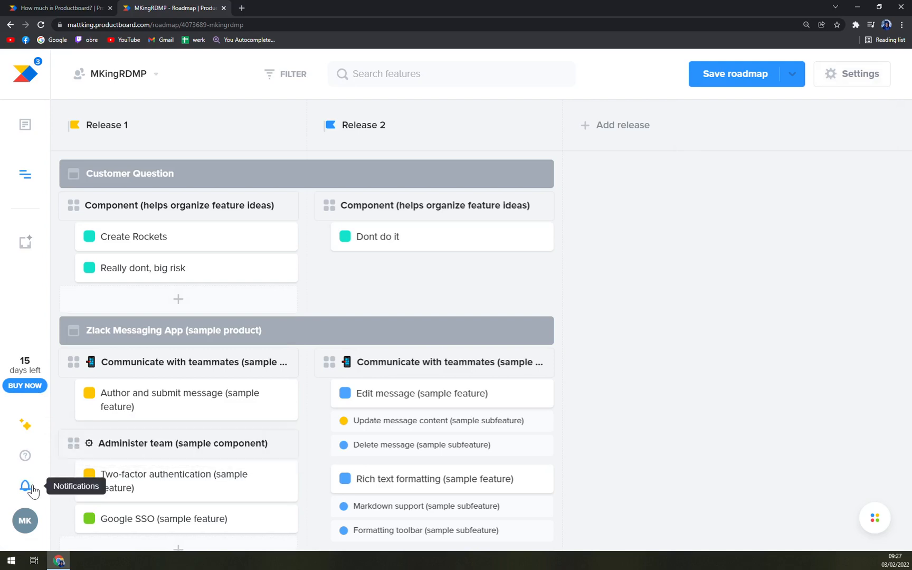
# - Visit the Teams settings page, view the Scale trial plan overview, then return to the quick start home
pyautogui.click(26, 519)
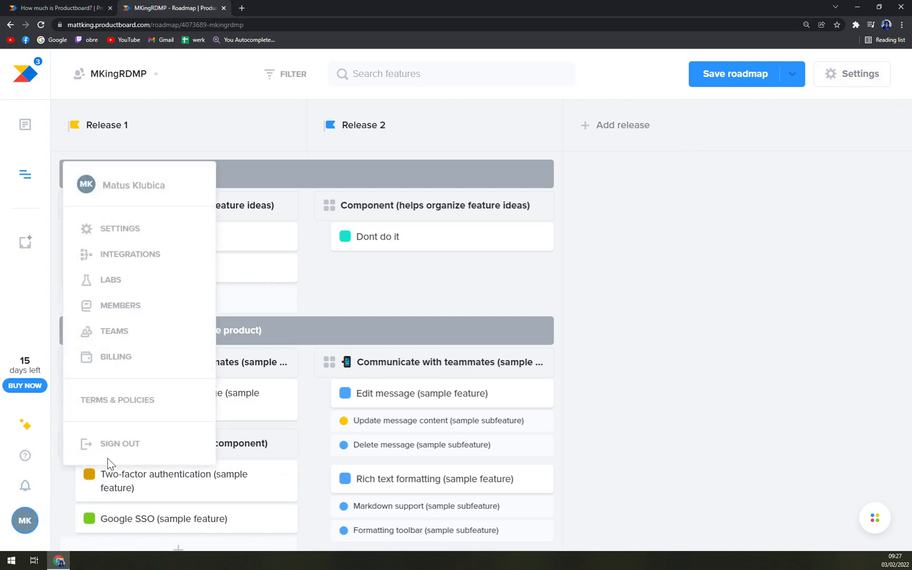
pyautogui.moveTo(114, 331)
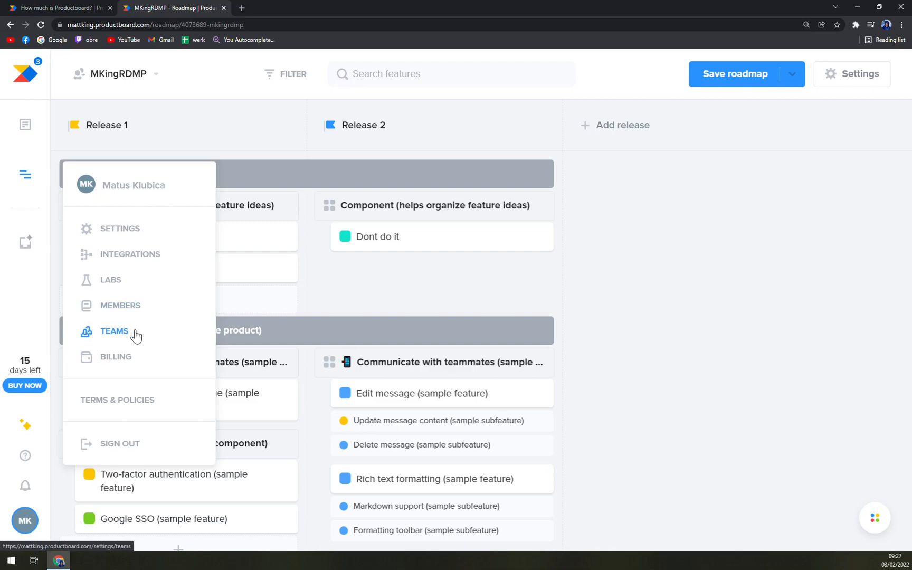
pyautogui.click(114, 332)
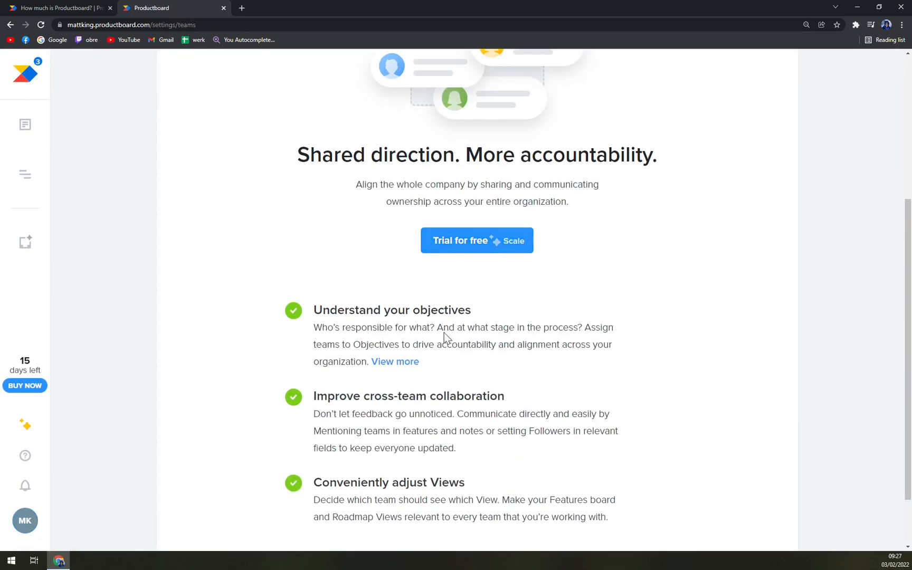
pyautogui.scroll(3)
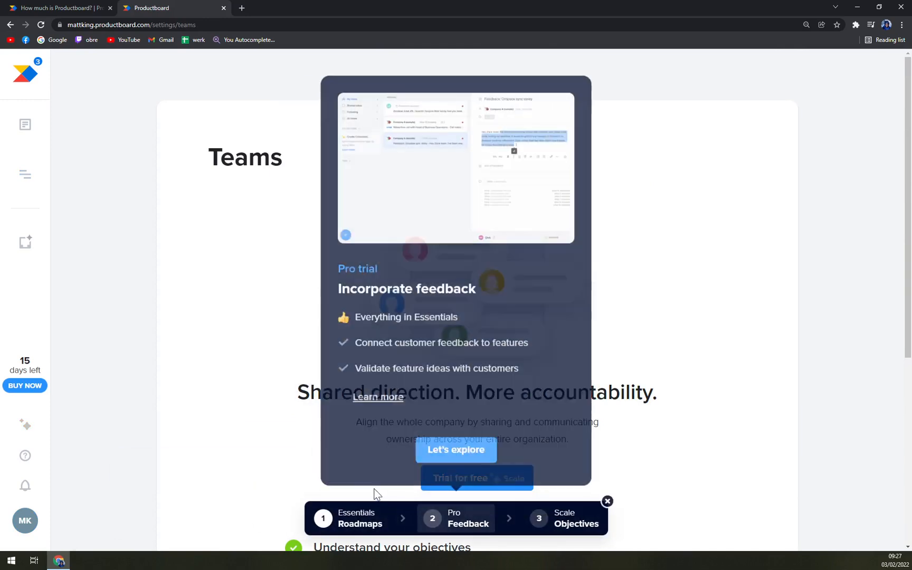
pyautogui.click(564, 517)
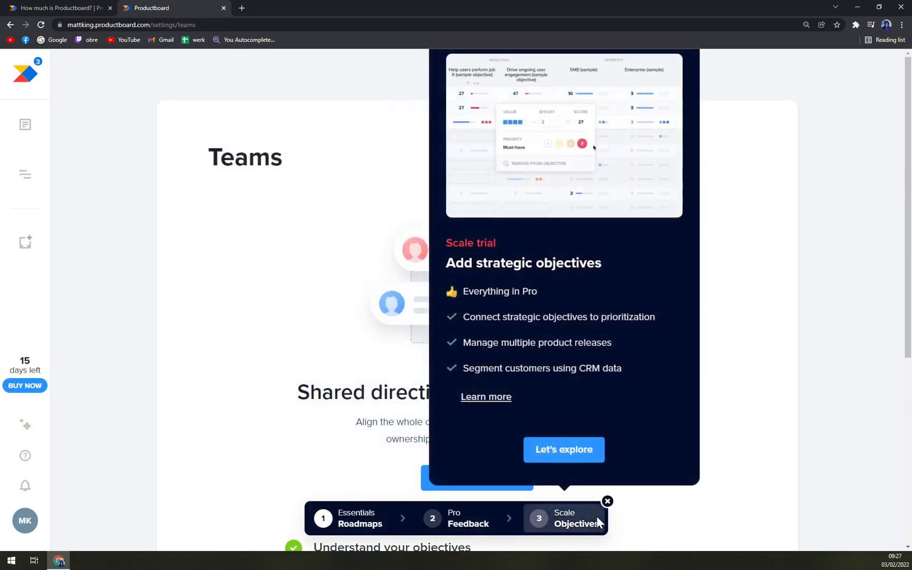
pyautogui.click(607, 501)
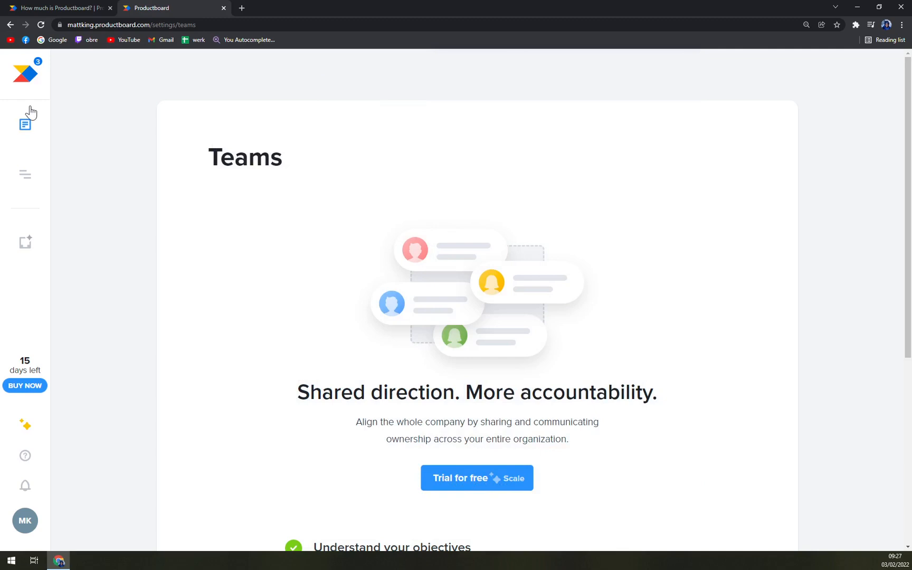
pyautogui.click(25, 72)
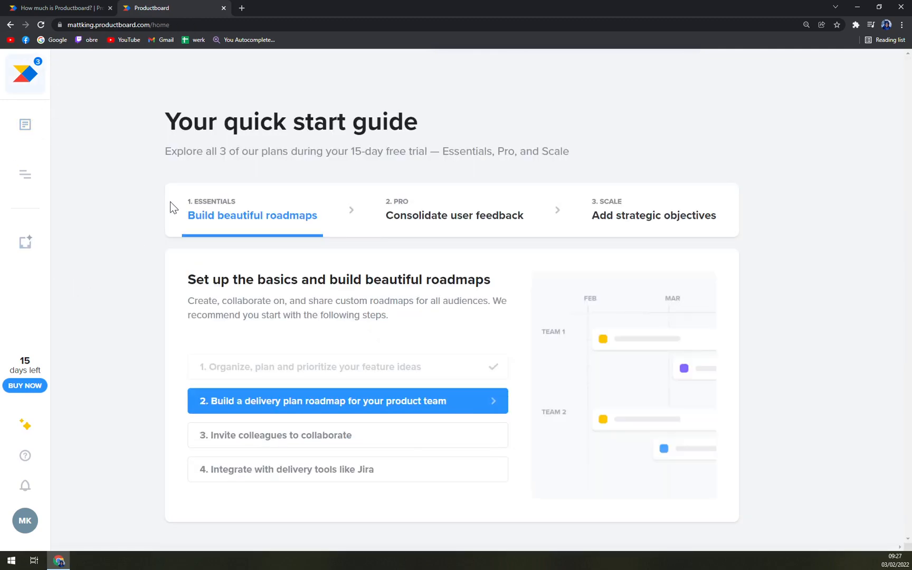
pyautogui.moveTo(169, 185)
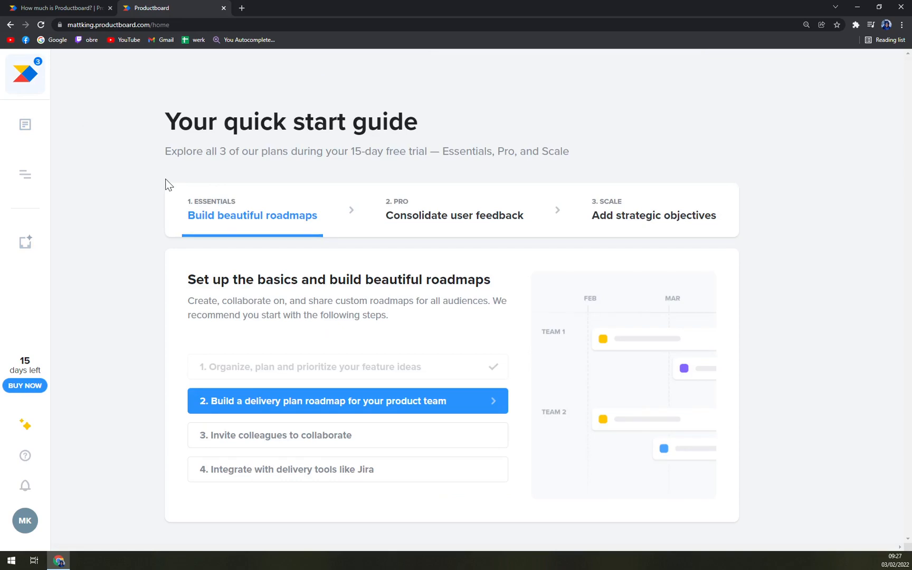
pyautogui.moveTo(138, 177)
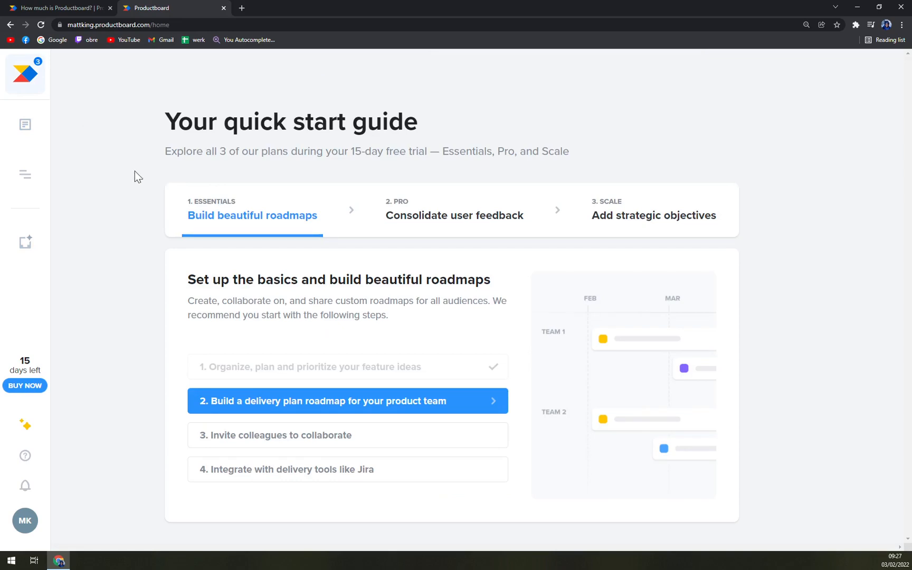
pyautogui.moveTo(115, 168)
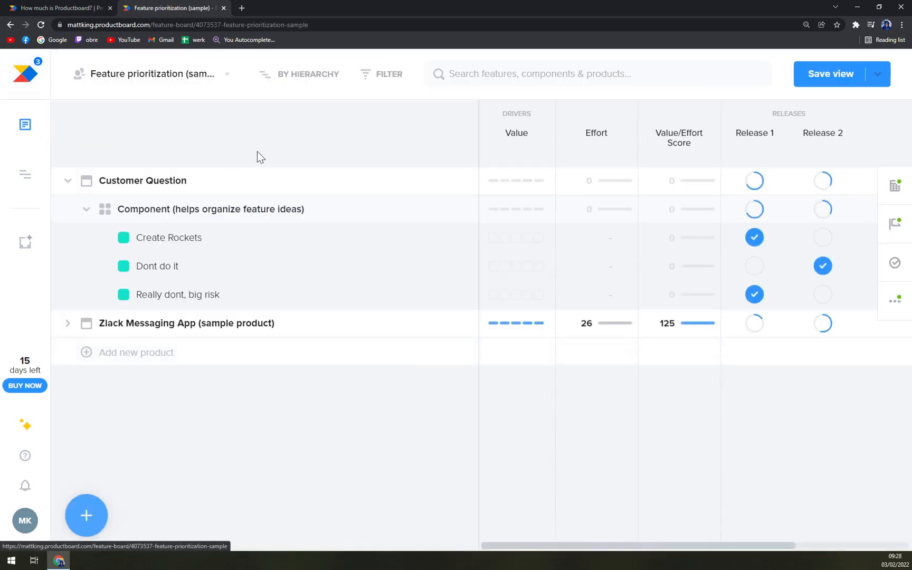
pyautogui.moveTo(591, 419)
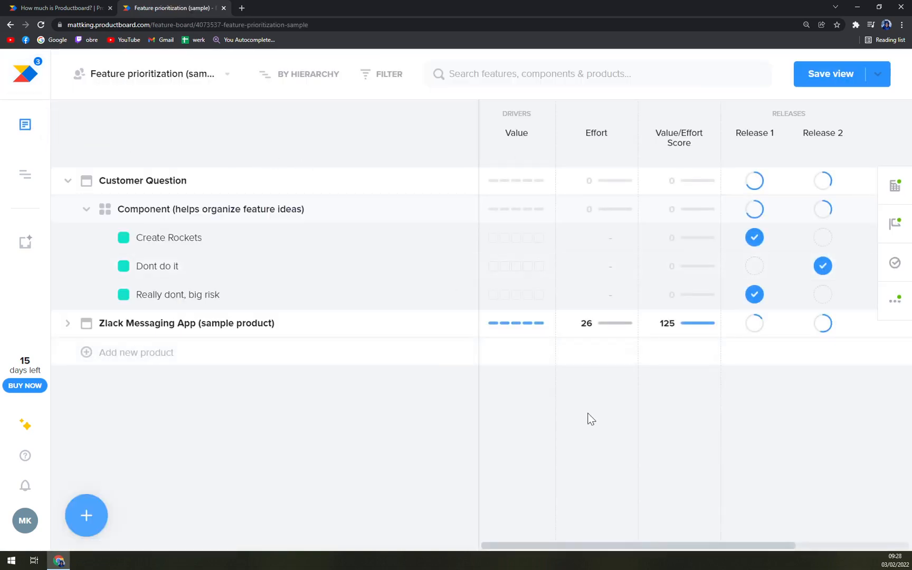
pyautogui.moveTo(896, 223)
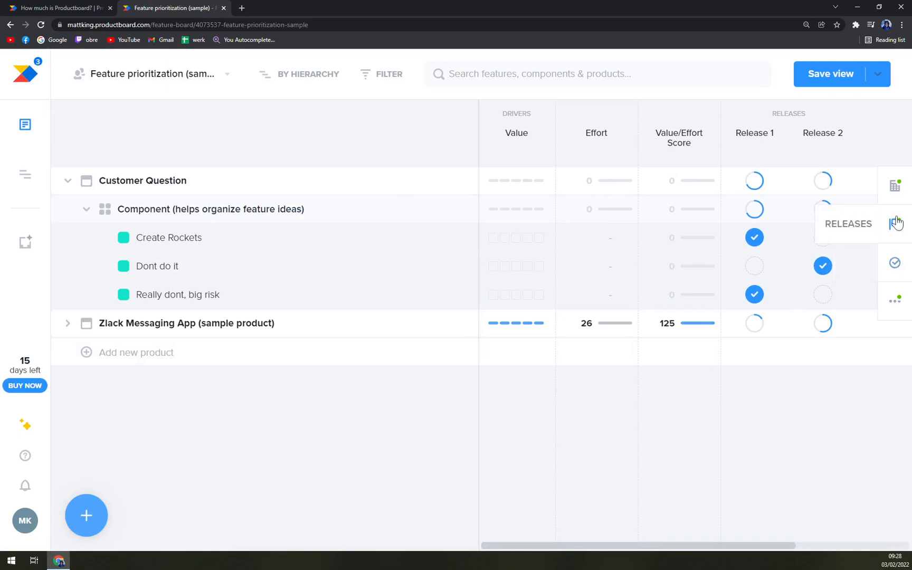
# - View the Tasks fields panel on the Features board and close it again
pyautogui.click(896, 260)
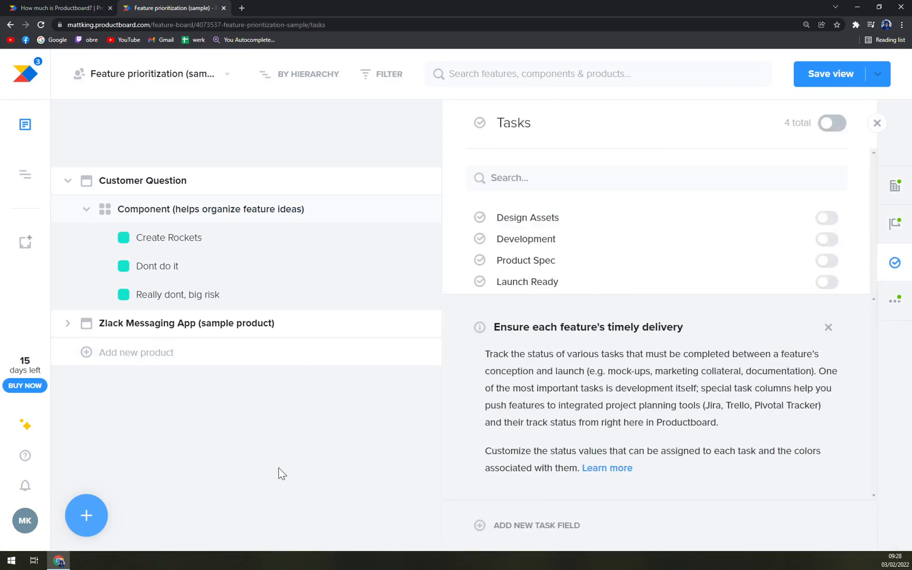
pyautogui.moveTo(868, 135)
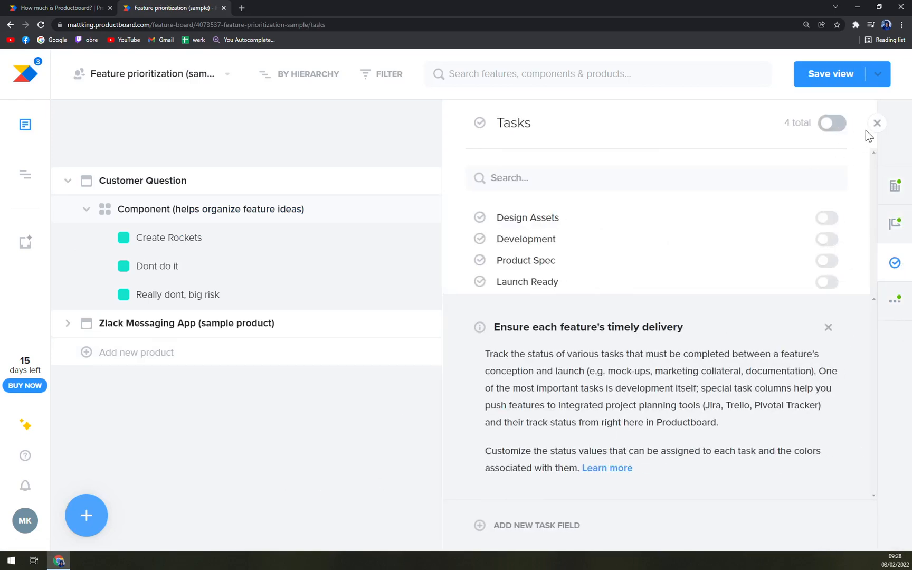
pyautogui.click(876, 123)
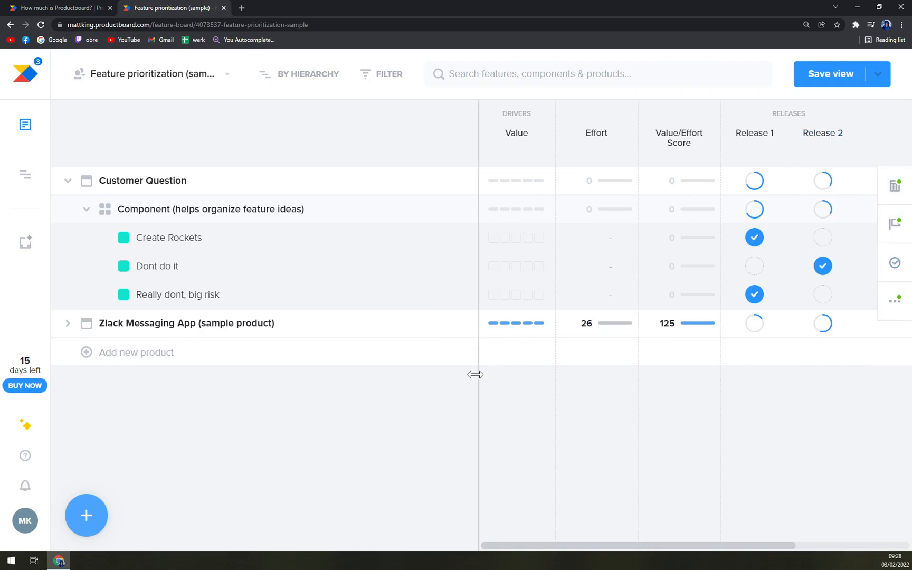